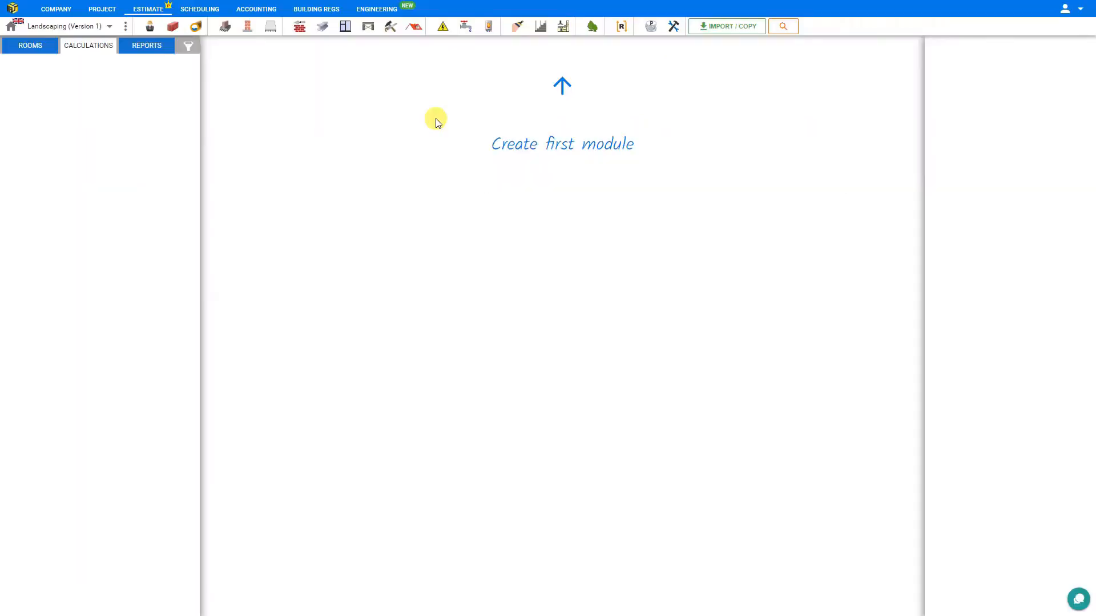
mouse_move(519, 90)
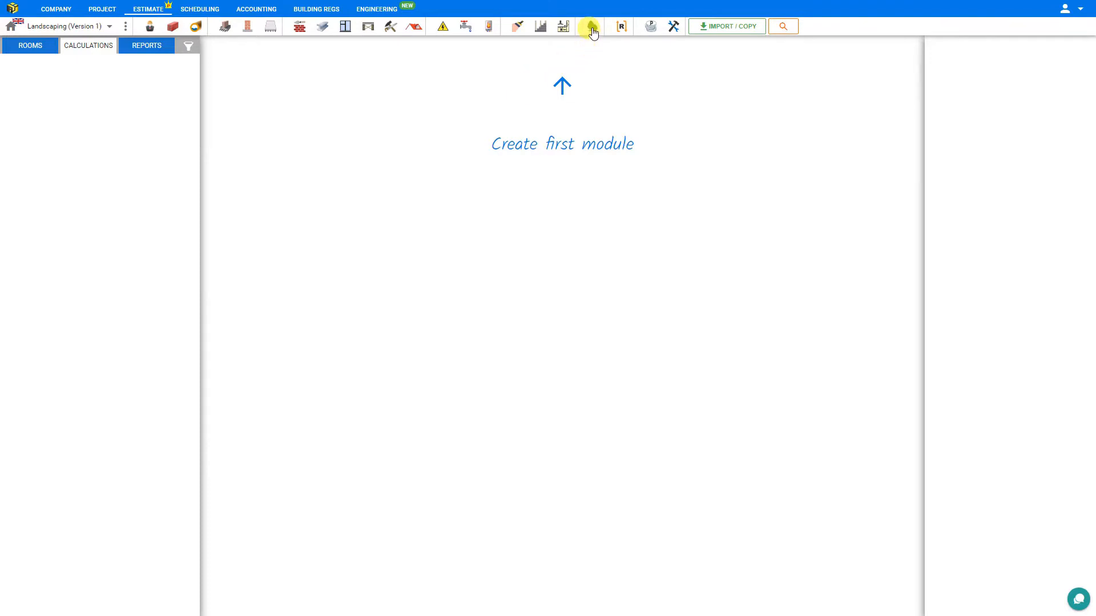
Start a new Garden Sleepers module from the Landscaping module list
left_click(591, 27)
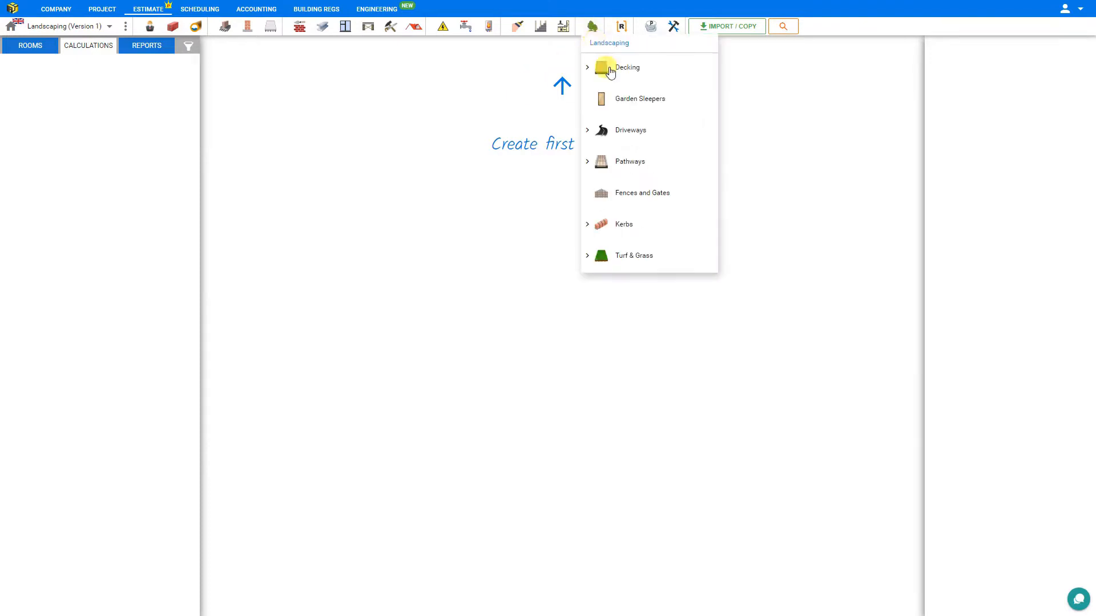
left_click(638, 98)
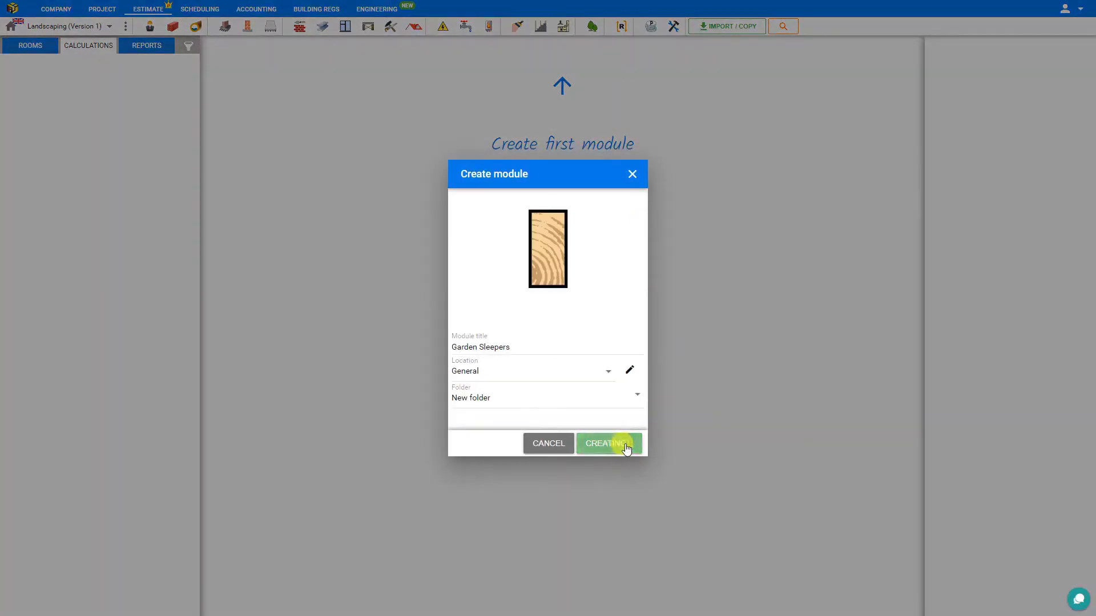
Create the module with a 1.2 m by 0.5 m wall and vertical sleepers
left_click(607, 443)
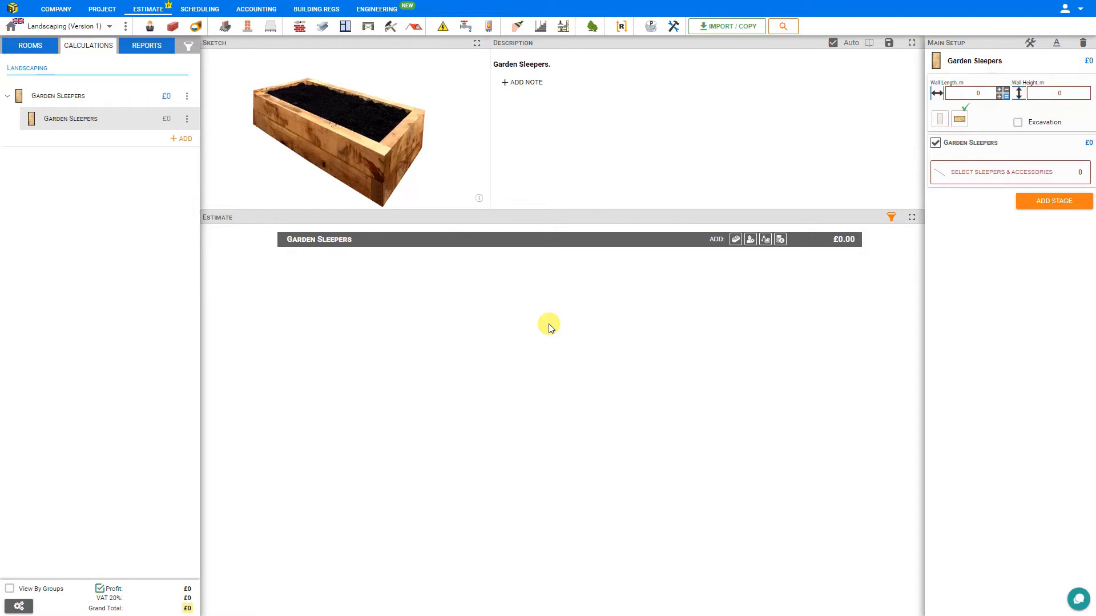
mouse_move(451, 194)
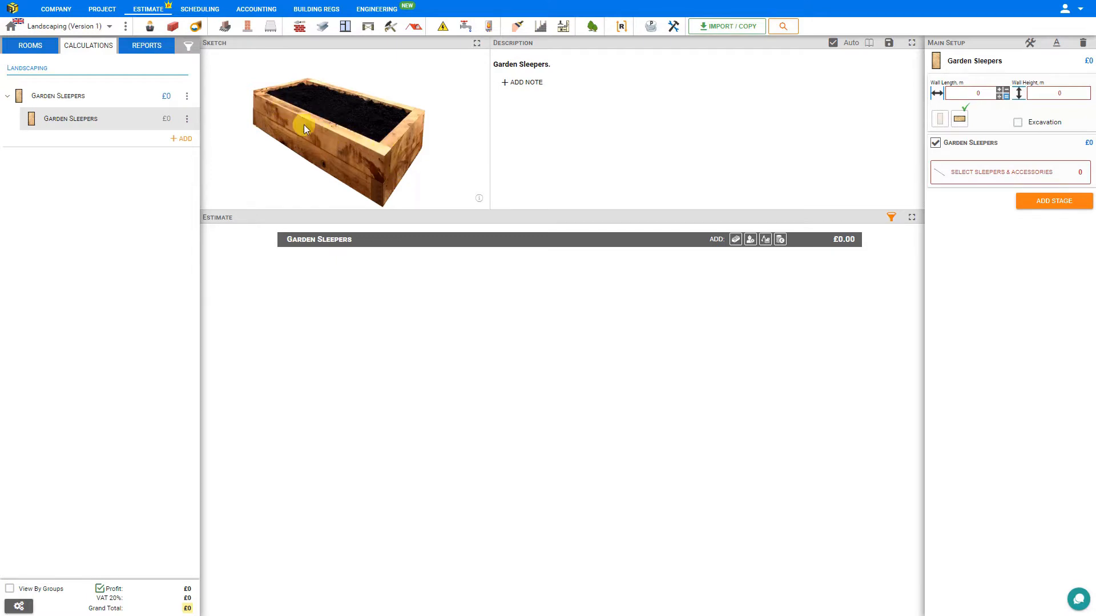
mouse_move(371, 152)
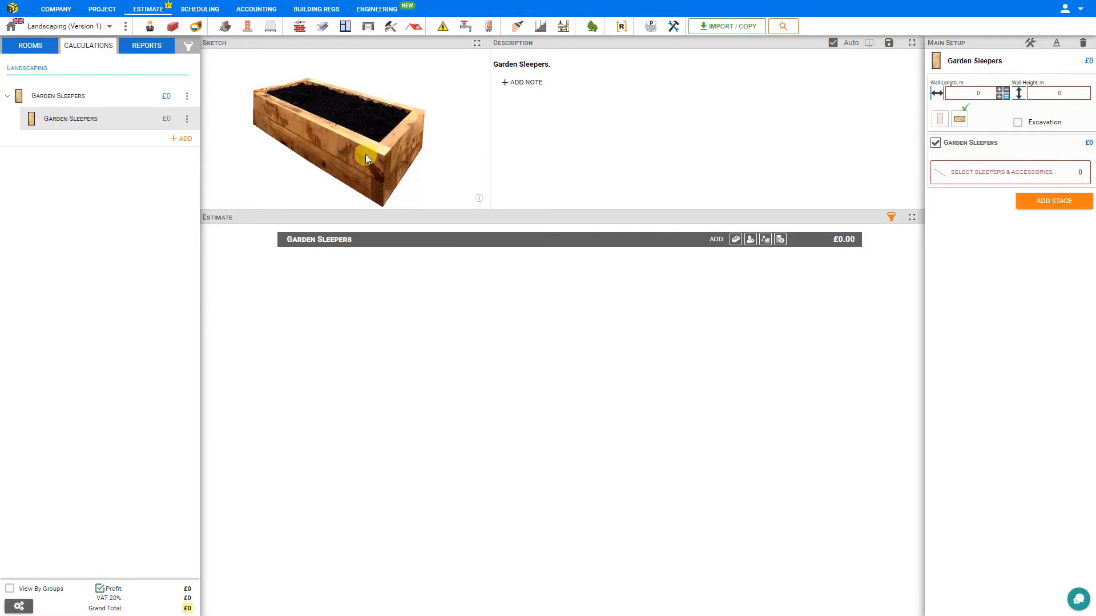
mouse_move(570, 113)
type("1.2")
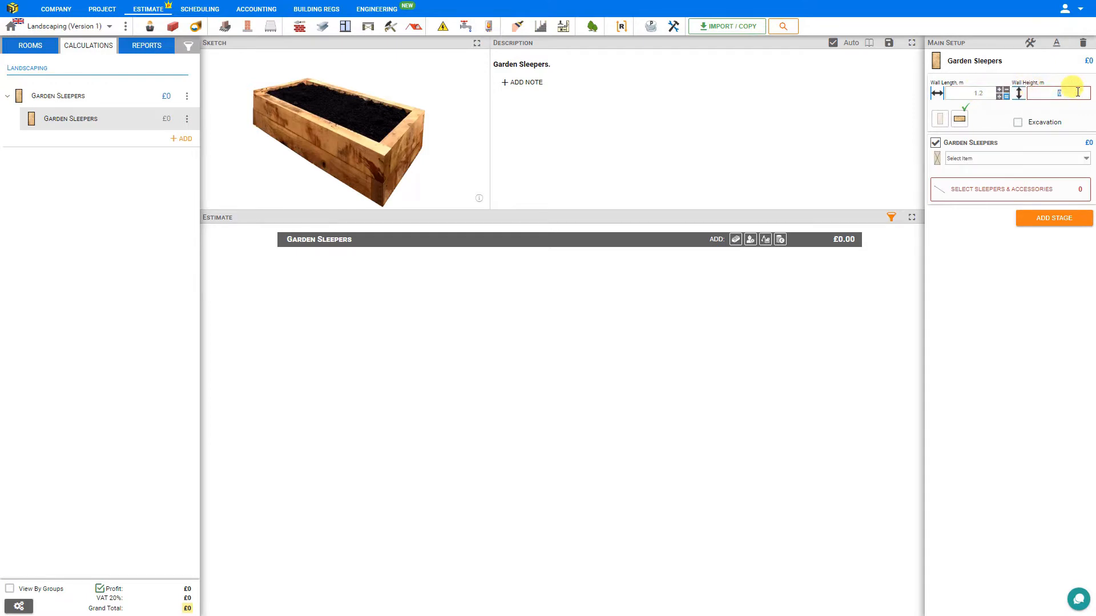
type("0.5")
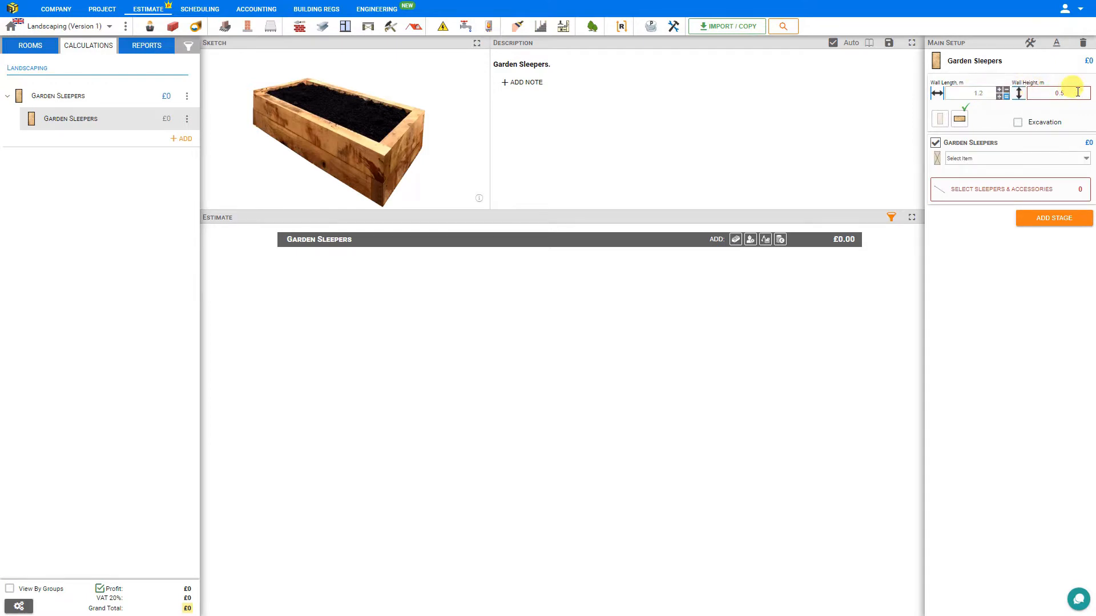
left_click(958, 118)
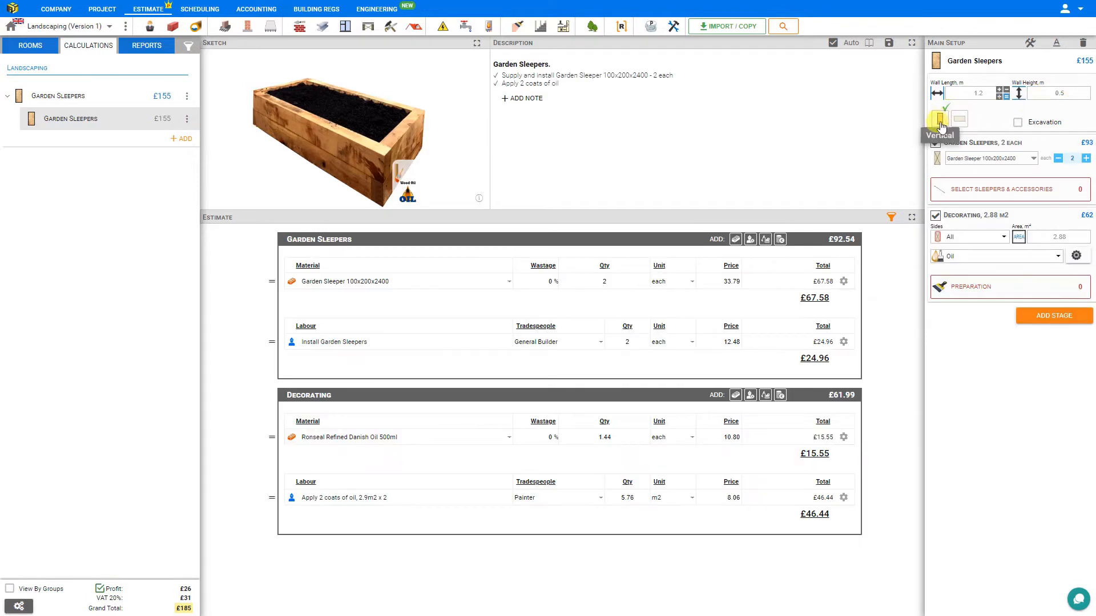
mouse_move(958, 118)
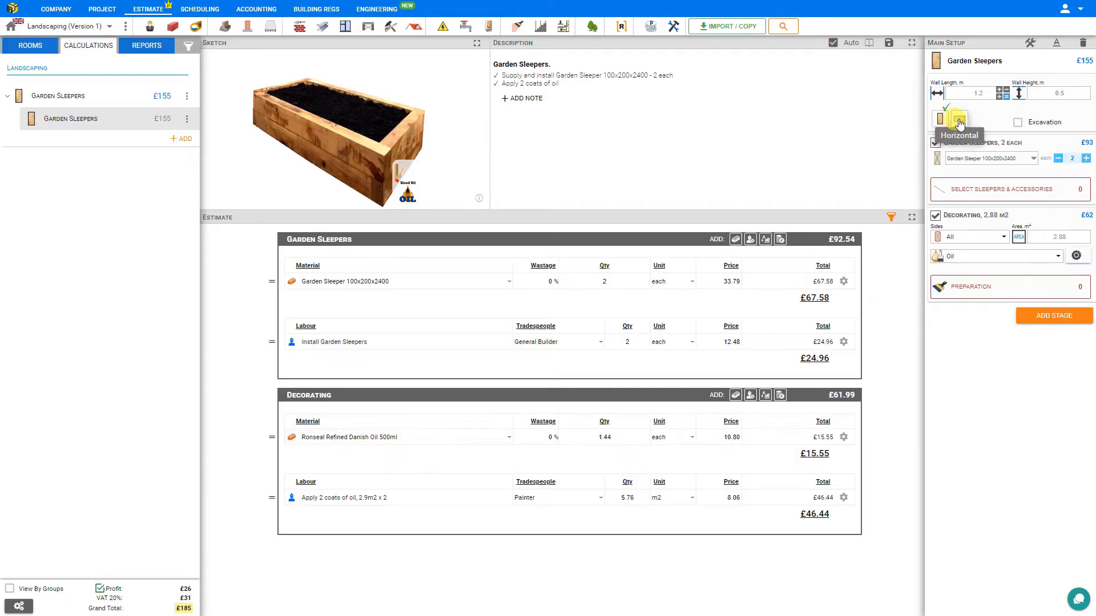
mouse_move(479, 51)
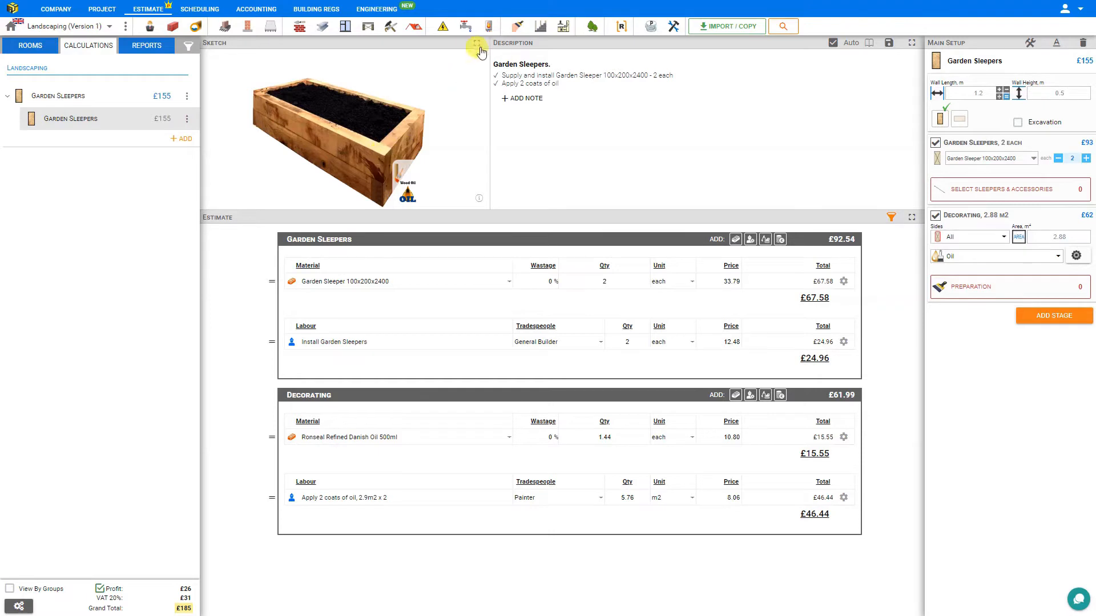
Enlarge the 3D sketch and switch the sleepers to a horizontal layout
left_click(912, 43)
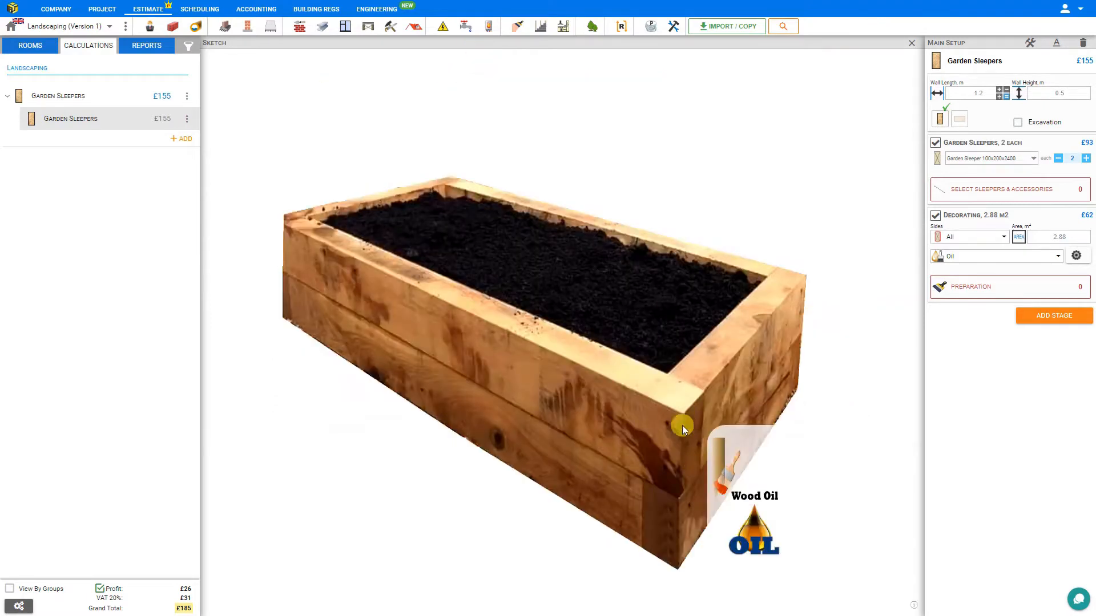
mouse_move(684, 412)
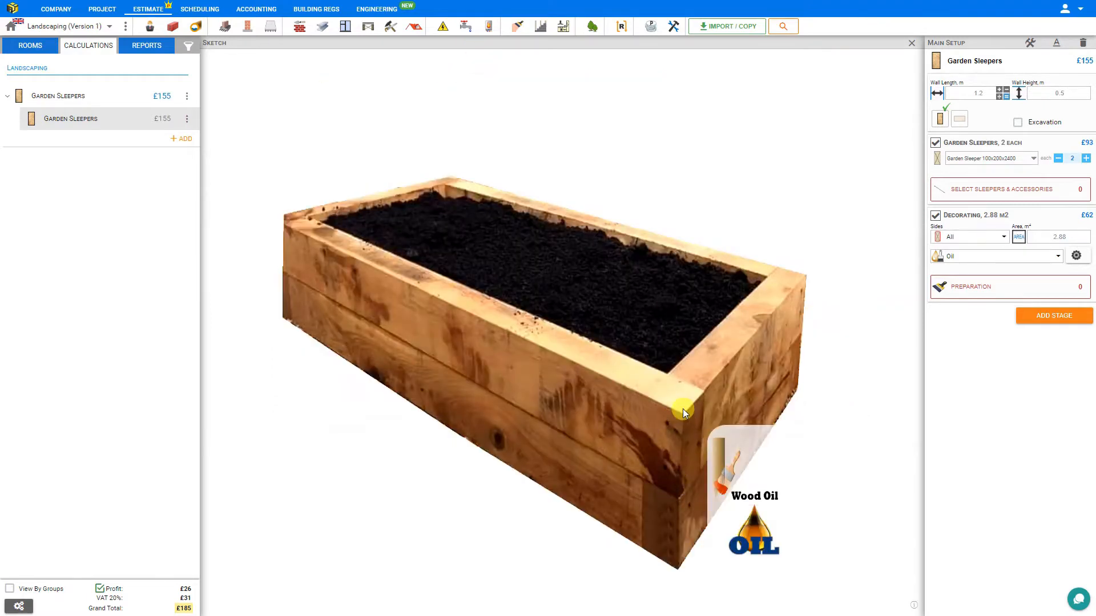
mouse_move(549, 414)
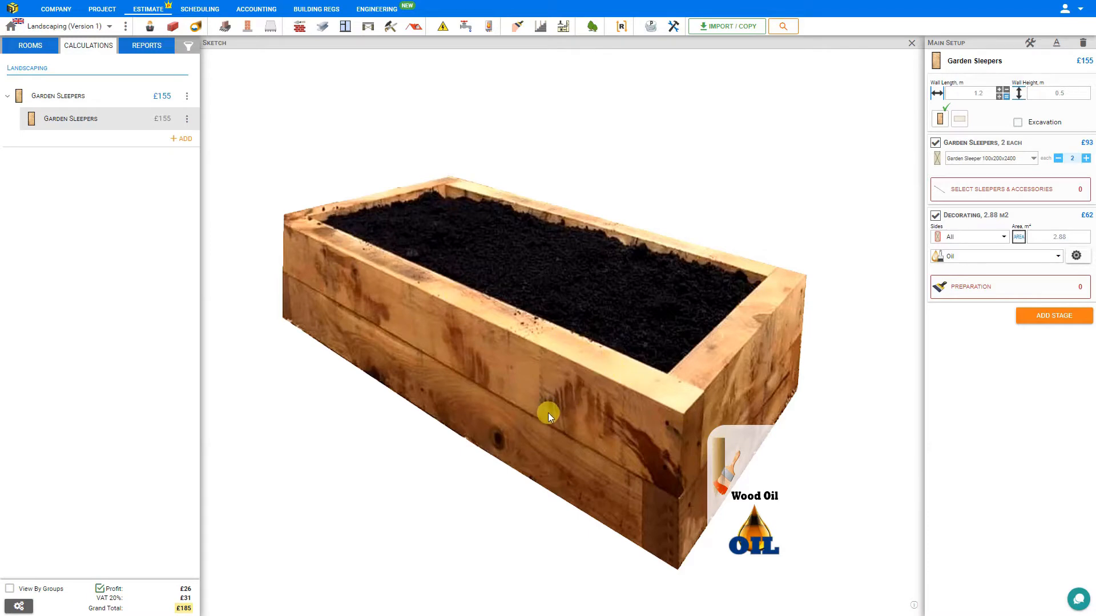
mouse_move(554, 398)
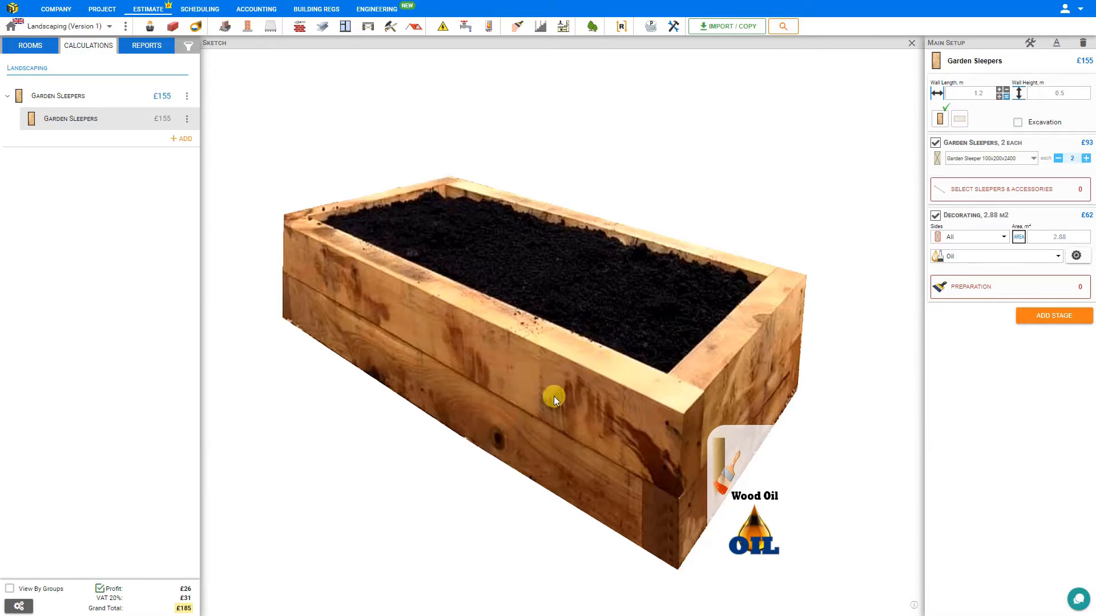
mouse_move(575, 351)
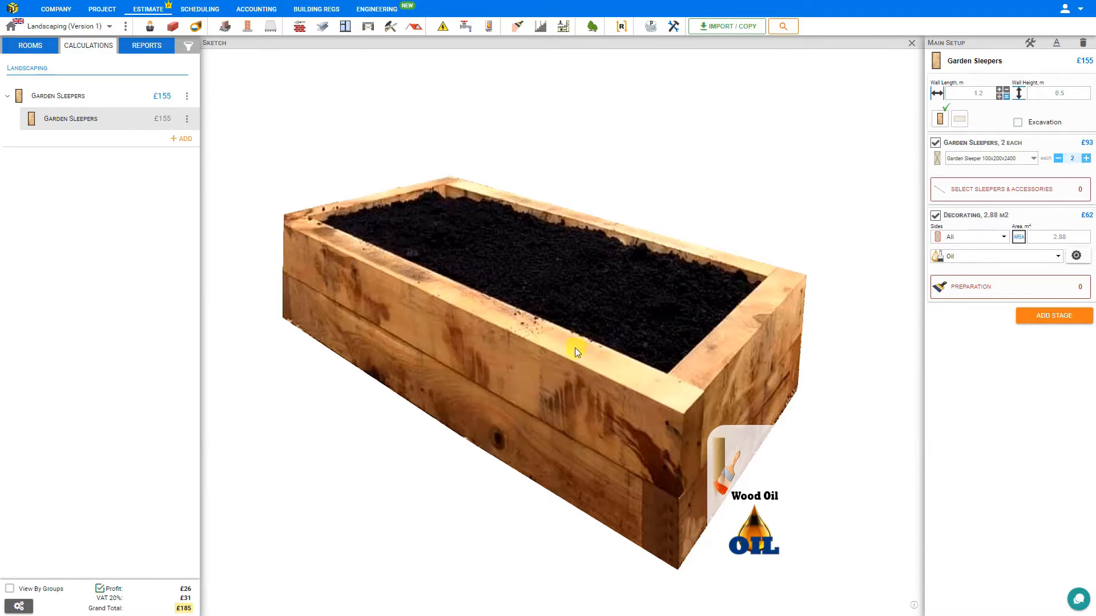
mouse_move(587, 480)
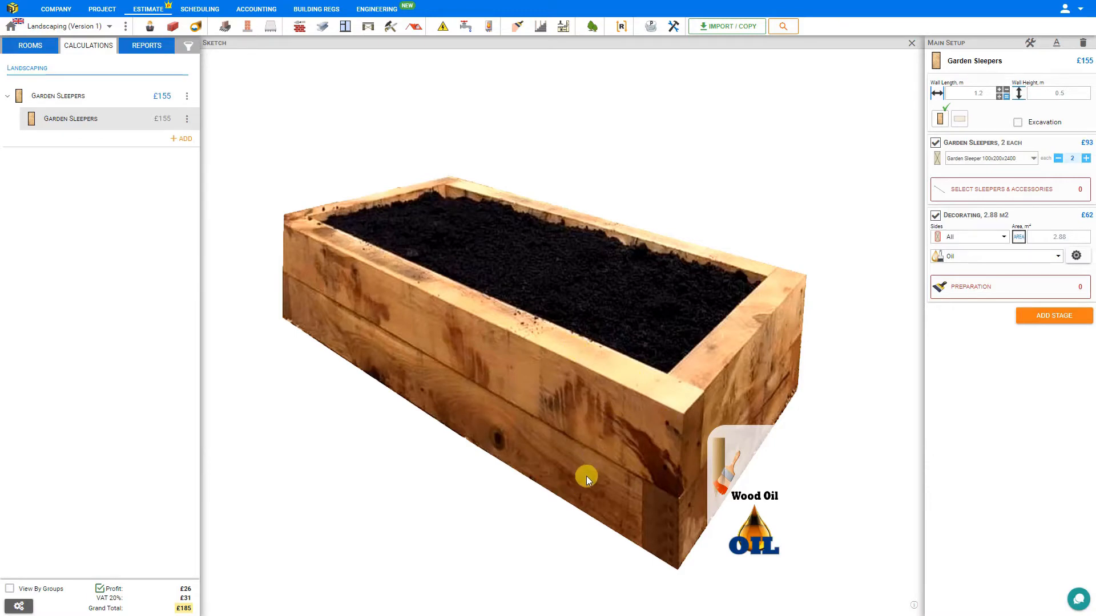
mouse_move(599, 411)
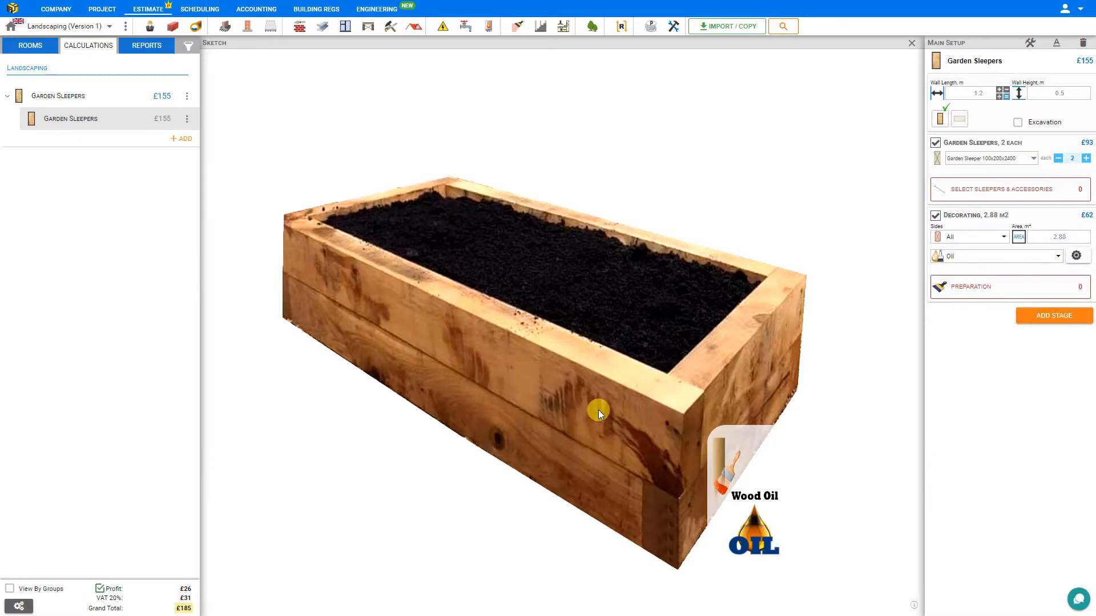
mouse_move(689, 387)
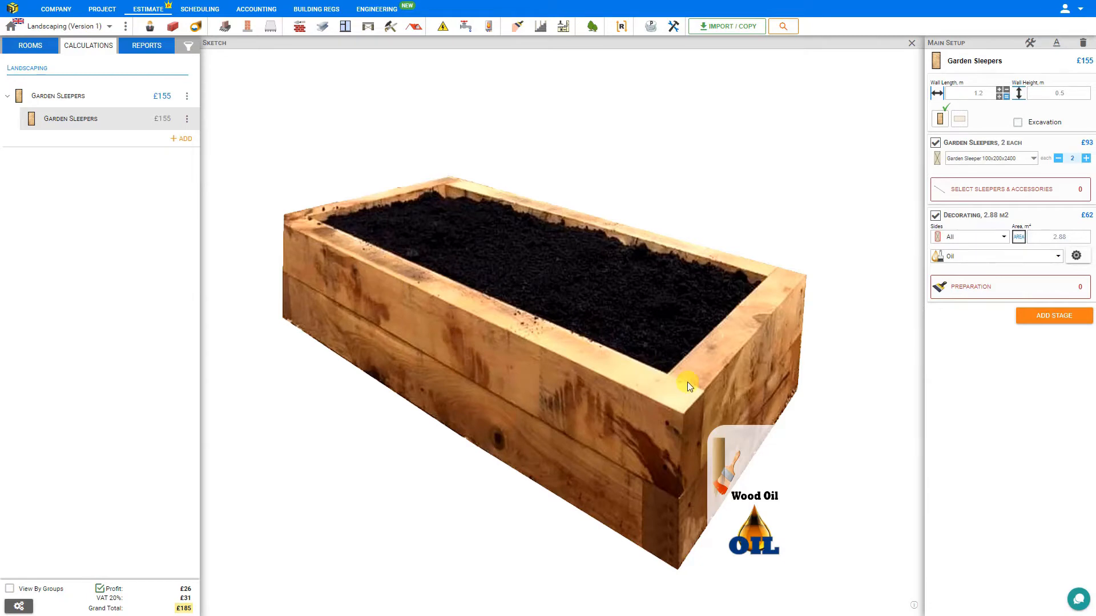
mouse_move(940, 118)
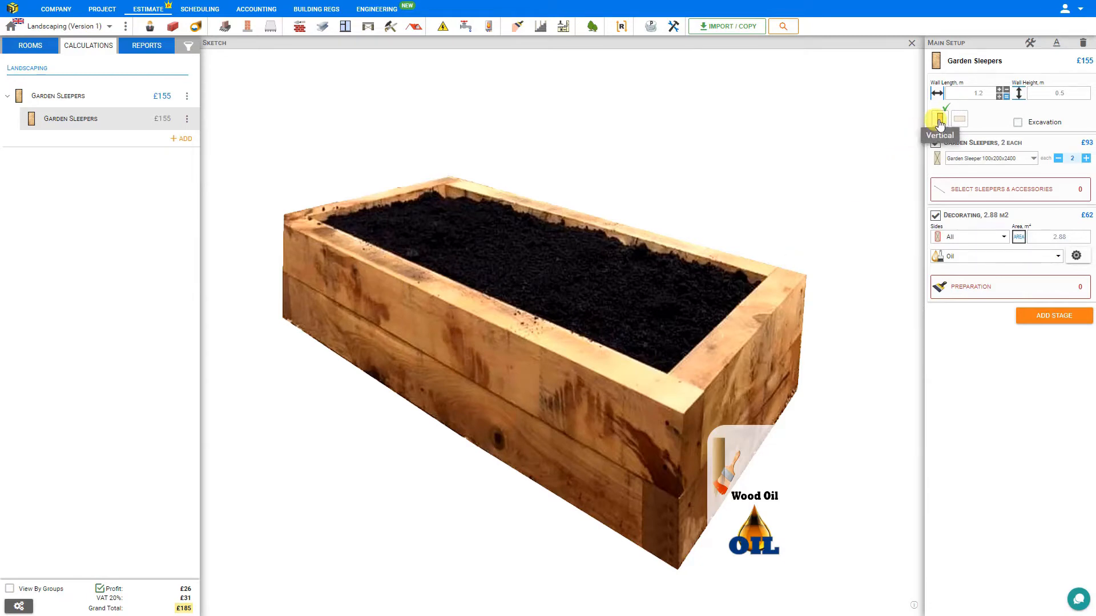
left_click(959, 117)
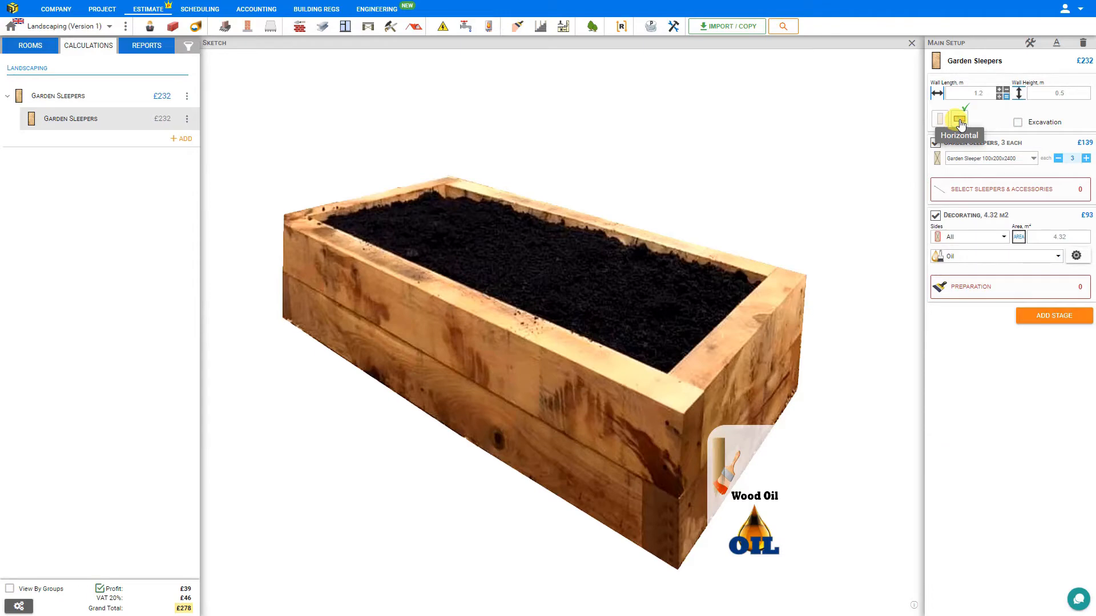
mouse_move(711, 358)
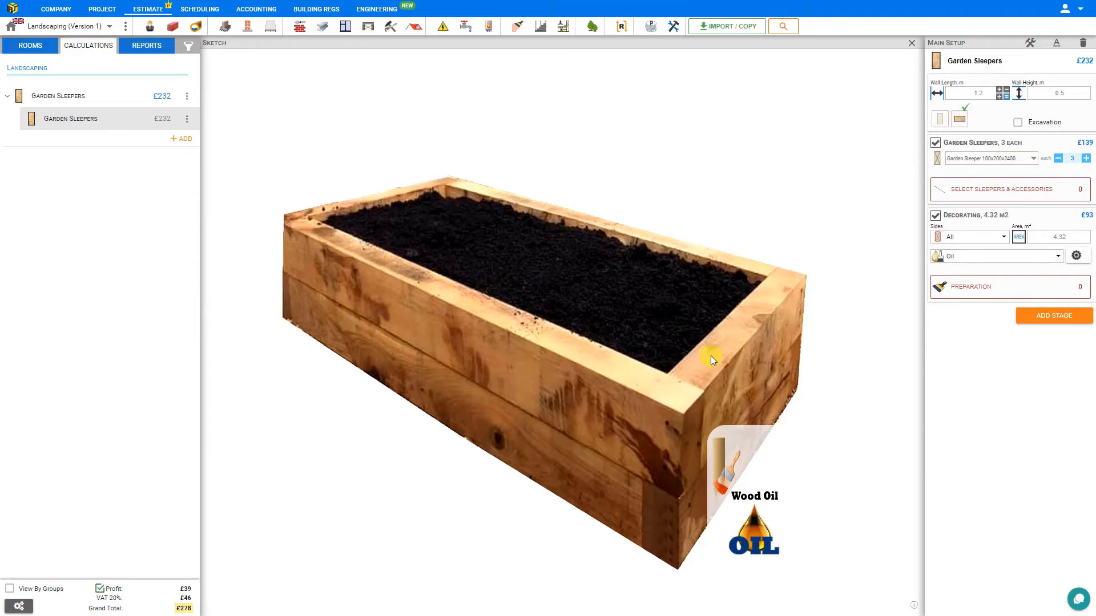
mouse_move(939, 118)
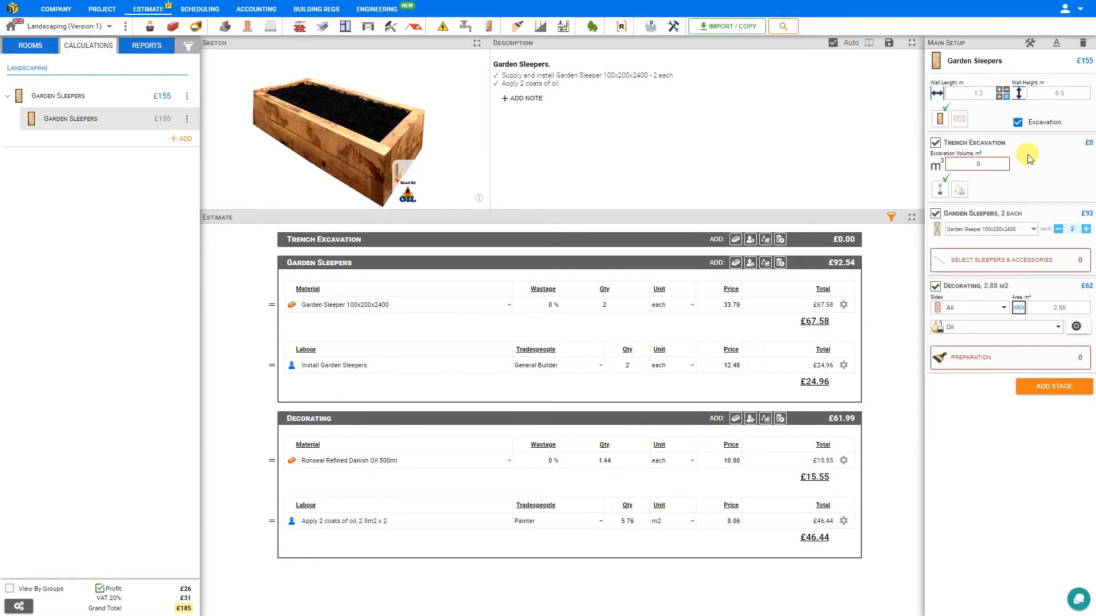
Enter 4 m³ as the hand-dug trench excavation volume
left_click(976, 164)
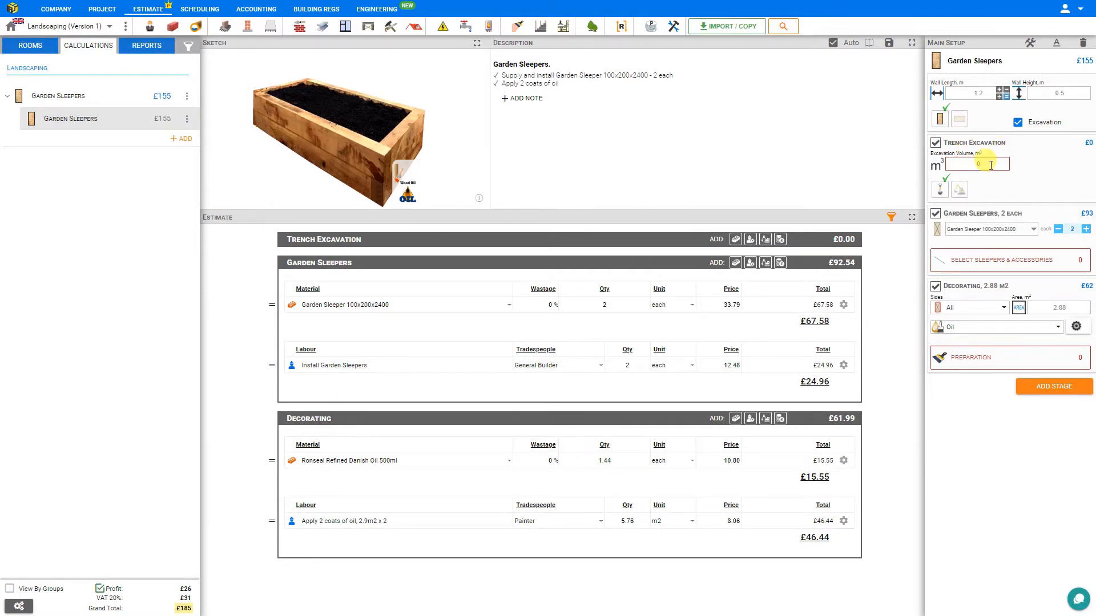
triple_click(976, 163)
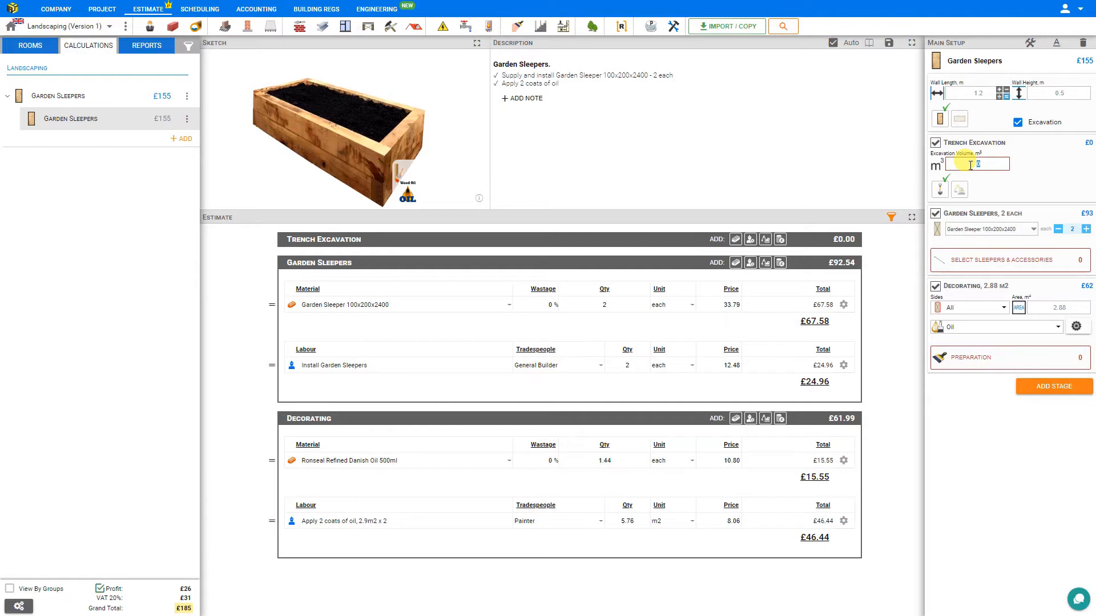
type("4")
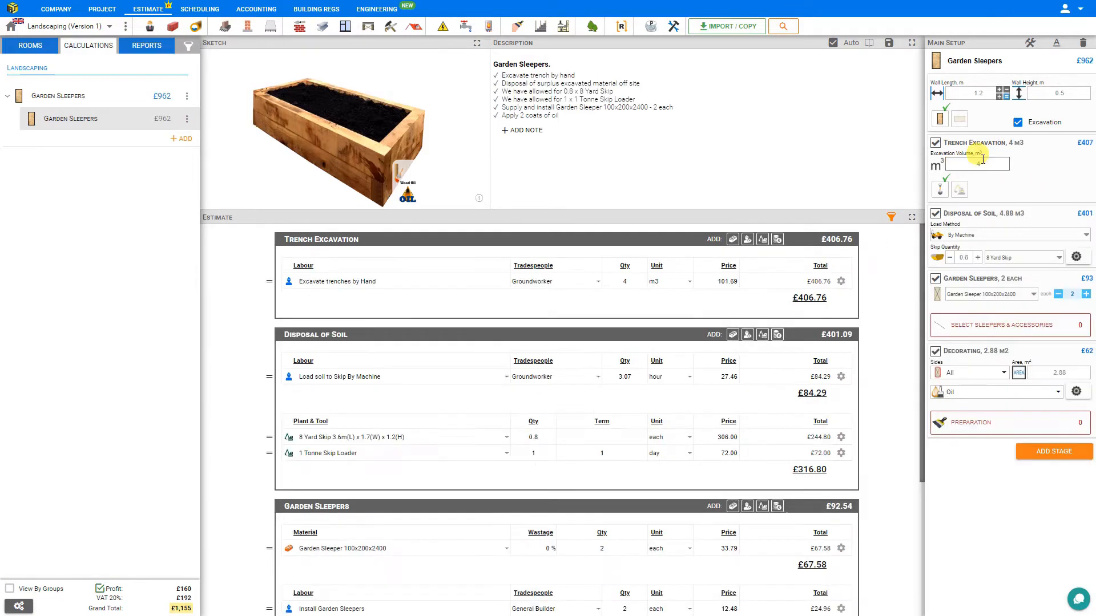
type("4")
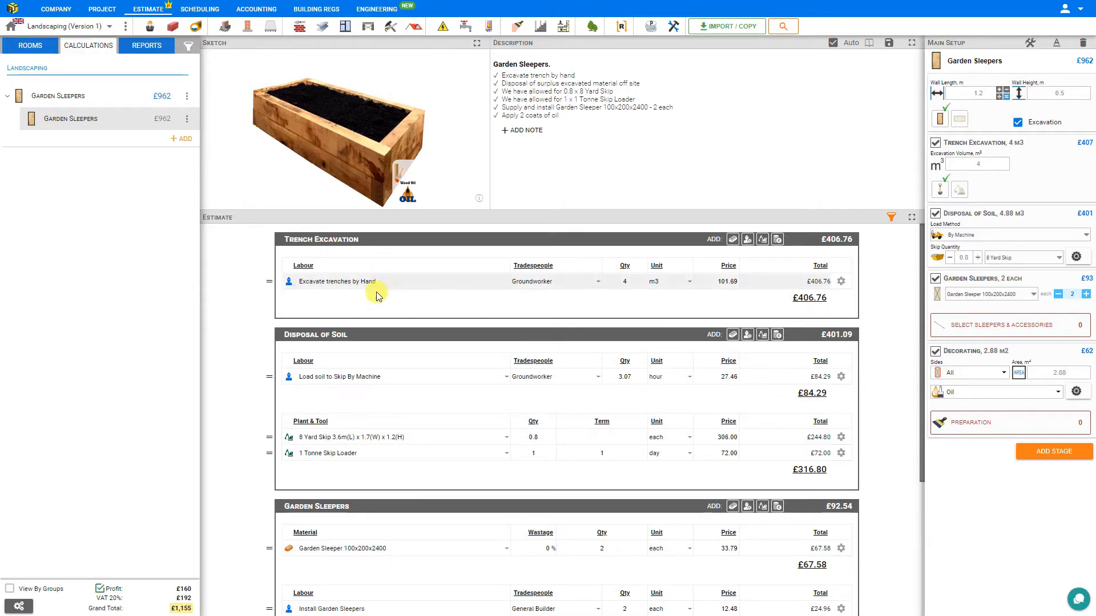
mouse_move(544, 289)
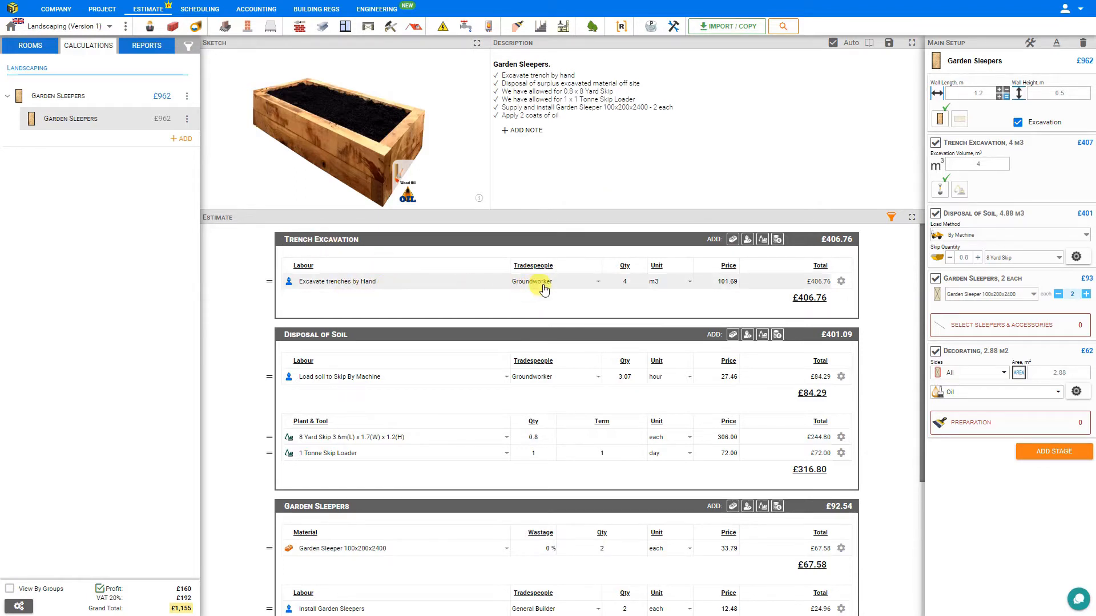
mouse_move(938, 190)
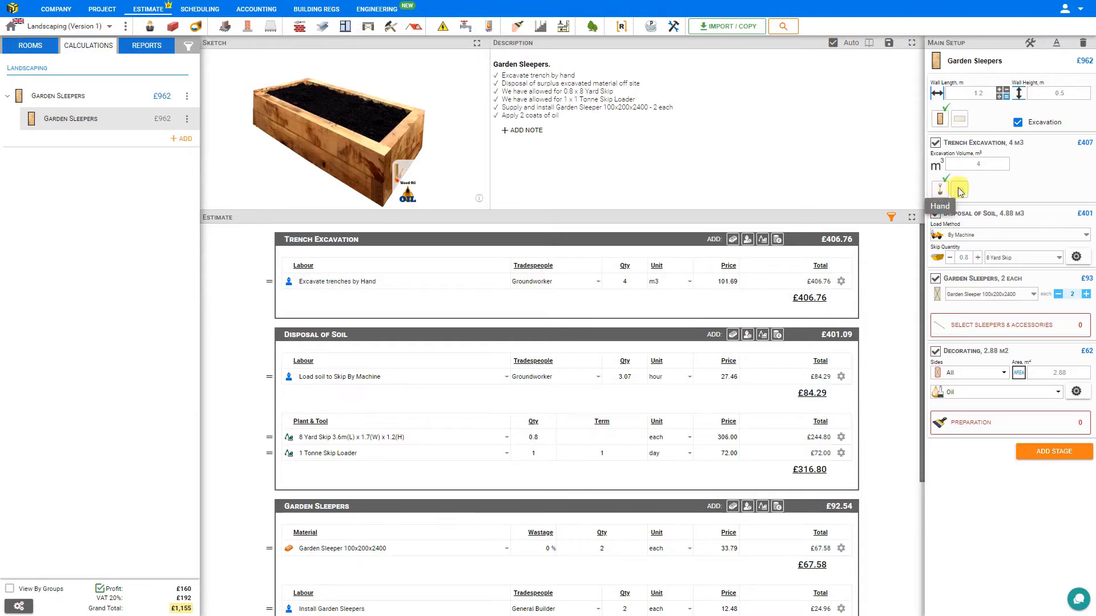
Switch to machine digging and accept excavator productivity 0.95, delivery £45, fuel 4.1
left_click(959, 190)
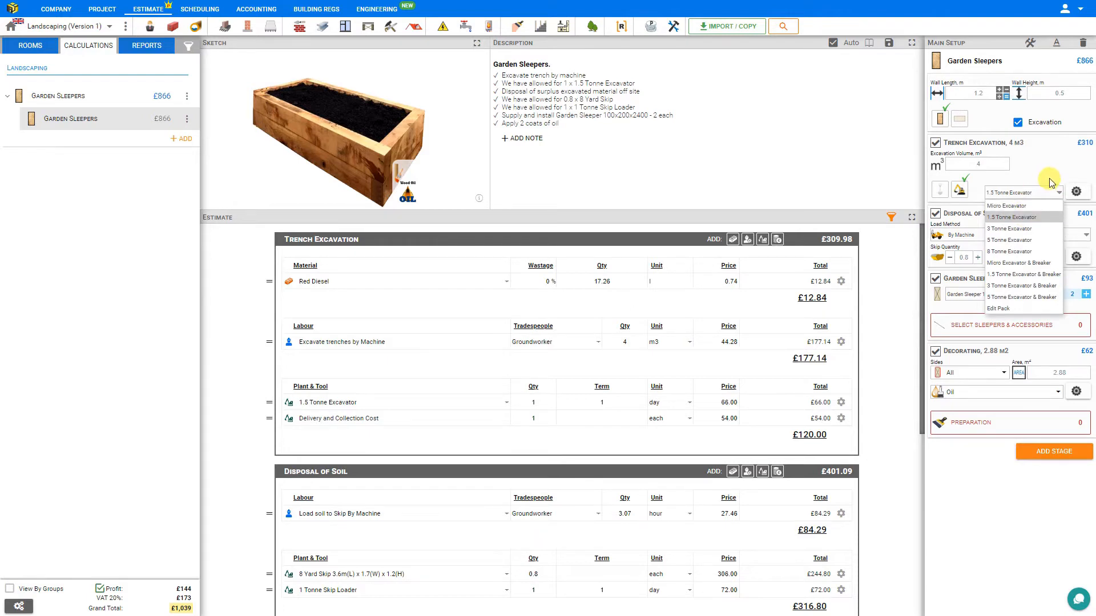
left_click(1077, 190)
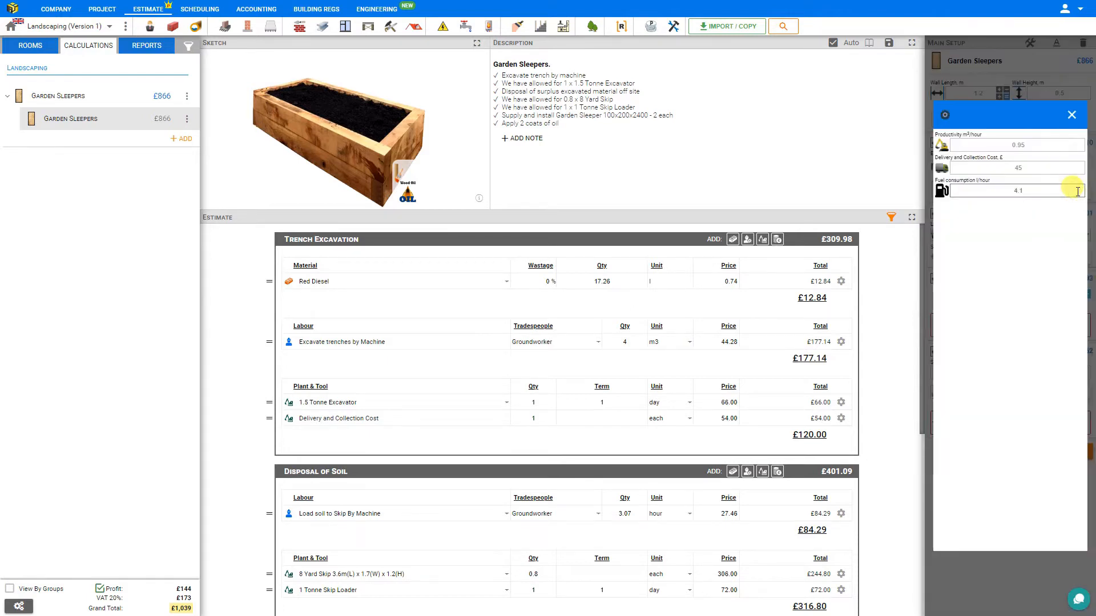
left_click(1015, 144)
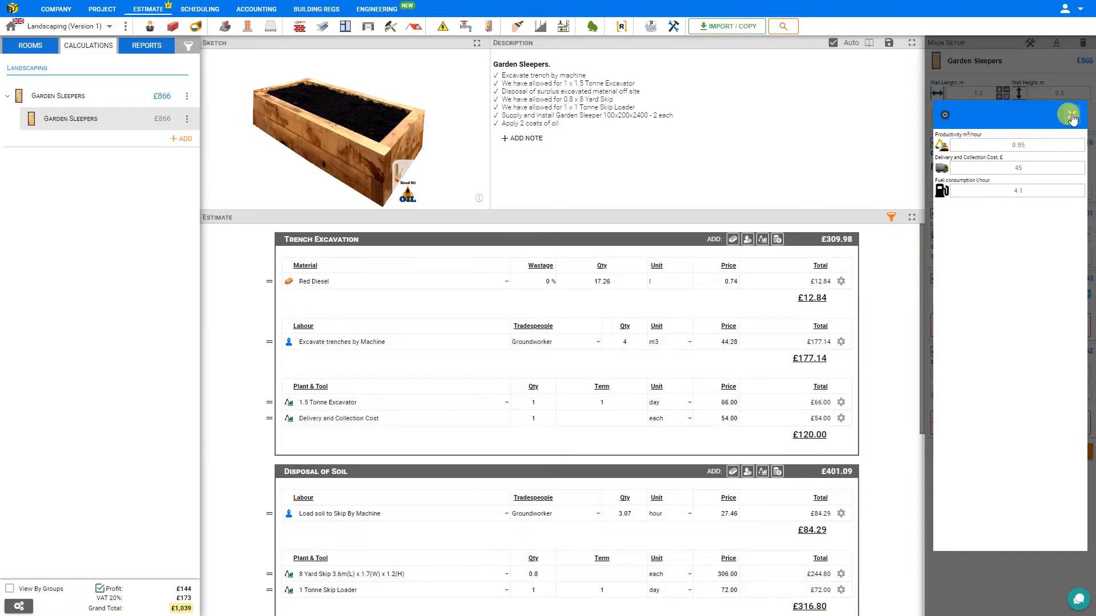
left_click(1070, 114)
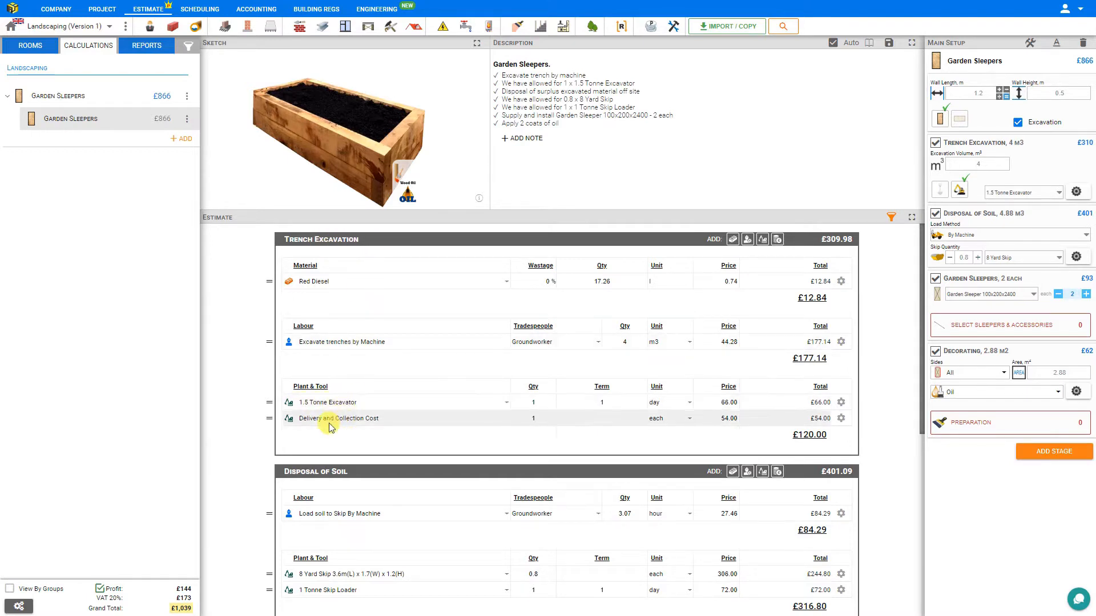
mouse_move(342, 292)
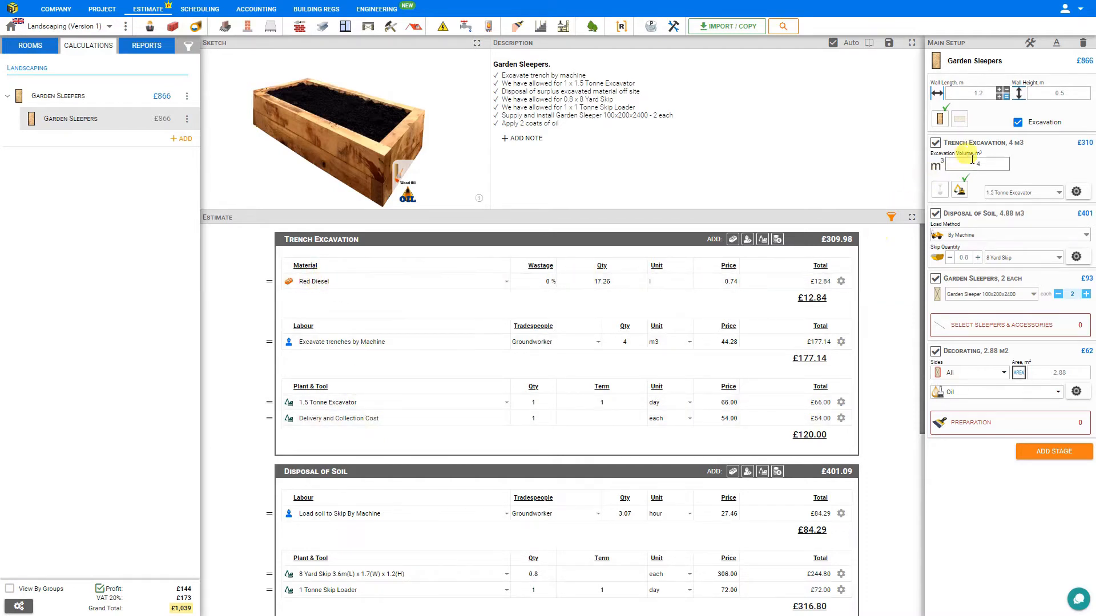
mouse_move(938, 188)
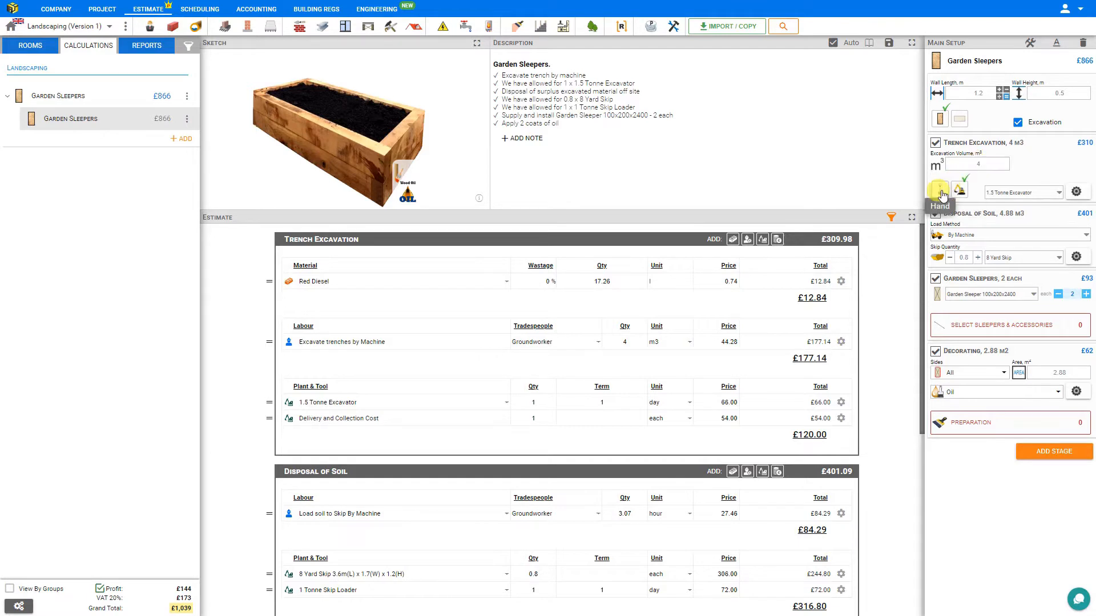
Set both trench excavation and soil loading into the skip to By Hand
left_click(939, 189)
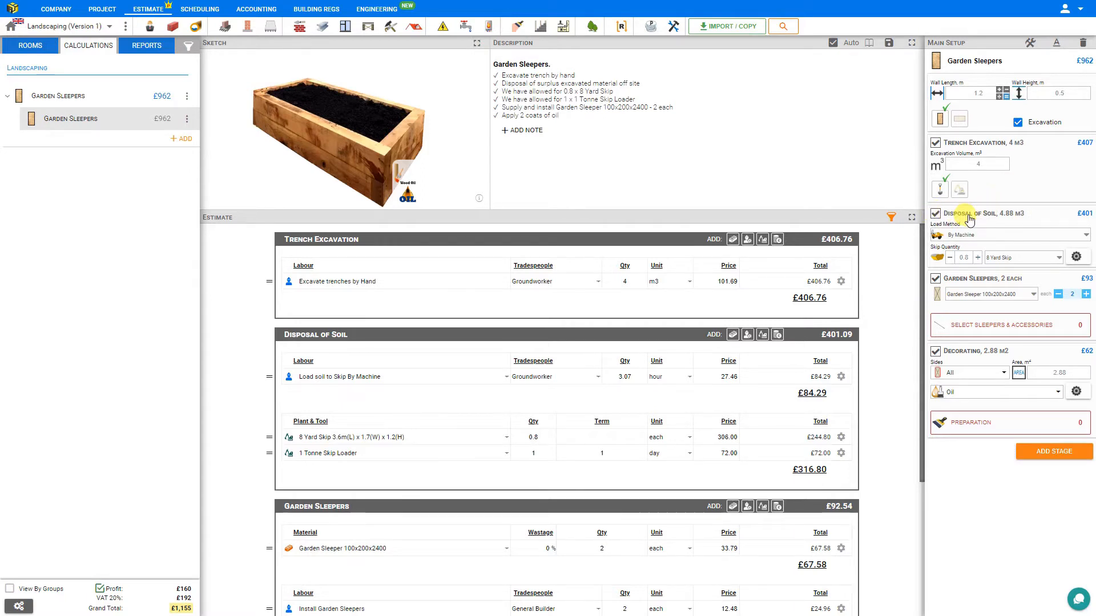
left_click(1009, 235)
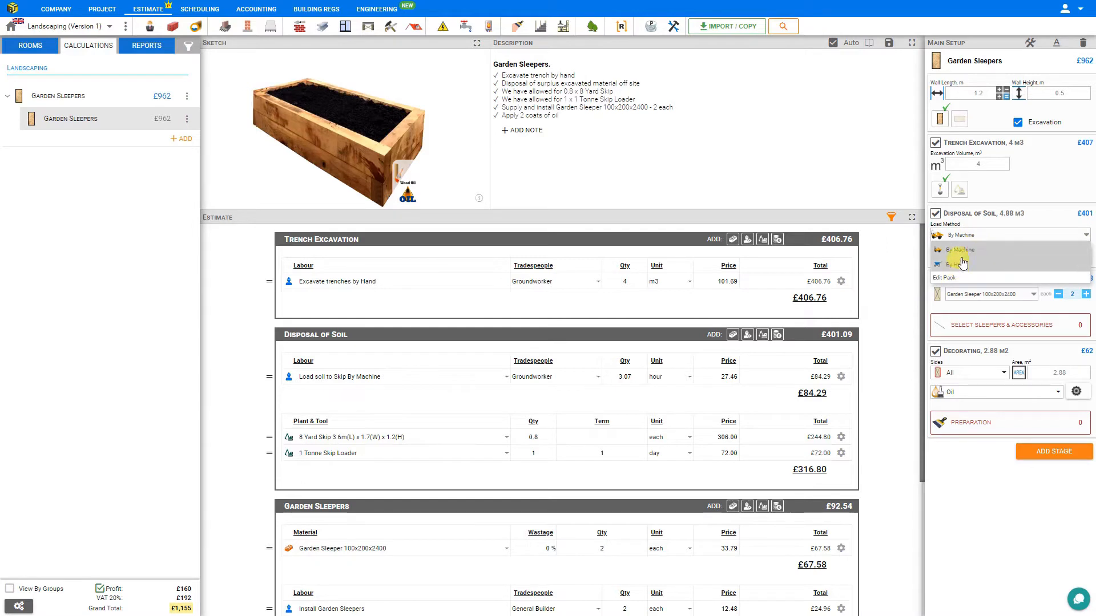
left_click(958, 264)
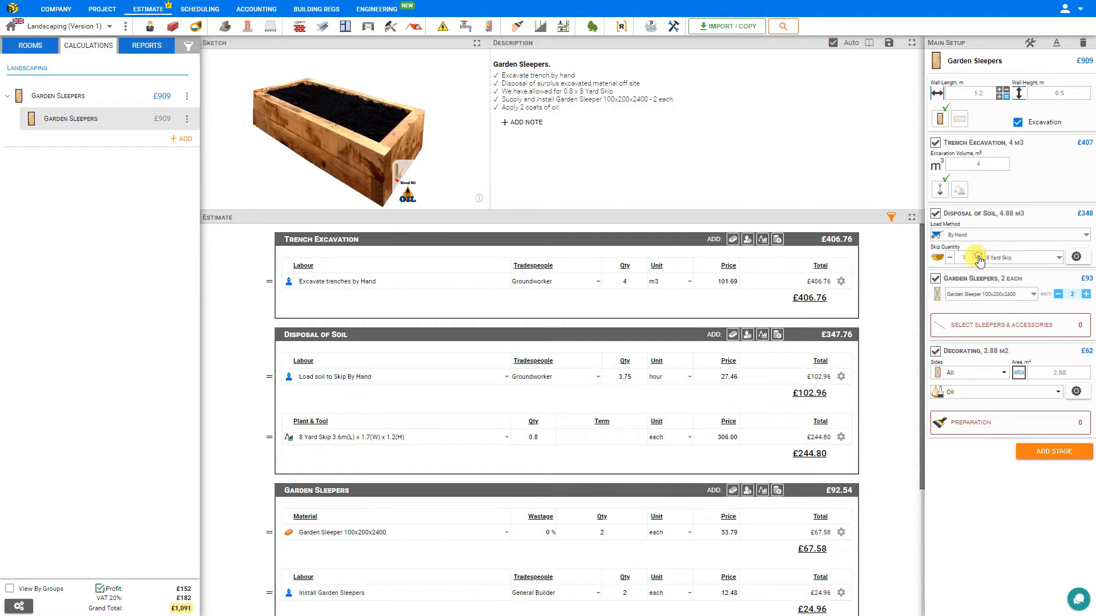
Raise the skip quantity to 1 and set its expansion rate to 22%
left_click(949, 258)
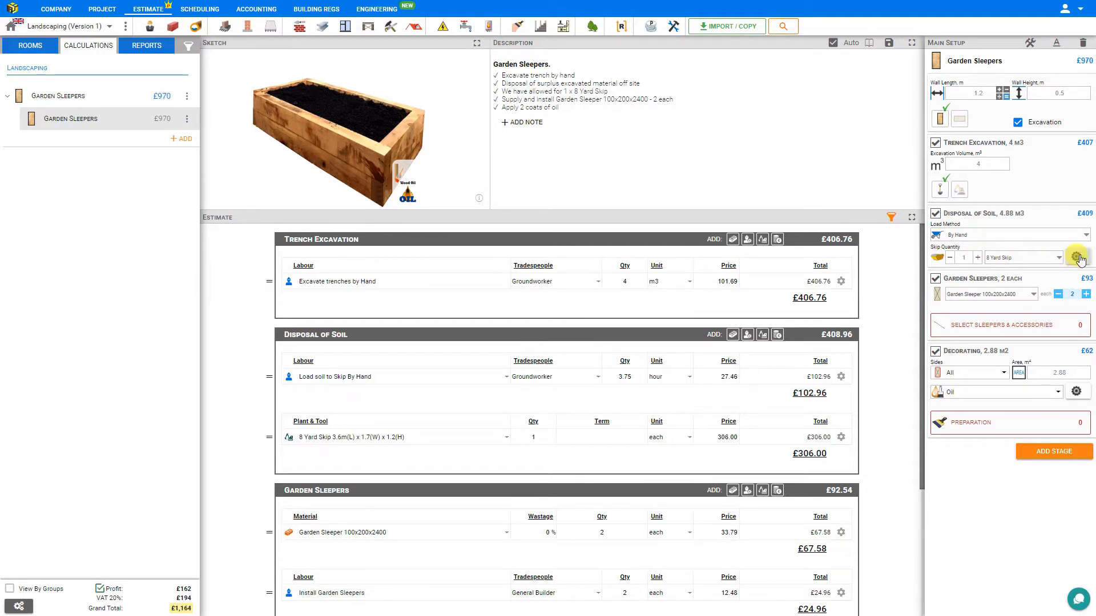
left_click(1076, 256)
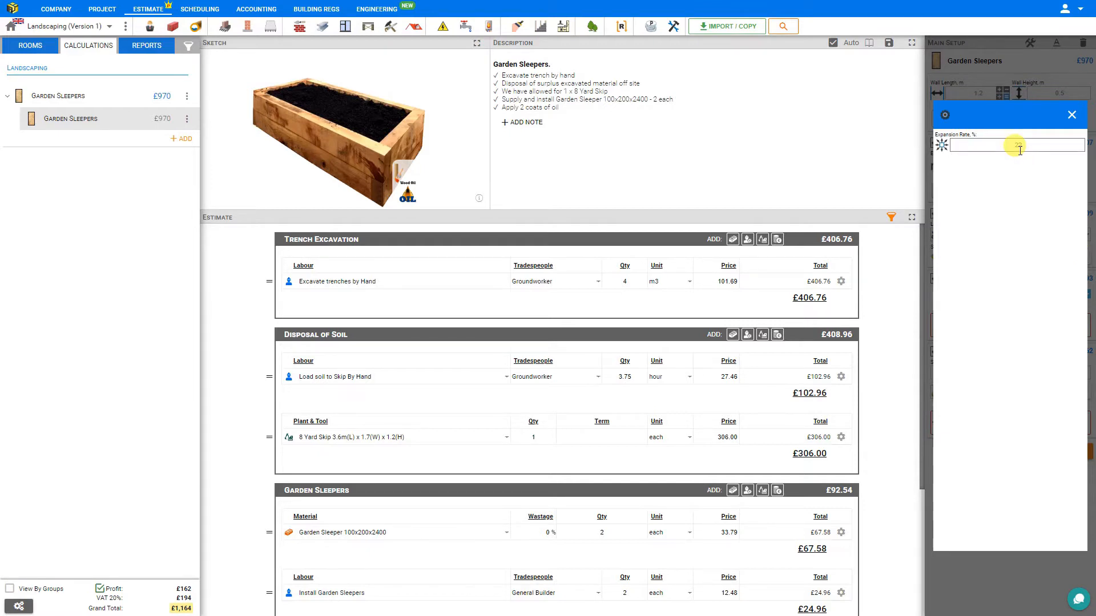
type("22")
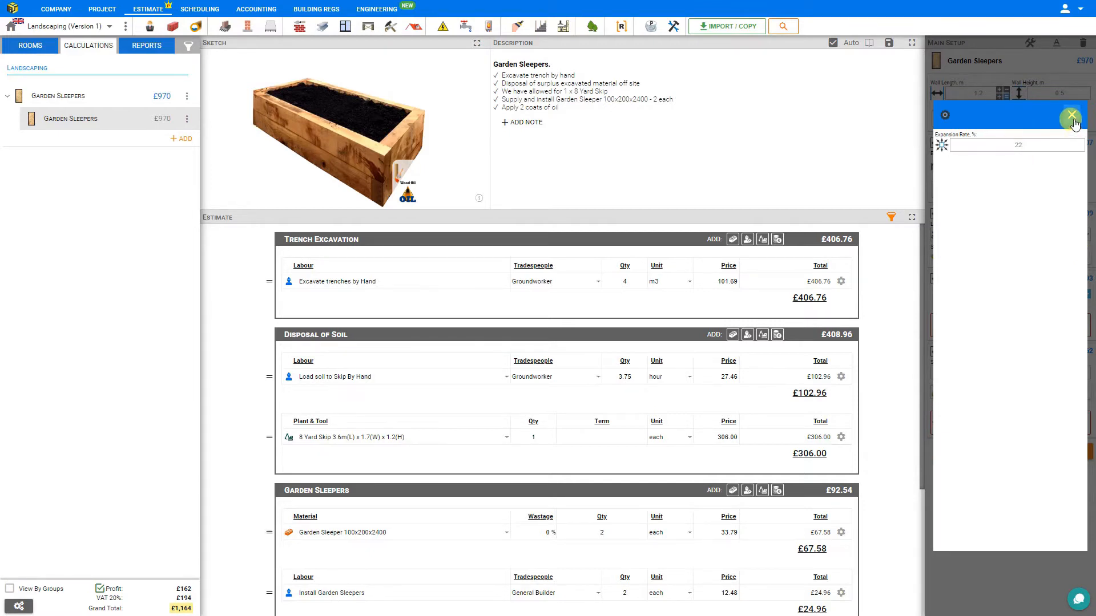
left_click(1071, 115)
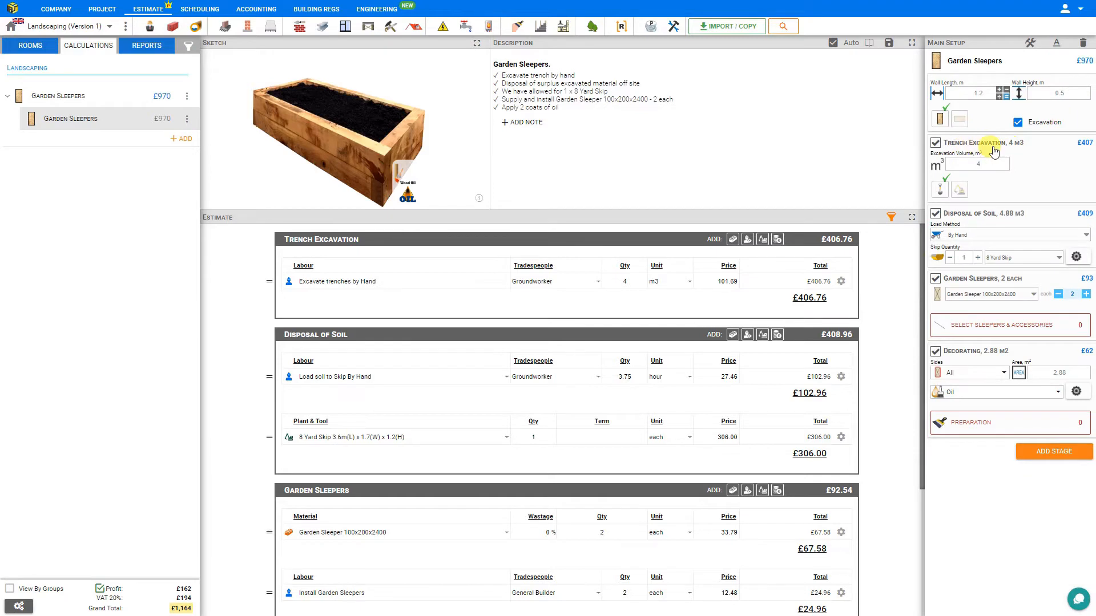
mouse_move(1004, 224)
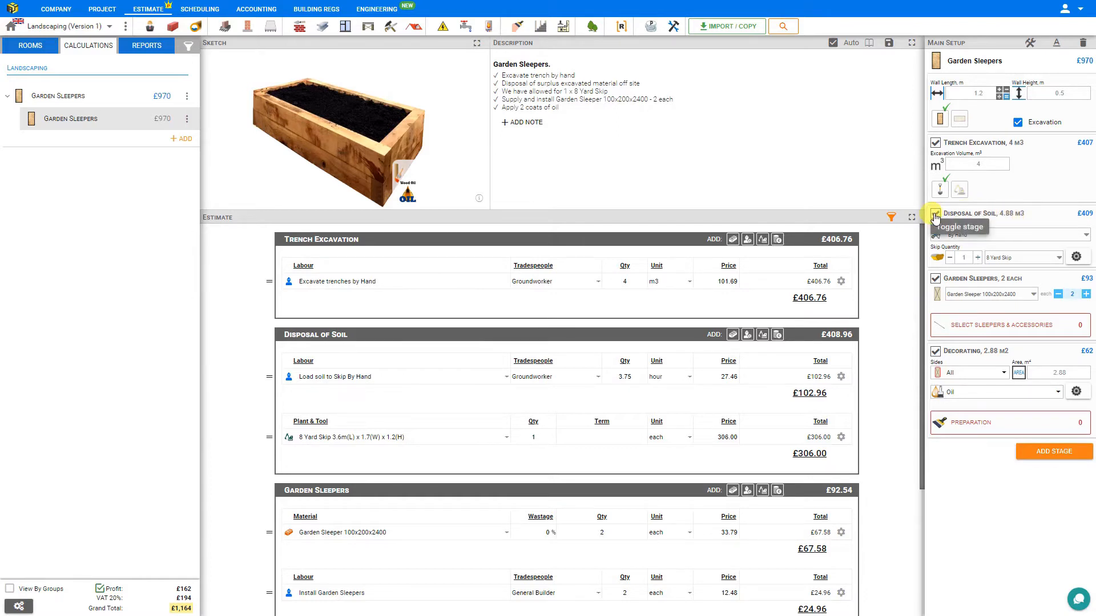
Untick Disposal of Soil and add the note 'Soil disposal on site'
left_click(936, 214)
type("Soil disposal on site")
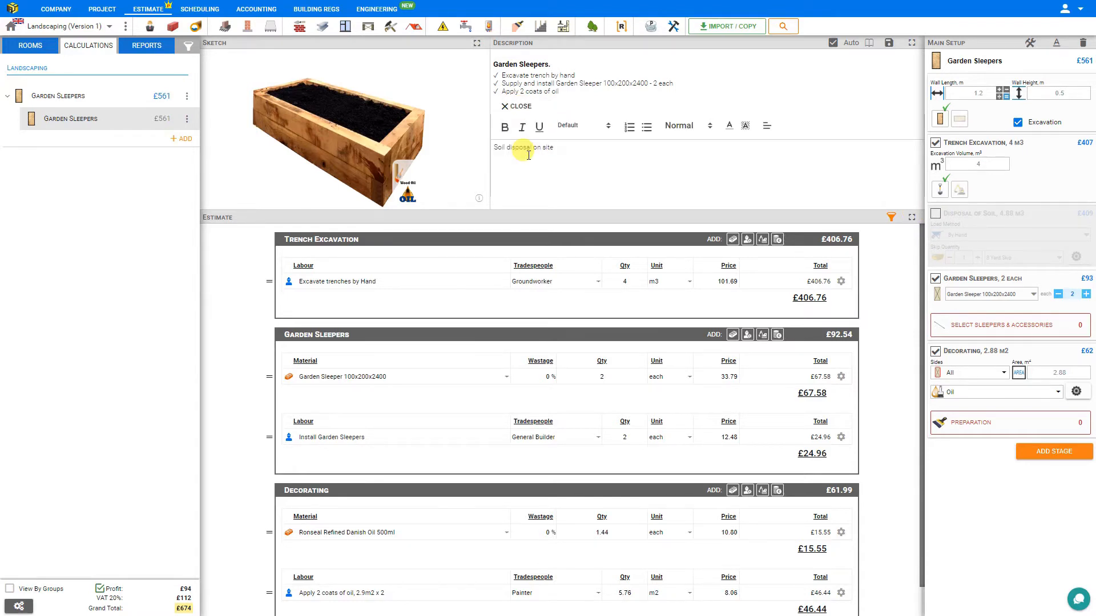
left_click(519, 106)
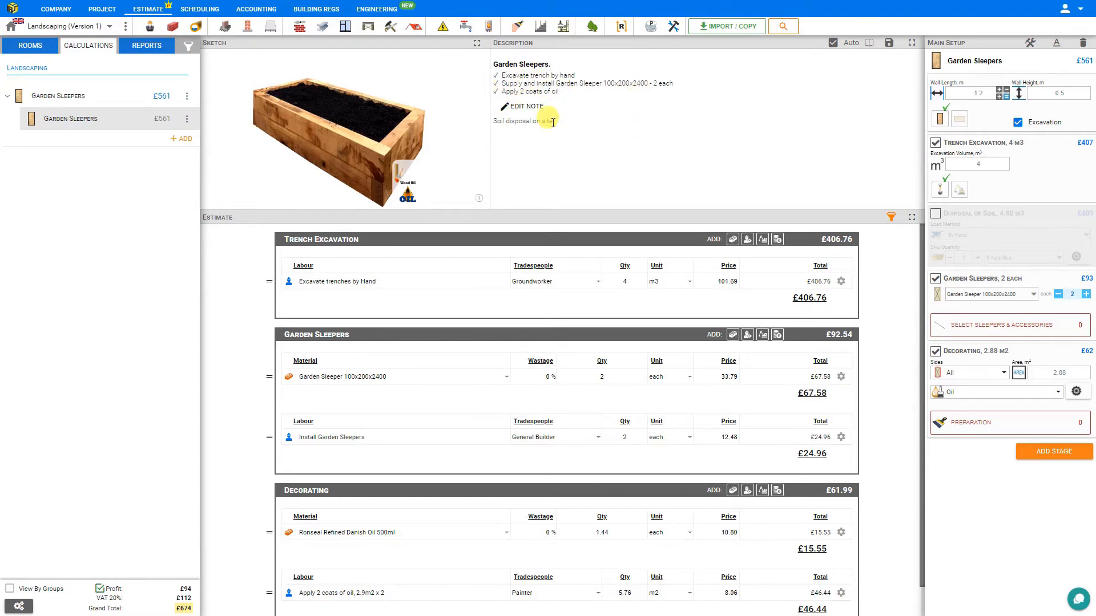
mouse_move(1034, 299)
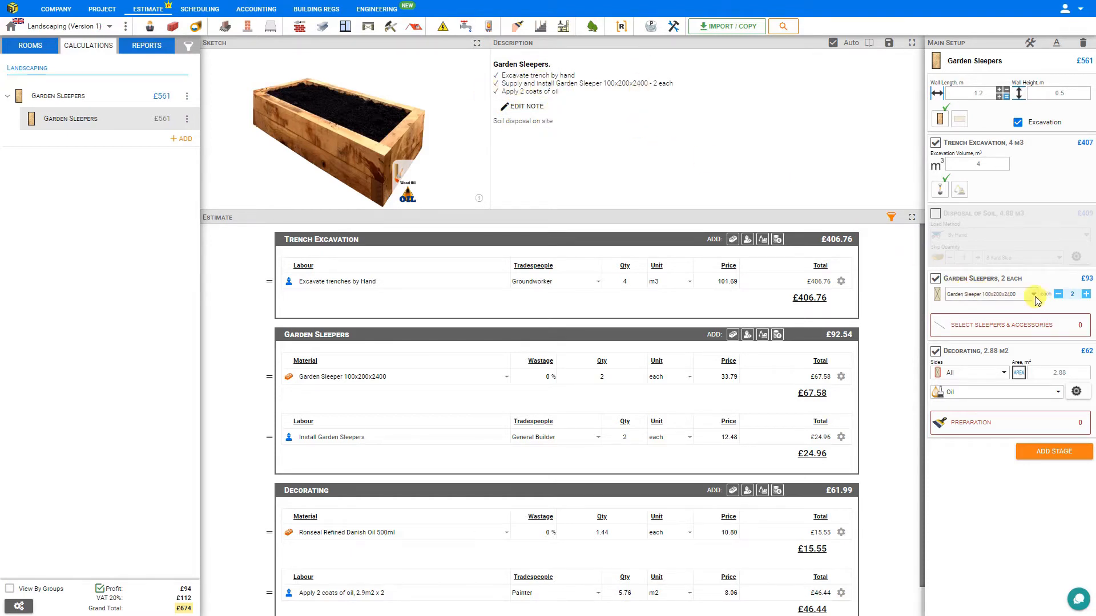
Try client-supplied and allowance options, then use three Oak Garden Sleeper 100x200x2400
left_click(1033, 294)
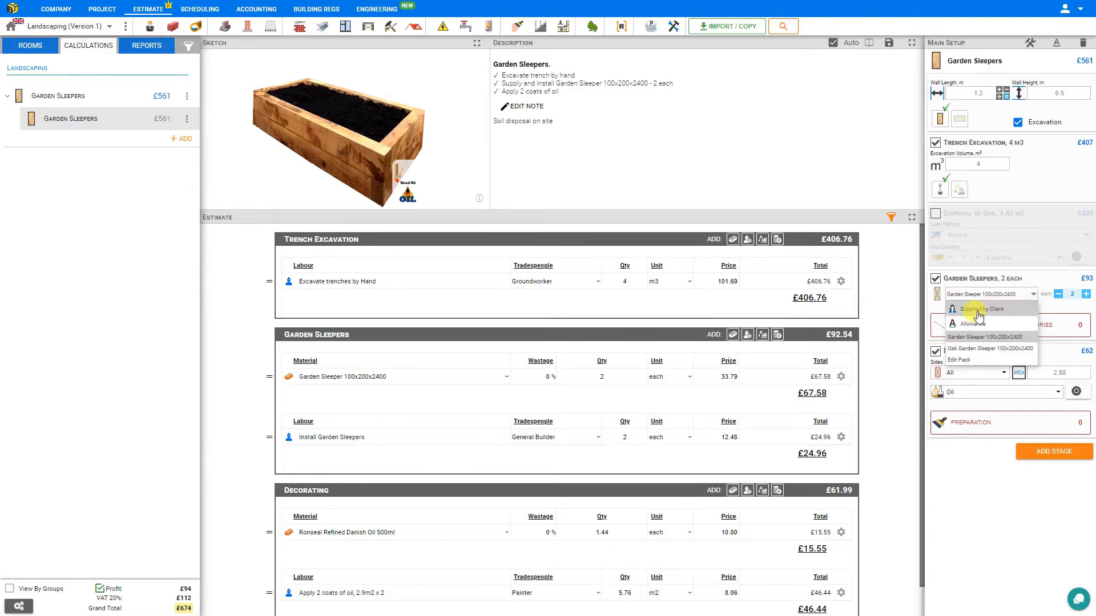
left_click(982, 309)
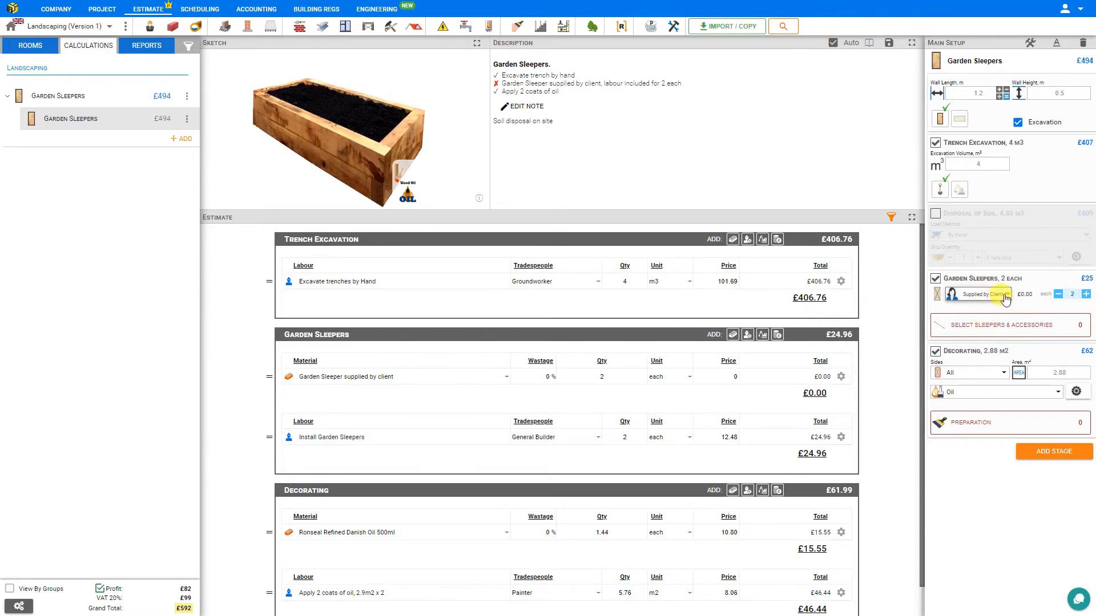
left_click(977, 293)
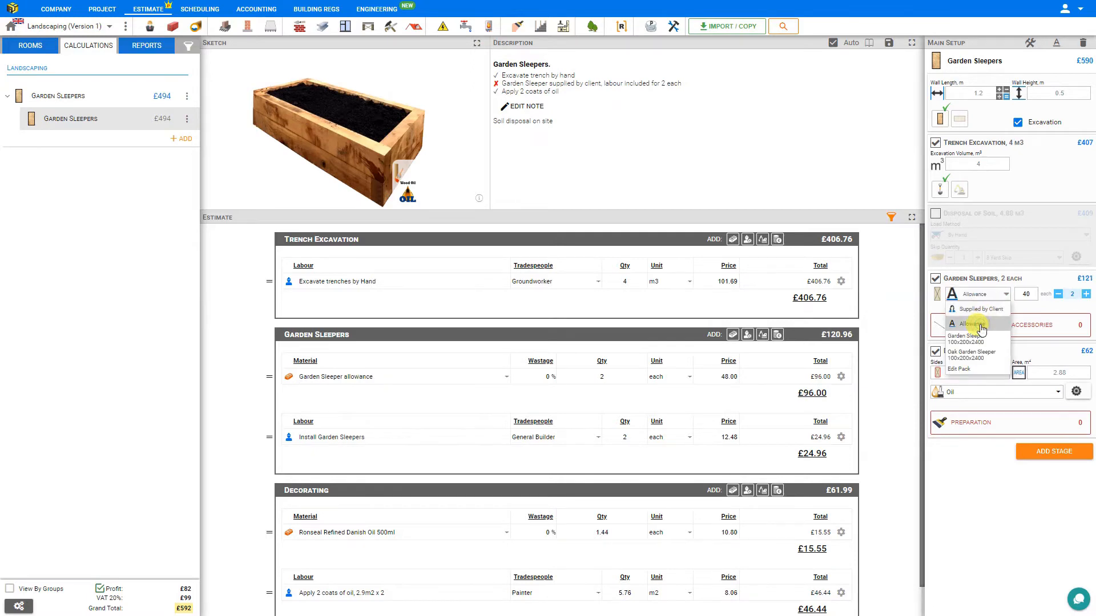
left_click(971, 323)
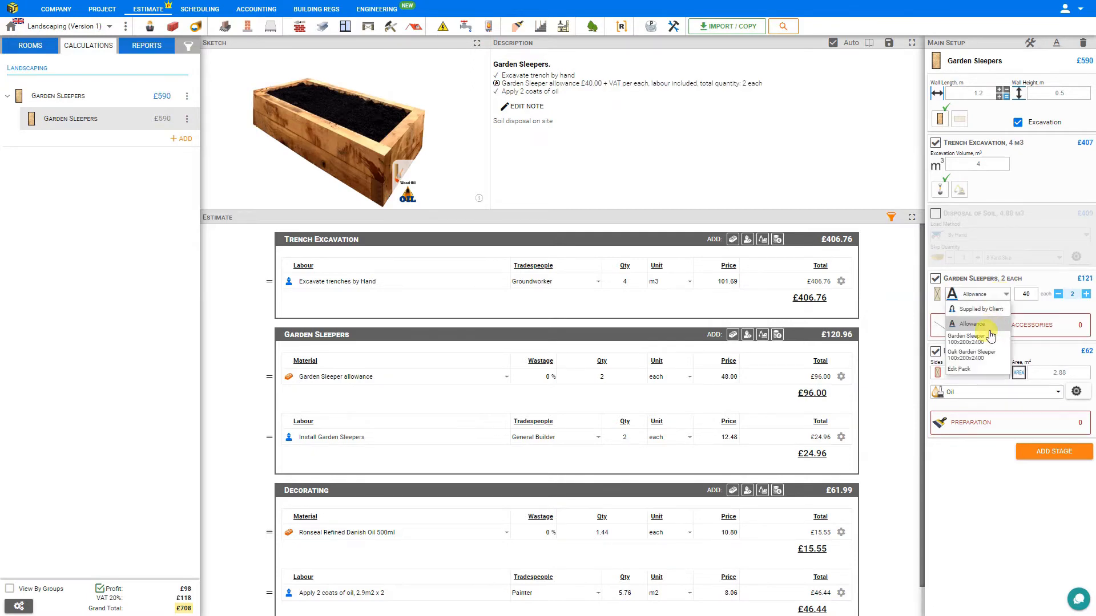
mouse_move(966, 358)
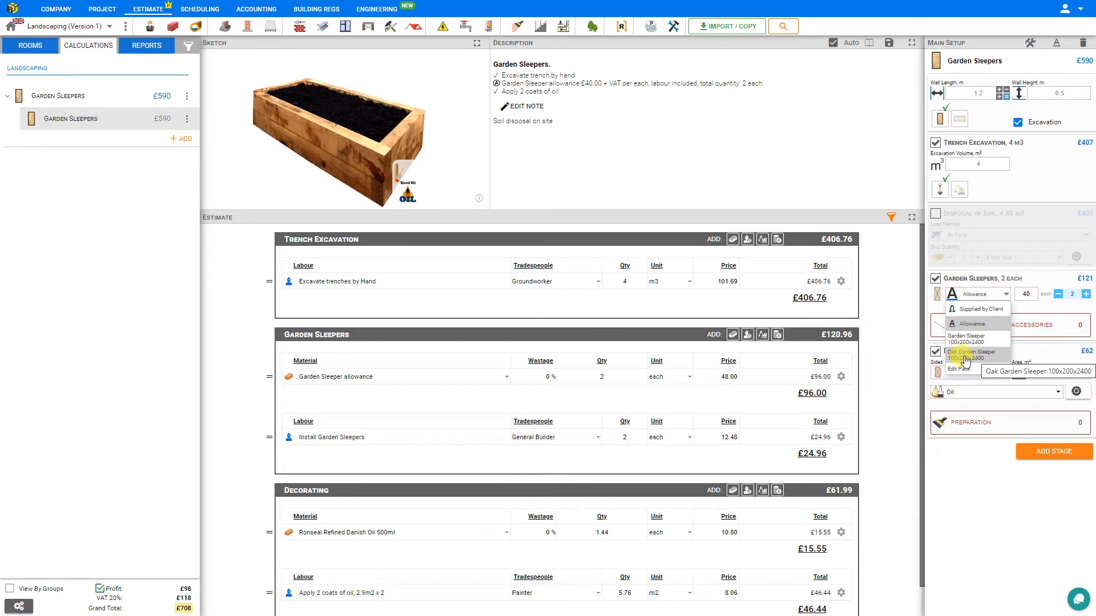
left_click(967, 356)
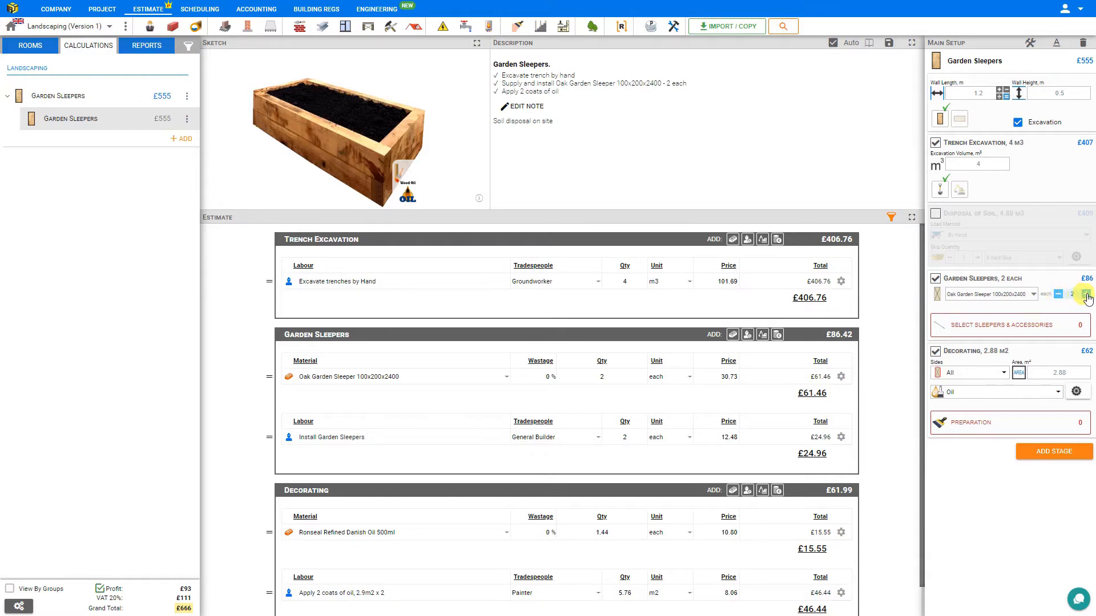
left_click(1085, 293)
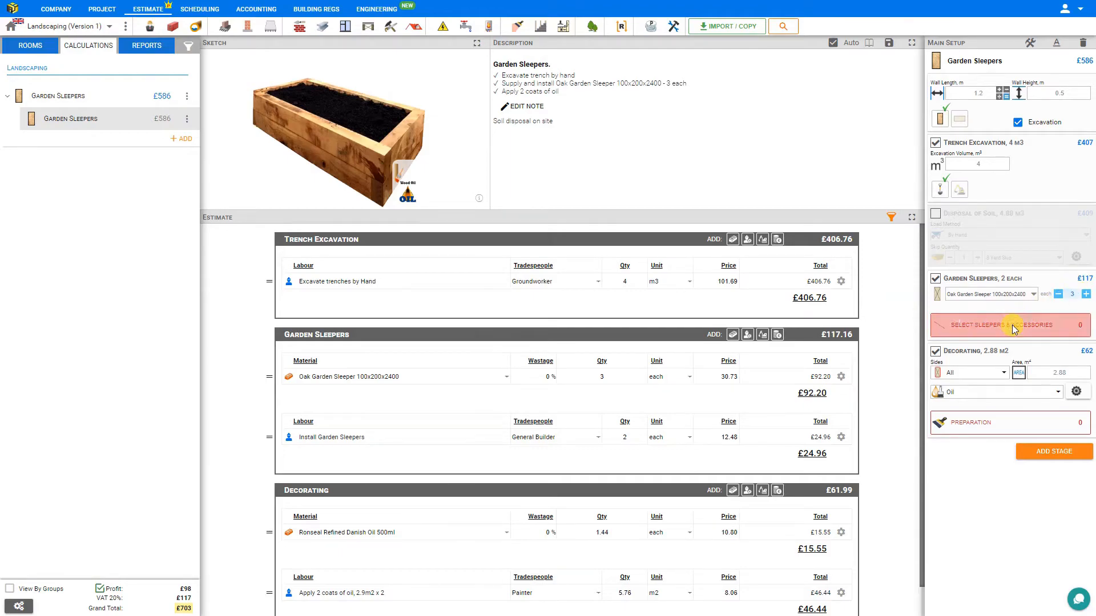
Open the sleepers catalogue and browse screws, nails, fabrics, hardcore, topsoil and sharp sand
left_click(1000, 325)
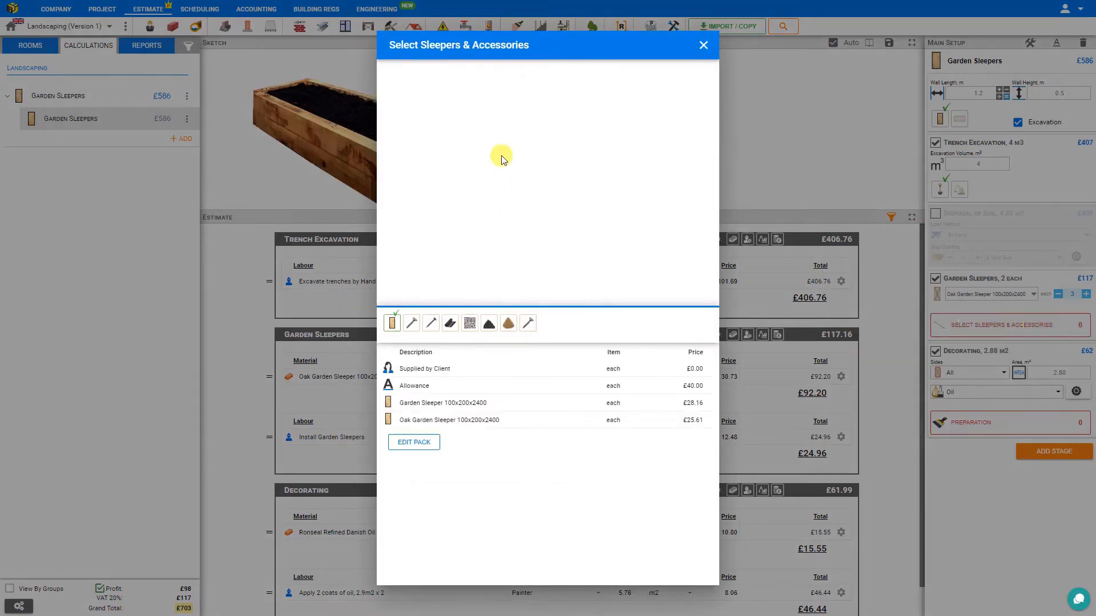
mouse_move(392, 322)
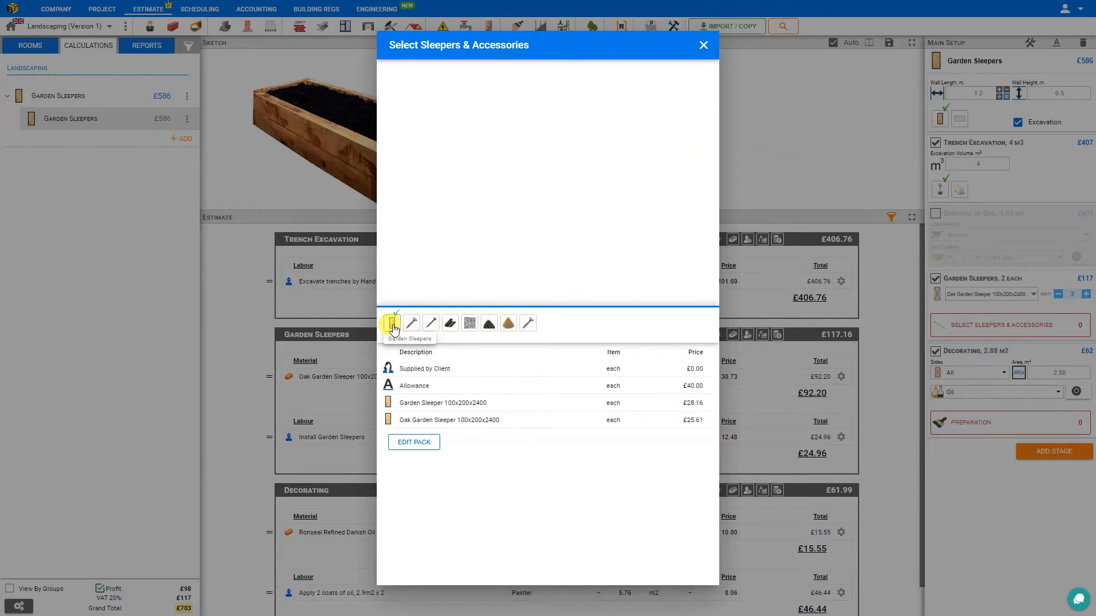
left_click(411, 323)
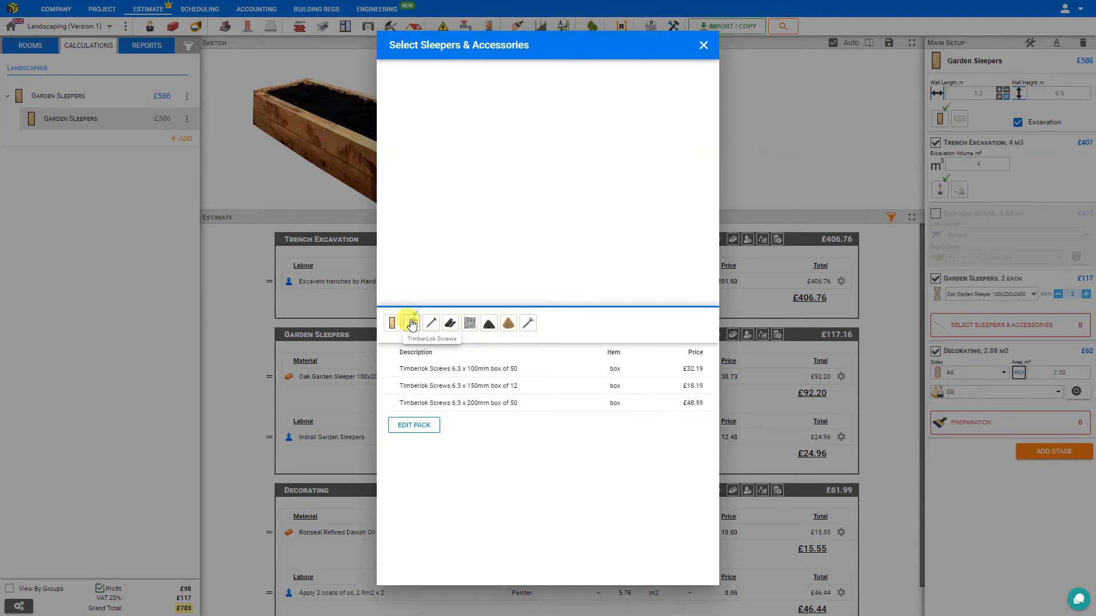
left_click(431, 323)
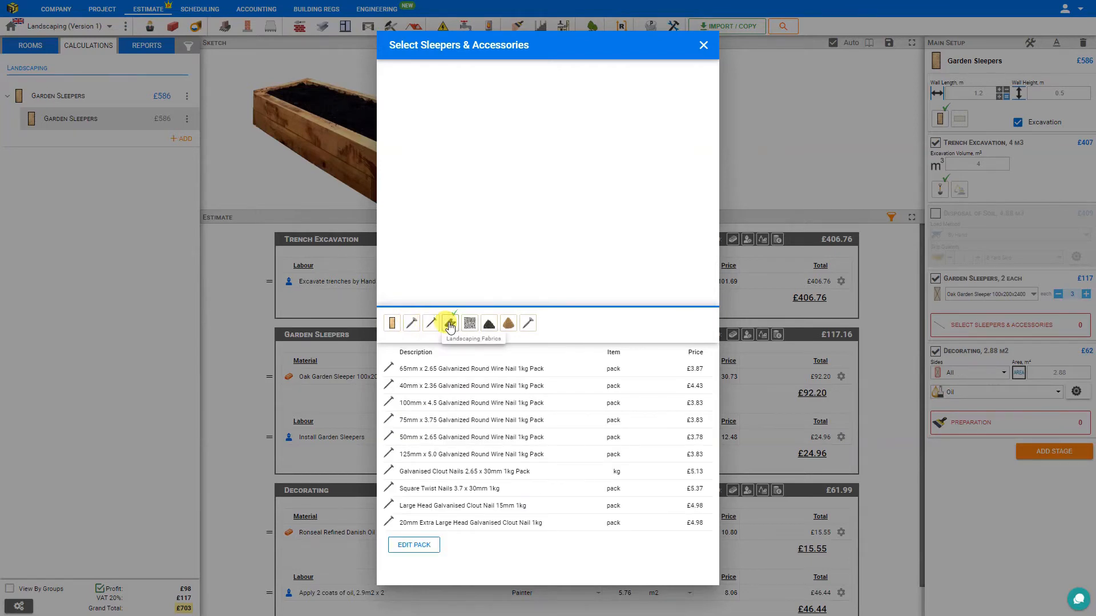
left_click(470, 323)
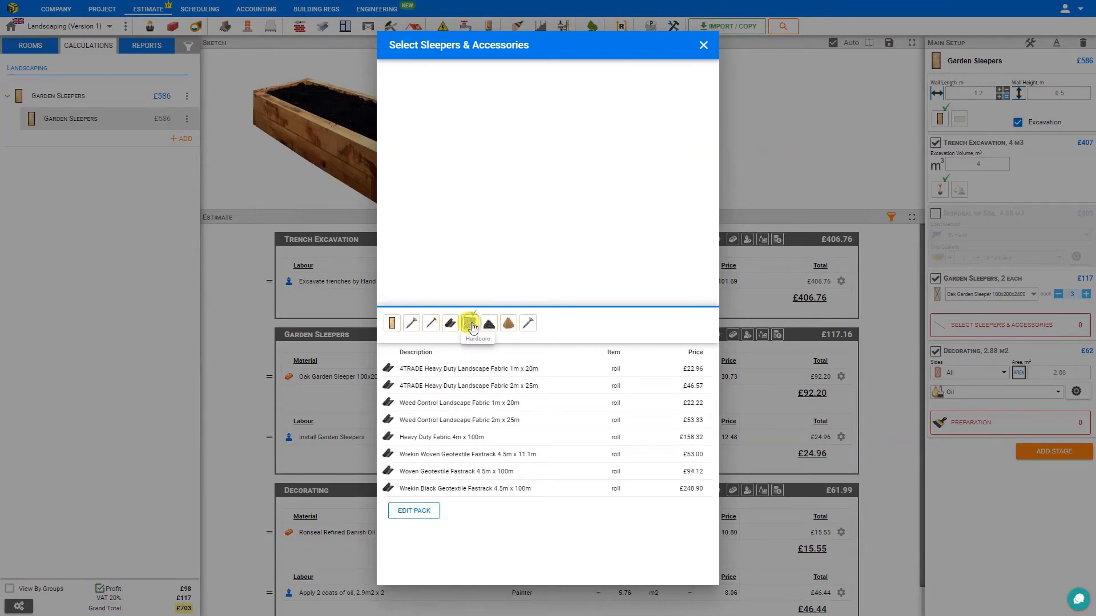
left_click(488, 323)
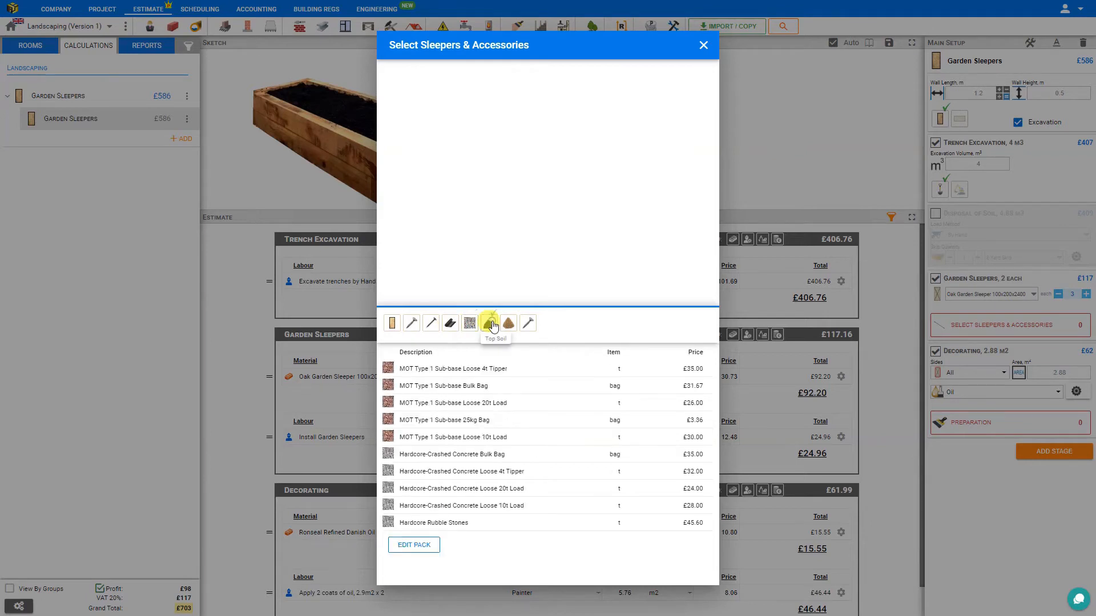
left_click(508, 323)
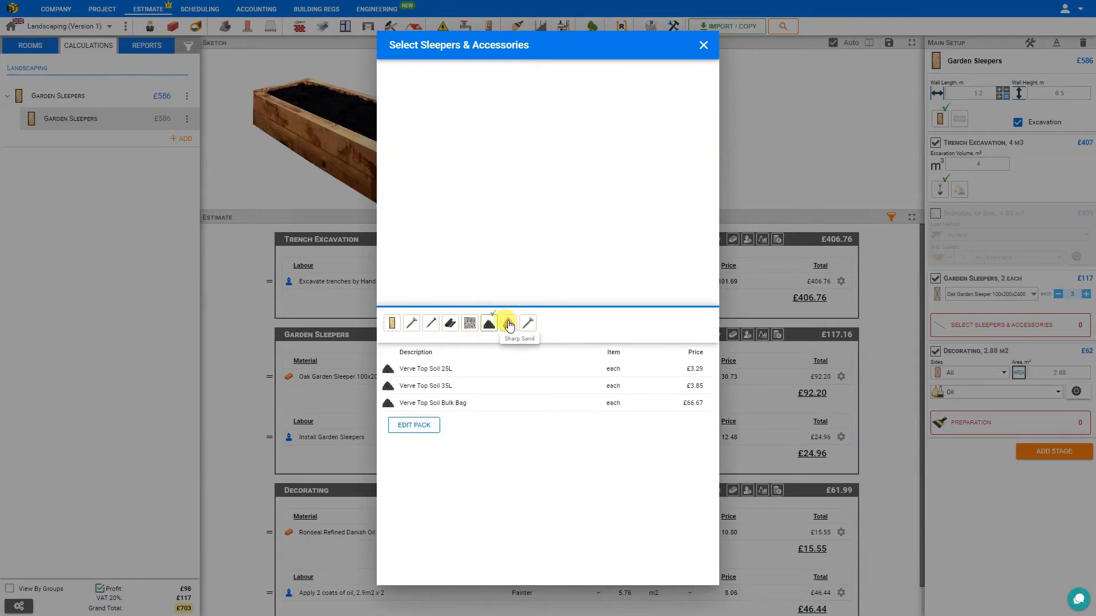
left_click(507, 323)
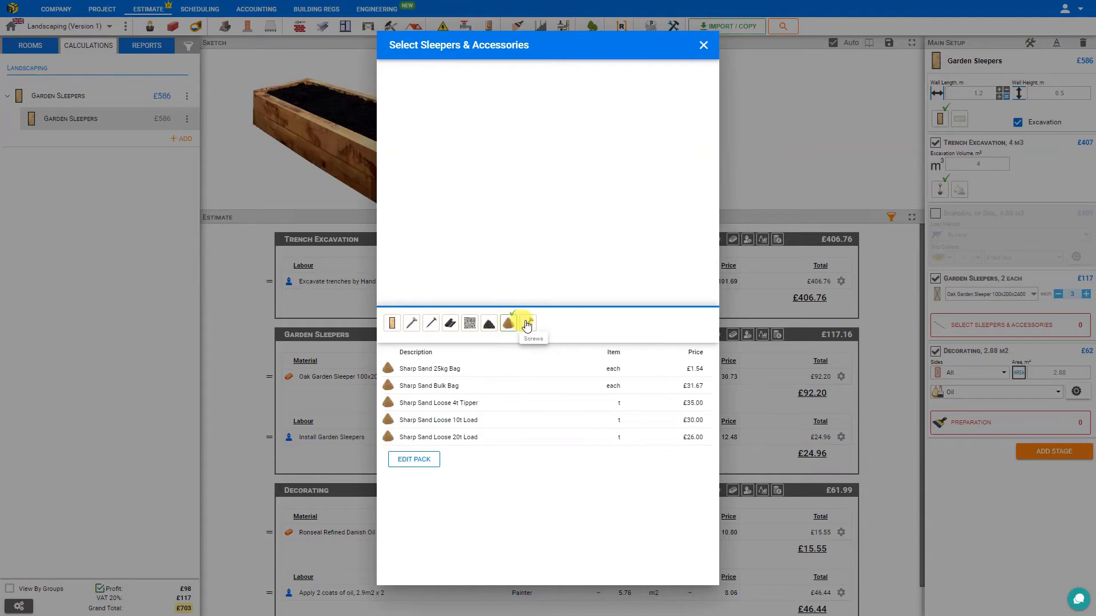
left_click(525, 323)
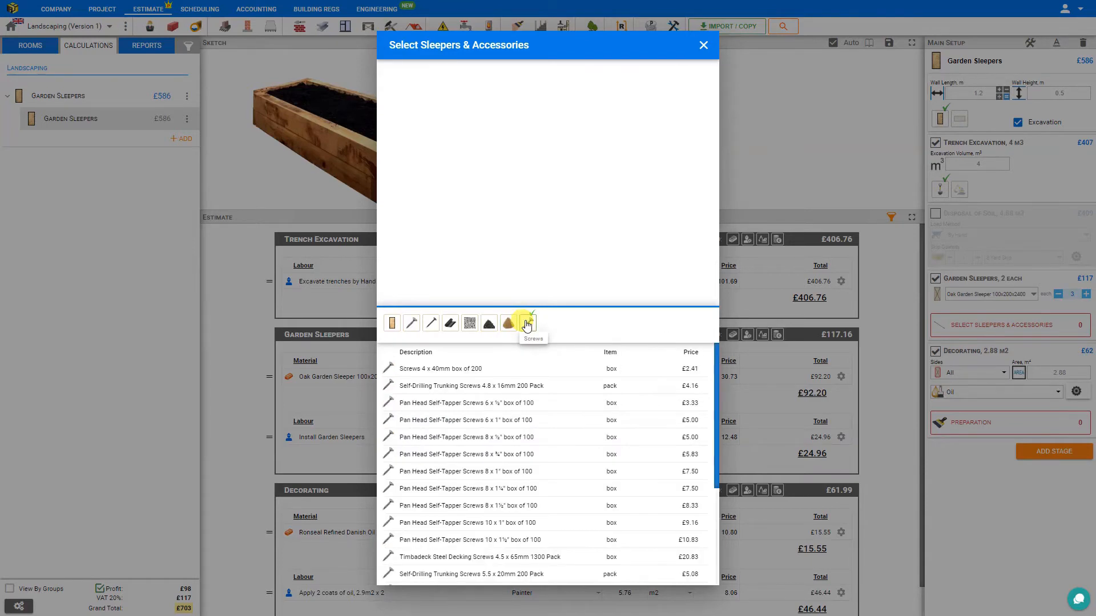
Browse the screw and fabric tabs, then add 2 Verve Top Soil Bulk Bags and close the picker
left_click(412, 324)
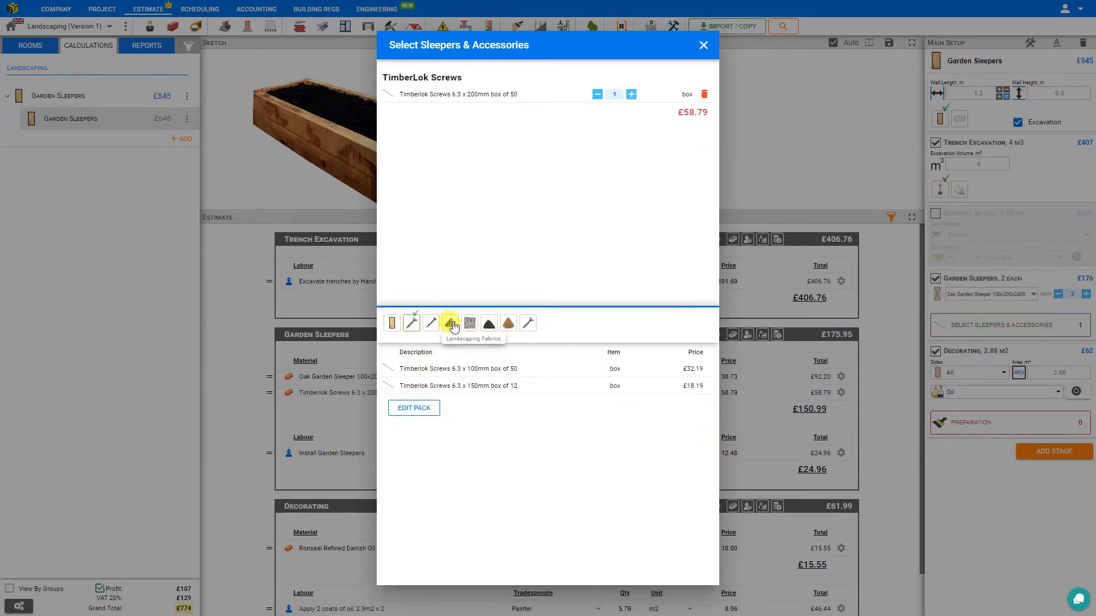
left_click(450, 324)
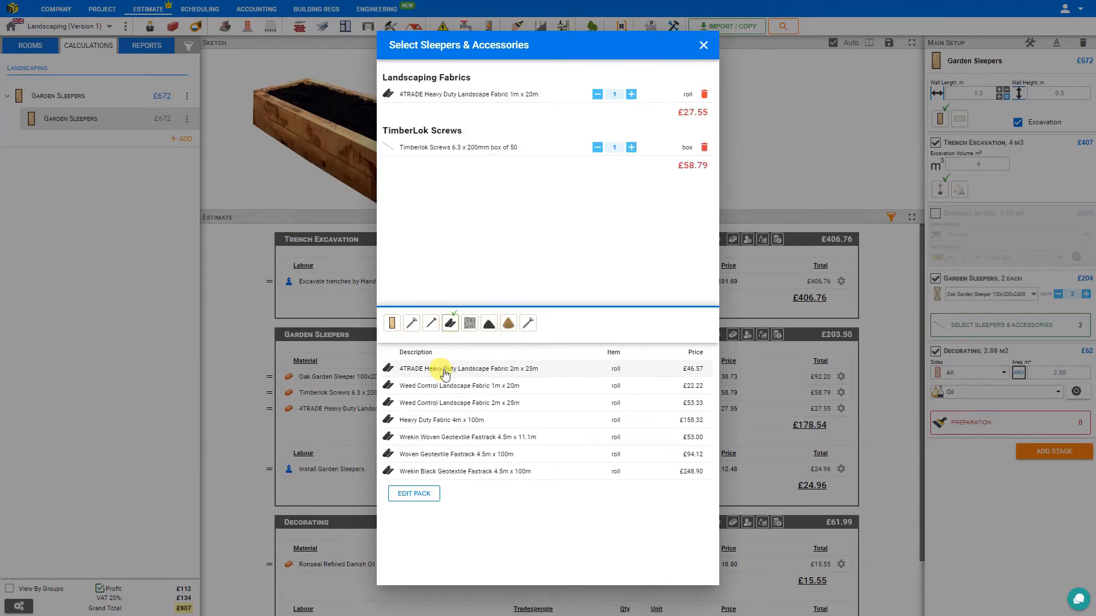
left_click(490, 323)
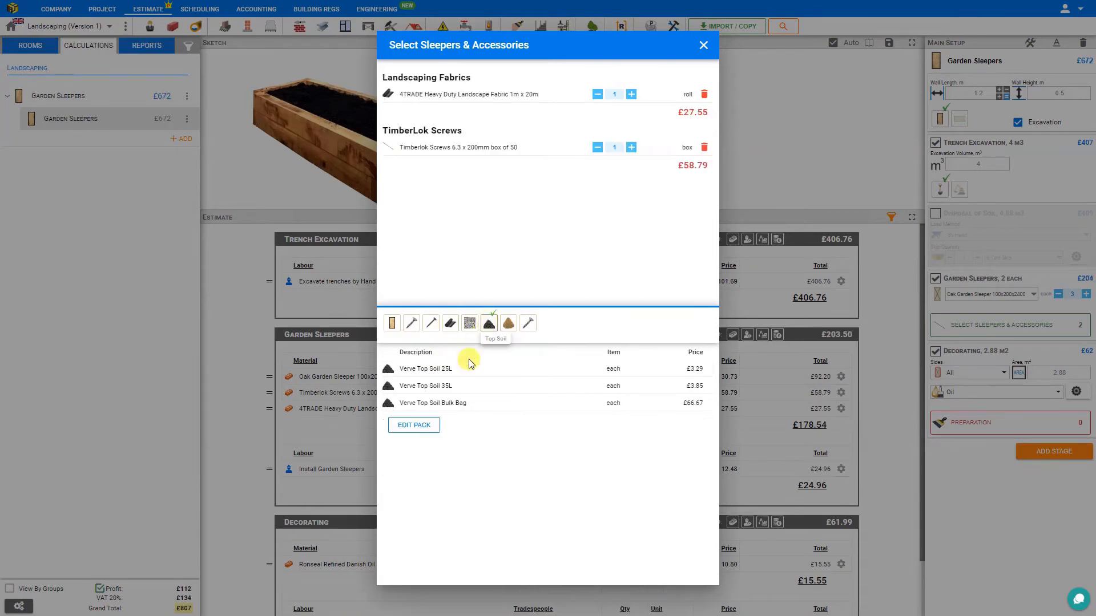
mouse_move(448, 406)
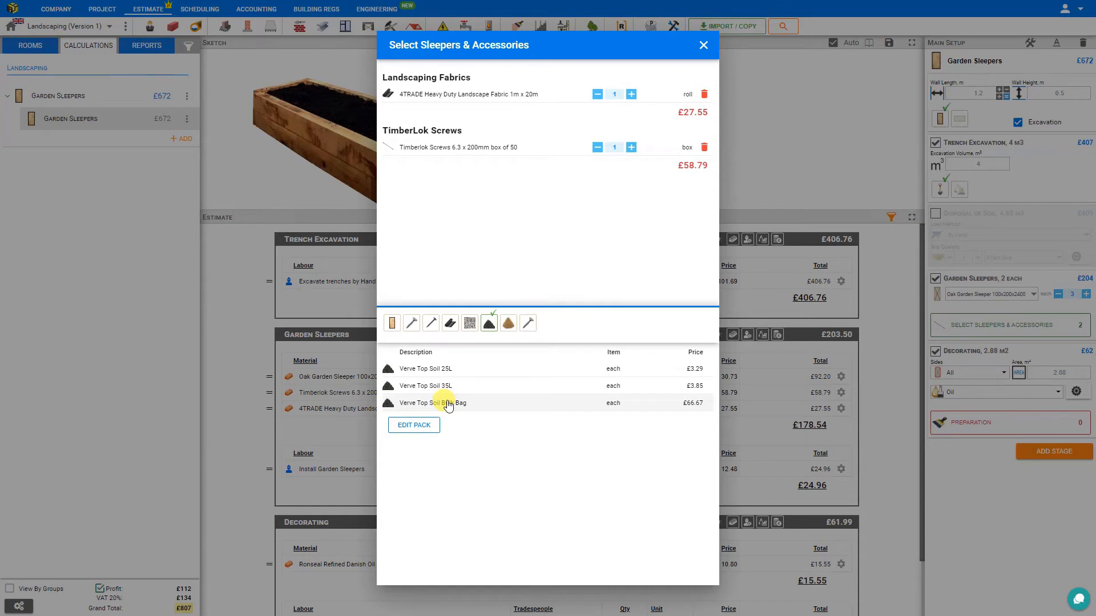
left_click(432, 403)
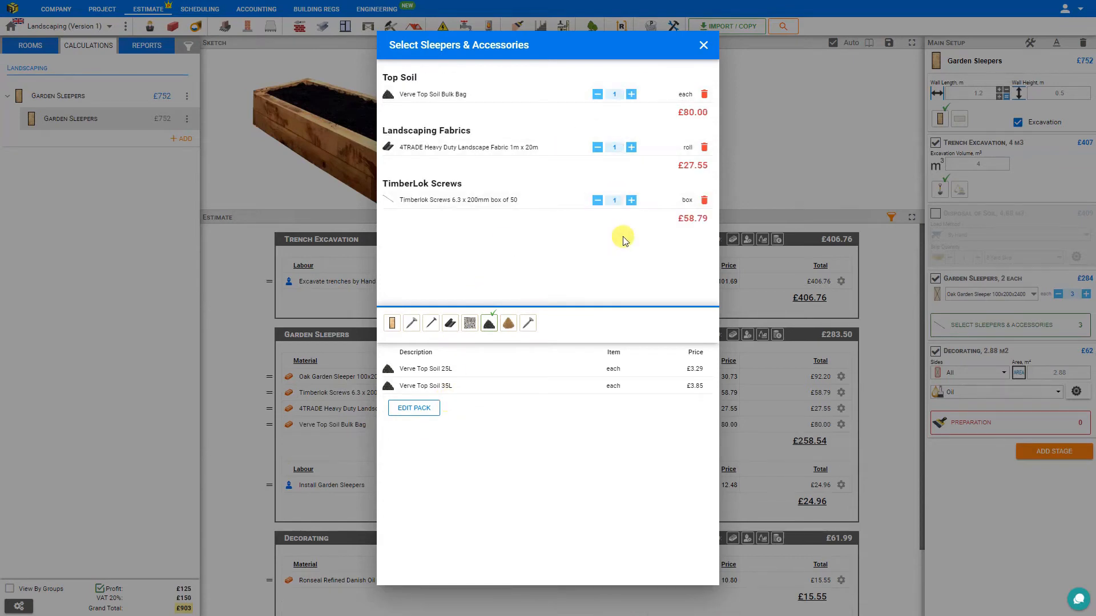
left_click(630, 94)
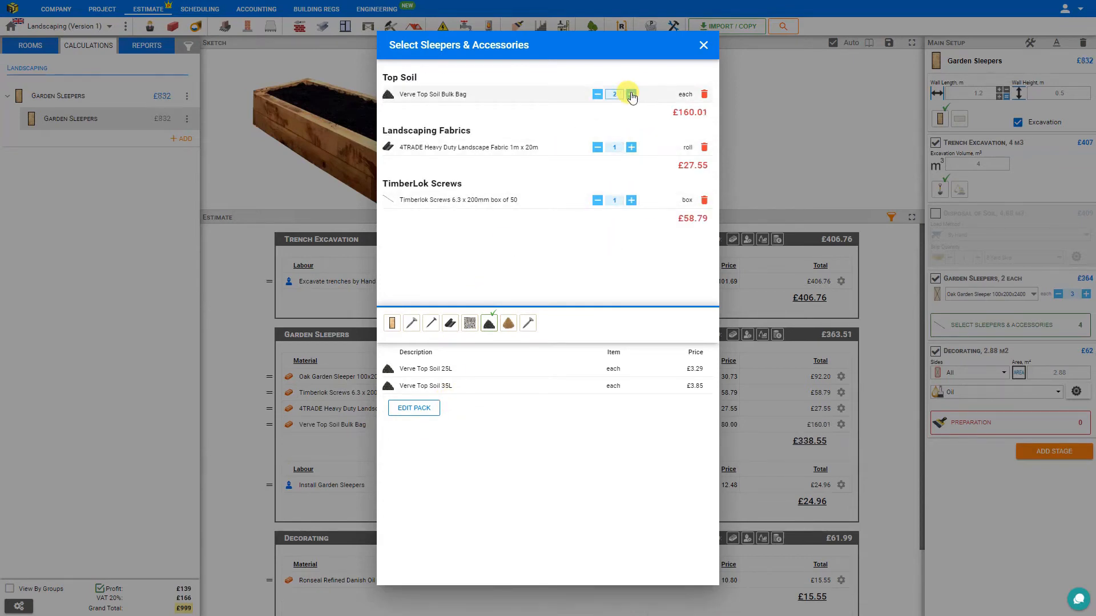
left_click(703, 45)
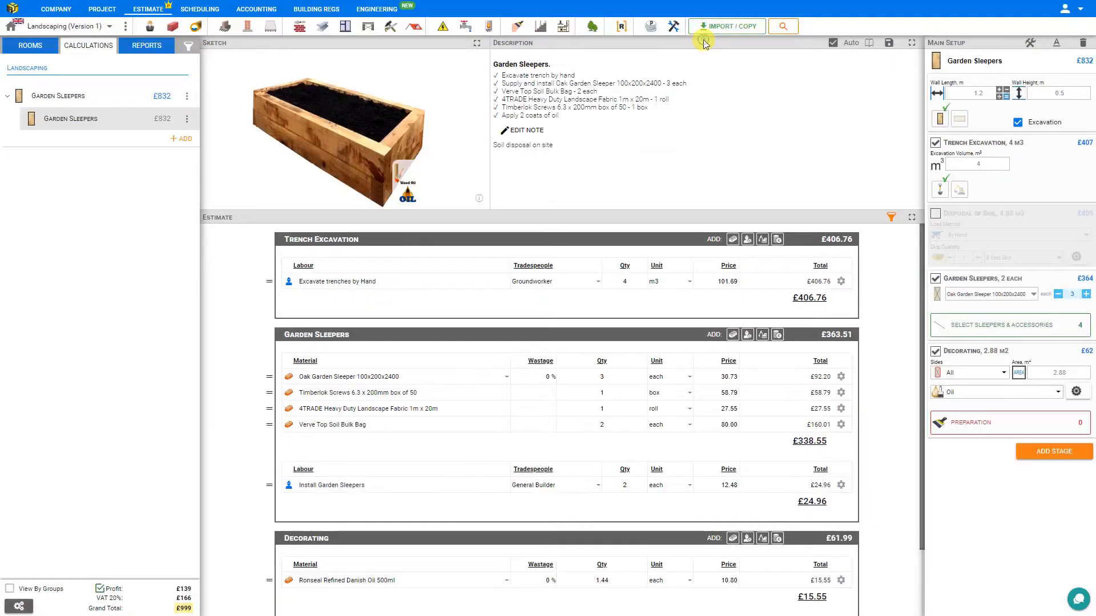
Reduce Garden Sleepers to 2 each and keep decorating applied to All sides
left_click(1061, 293)
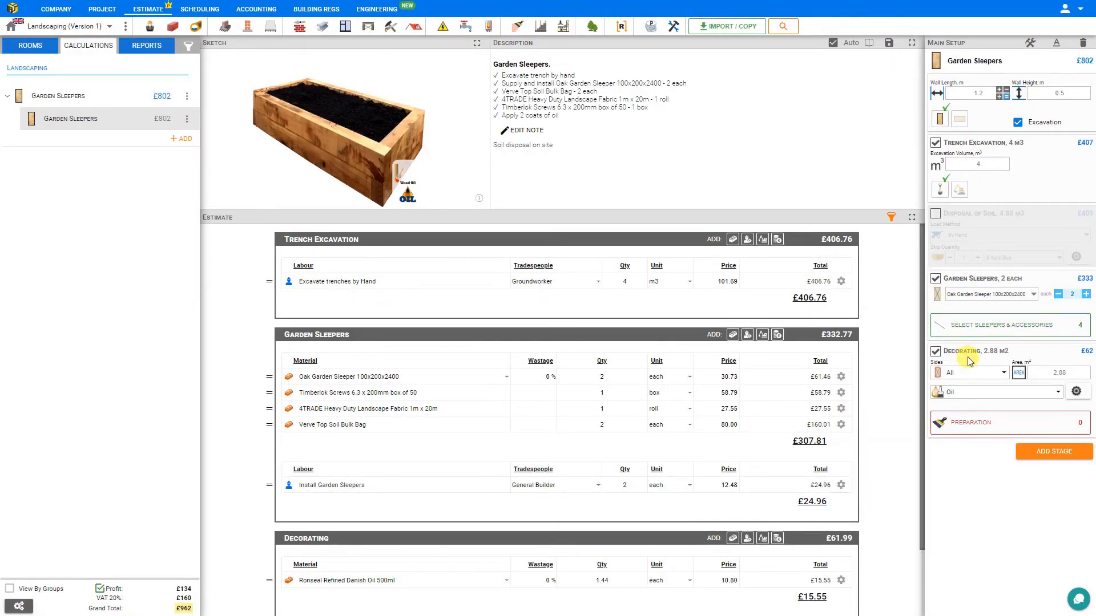
mouse_move(1004, 377)
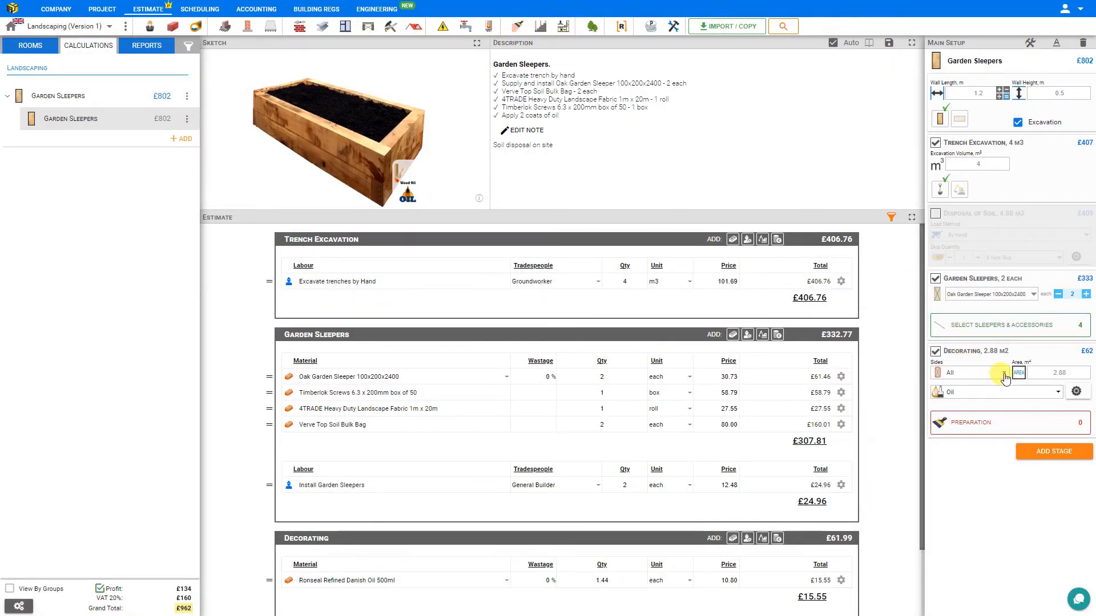
left_click(972, 372)
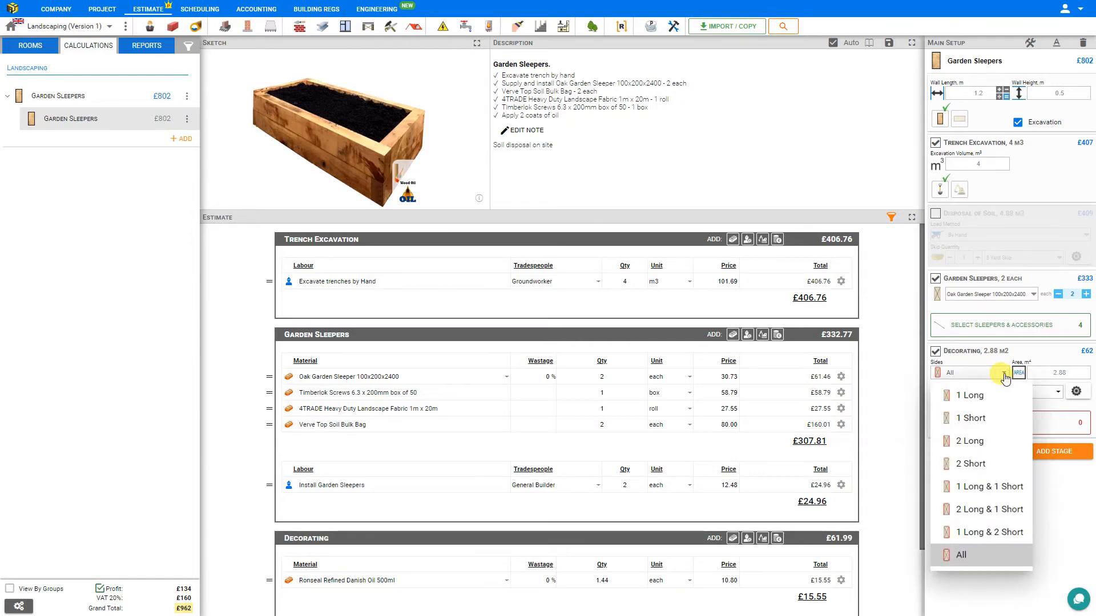
mouse_move(977, 417)
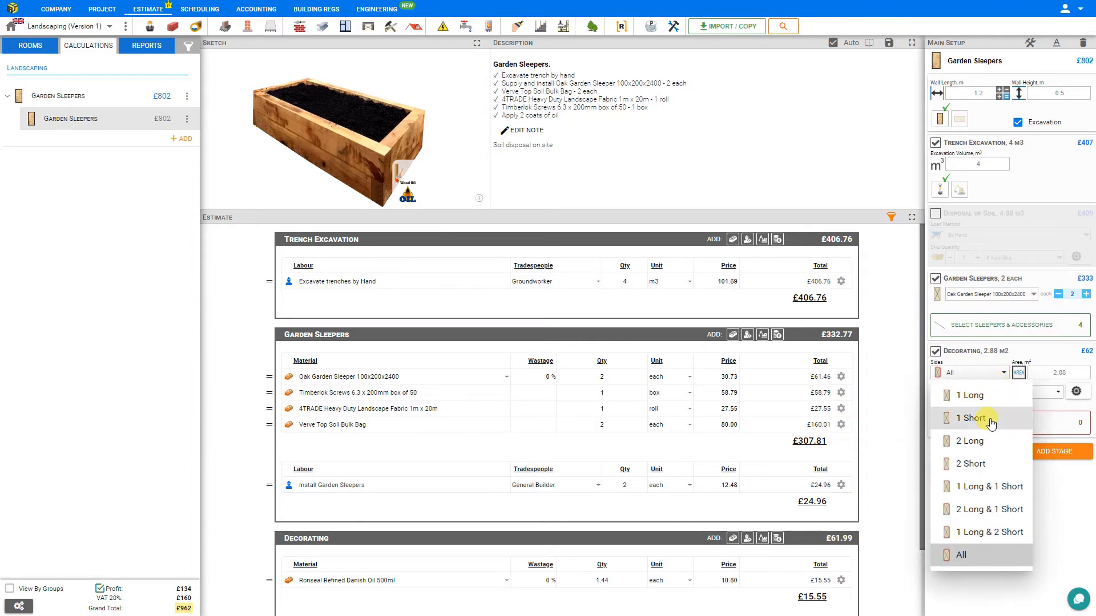
mouse_move(981, 464)
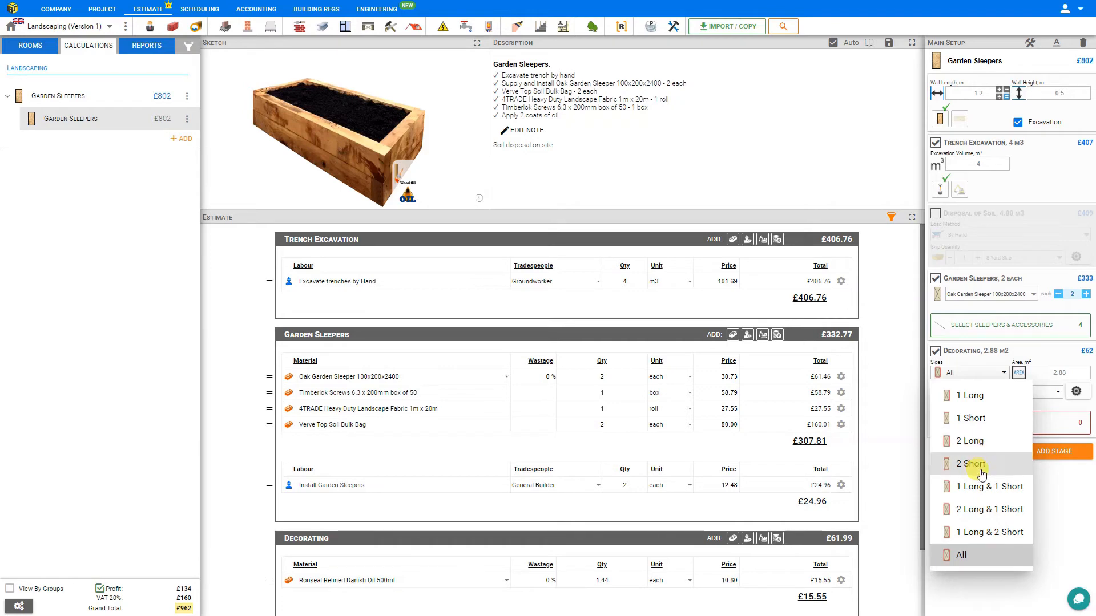
mouse_move(985, 486)
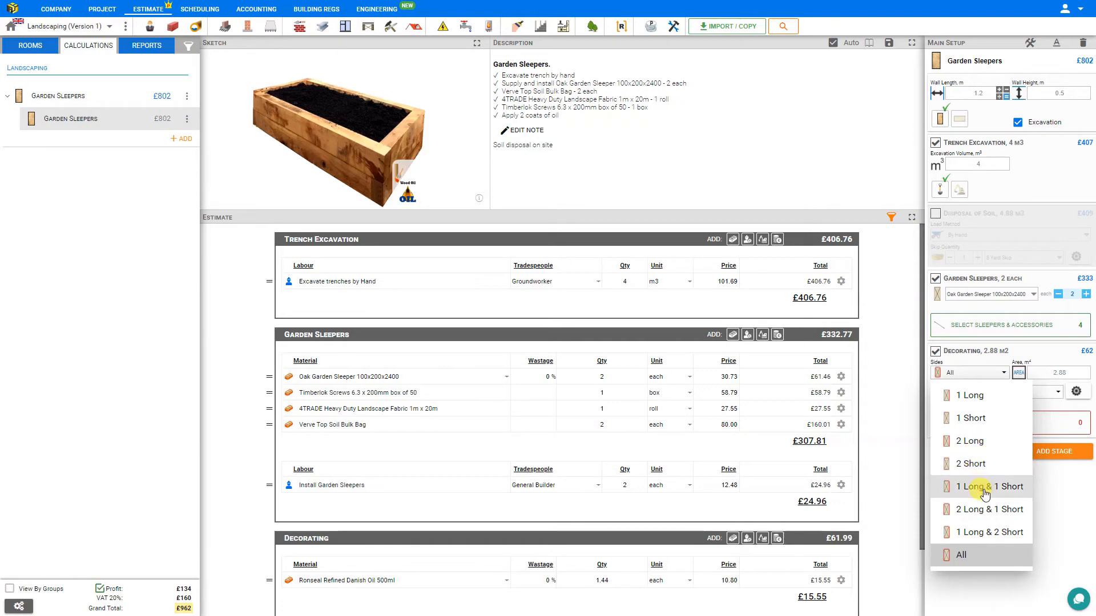
mouse_move(984, 533)
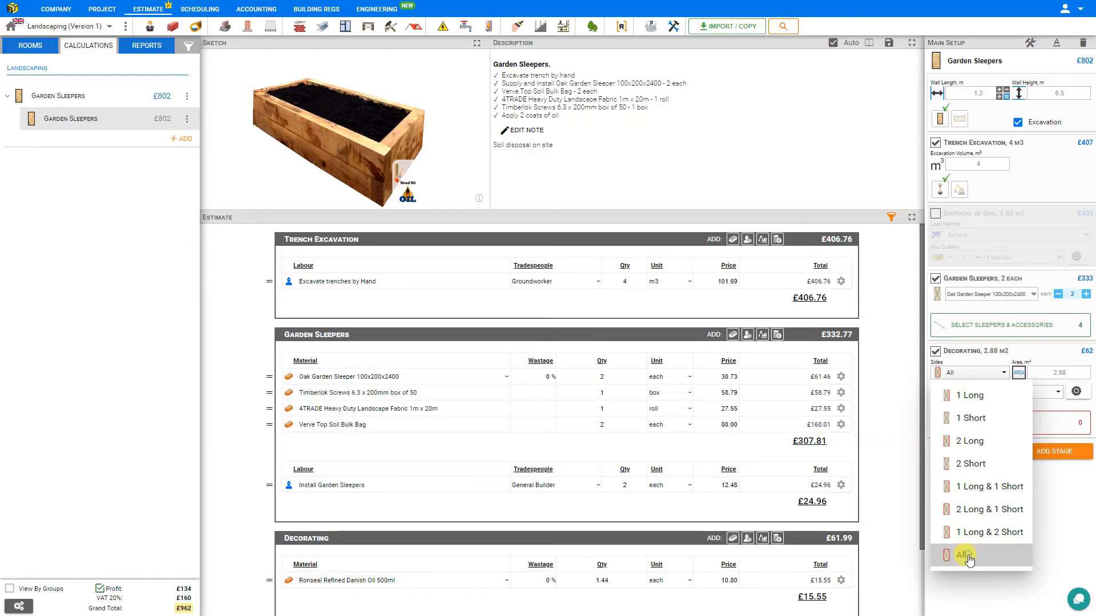
left_click(967, 555)
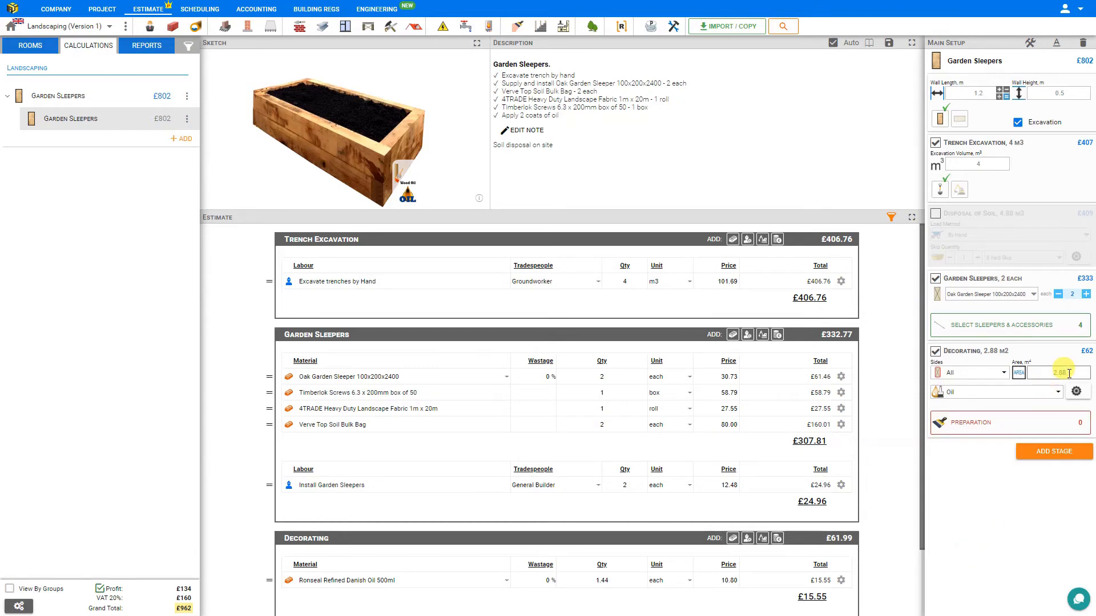
Switch the decorating finish from oil to Wood stain
left_click(1077, 391)
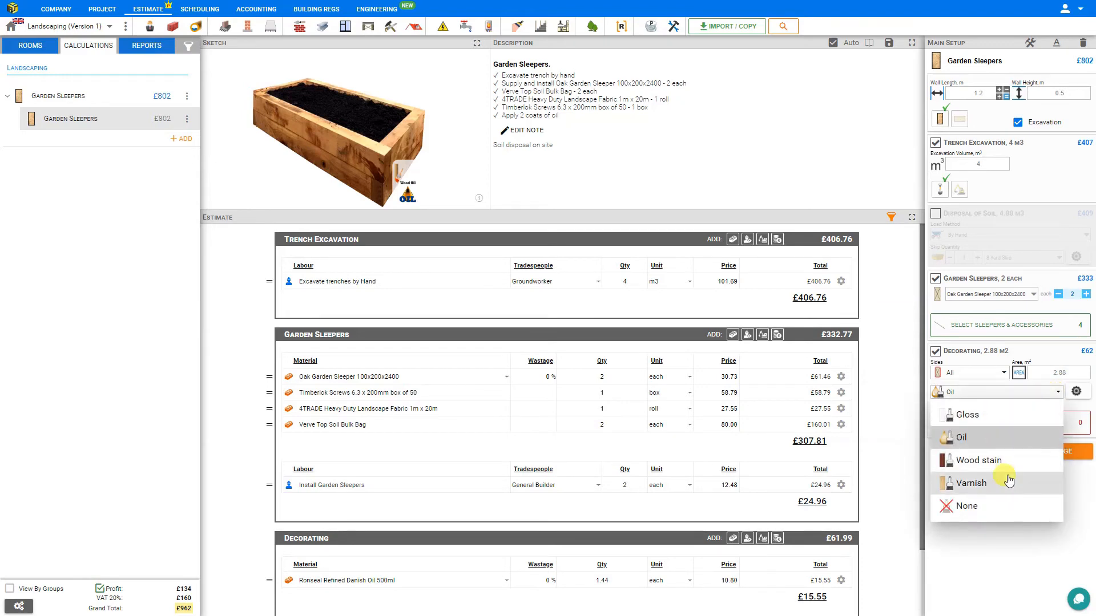
mouse_move(986, 460)
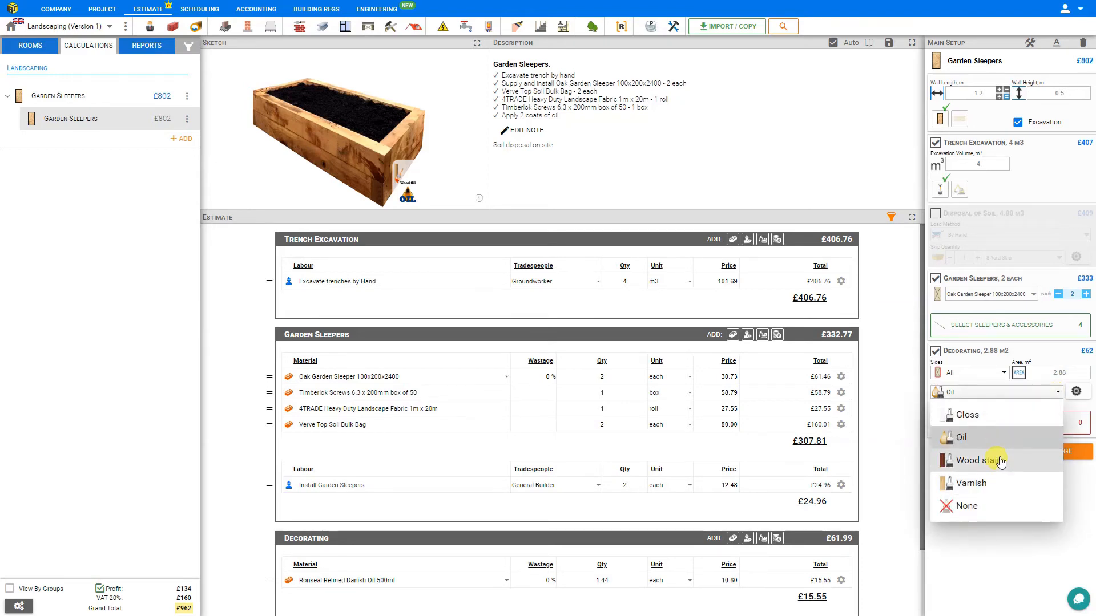
left_click(972, 460)
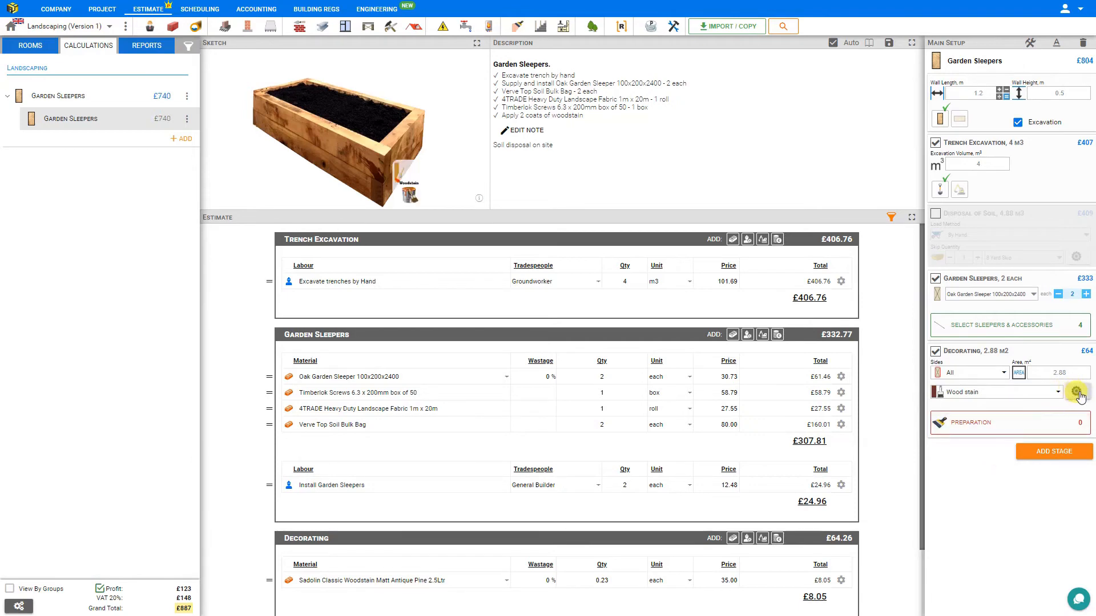
Review the wood stain settings at 2 coats and 10 m² per litre, then close them
left_click(1077, 392)
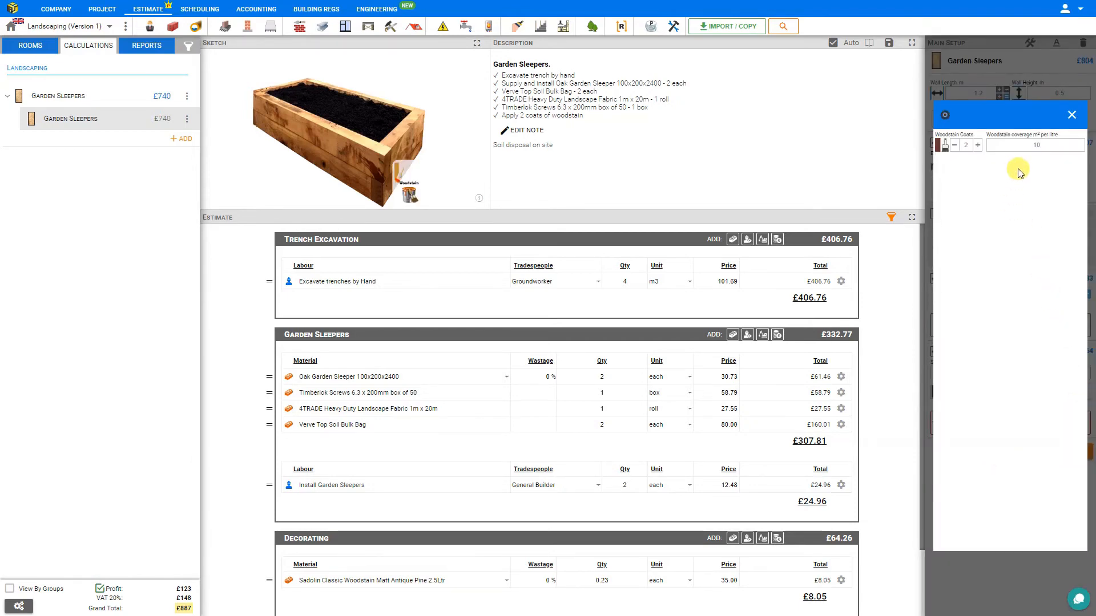
left_click(978, 144)
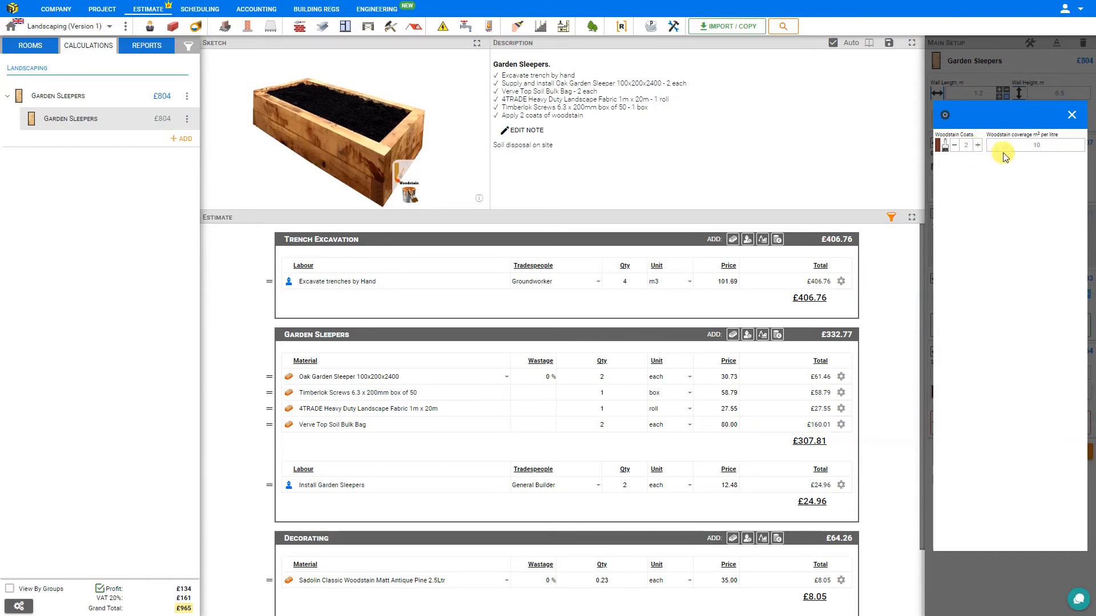
left_click(1036, 146)
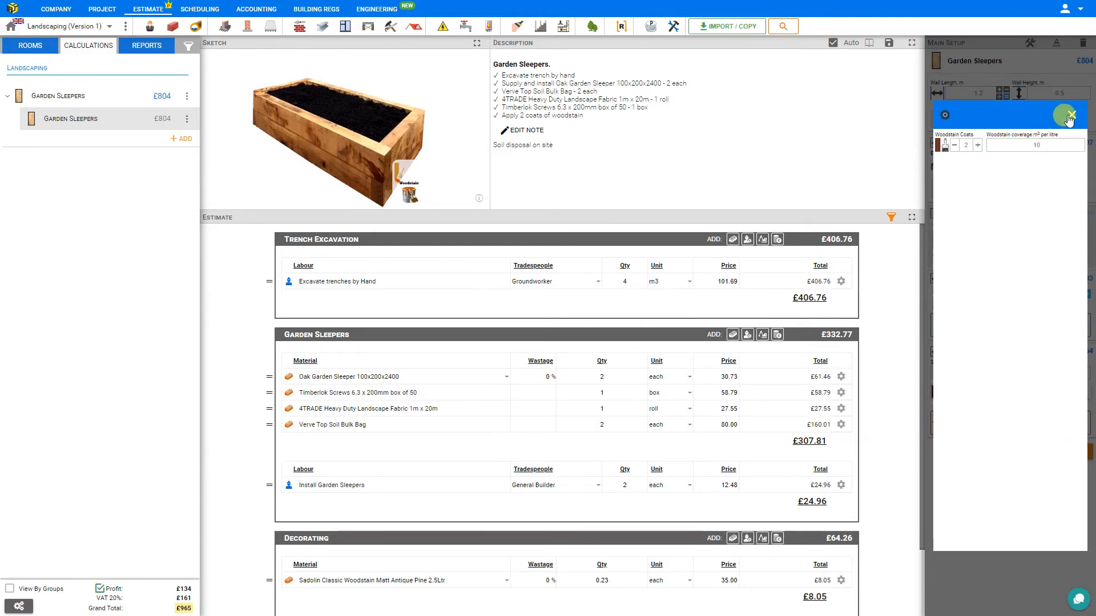
left_click(1065, 114)
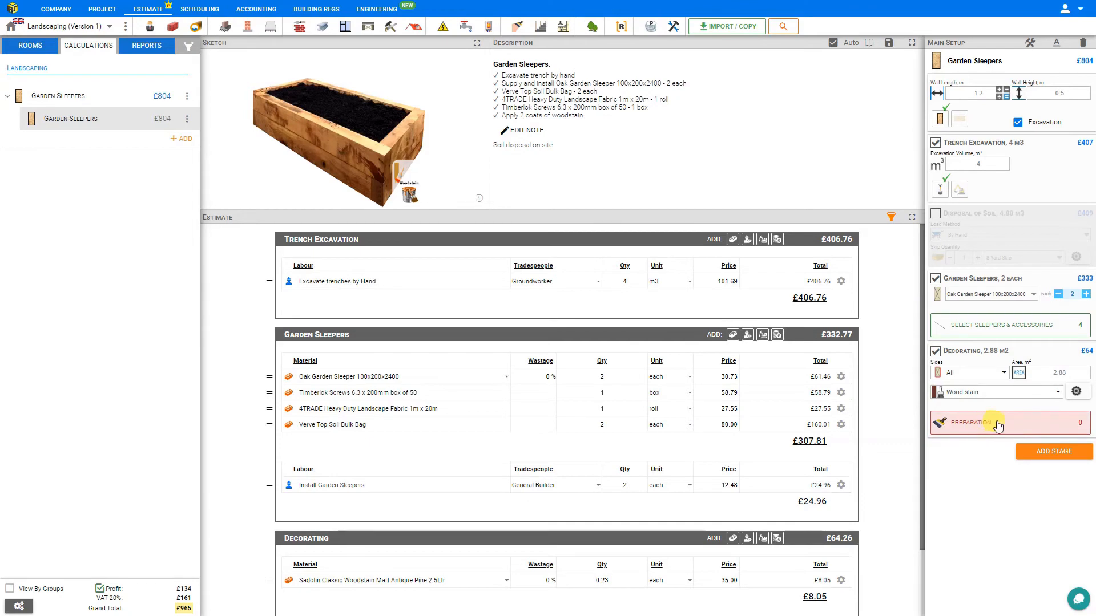
Browse the preparation groups, then add 2 m² of Burn off paint to woodwork
left_click(970, 422)
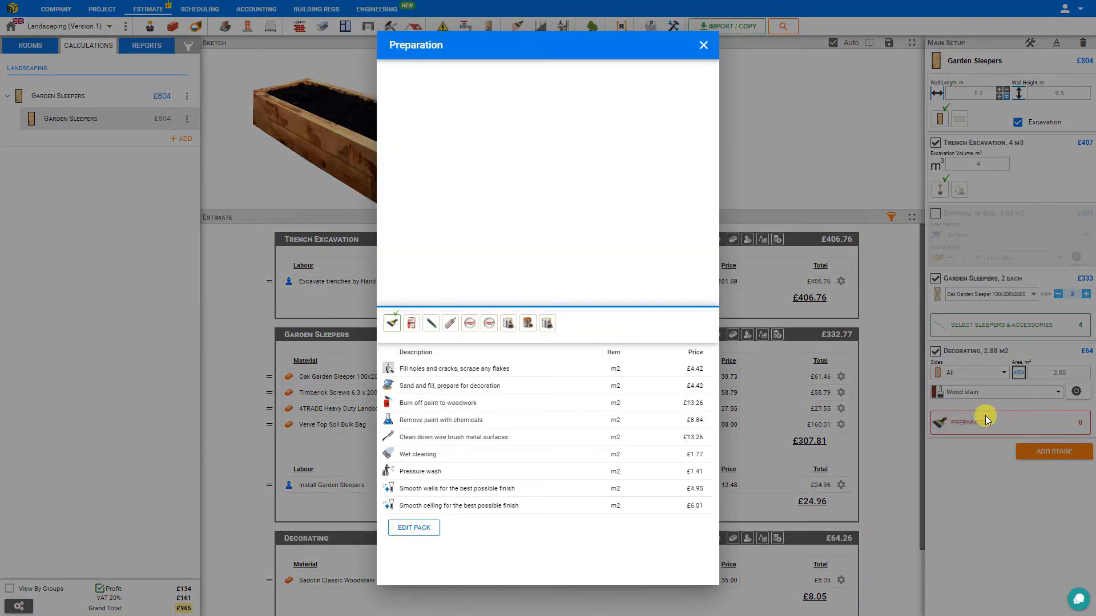
mouse_move(412, 390)
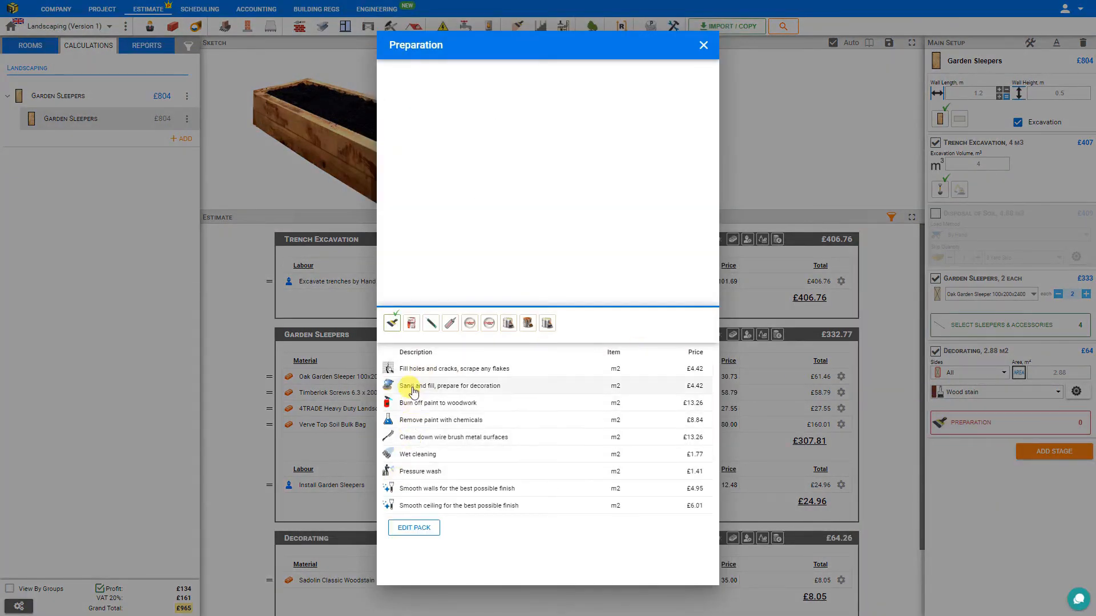
mouse_move(415, 374)
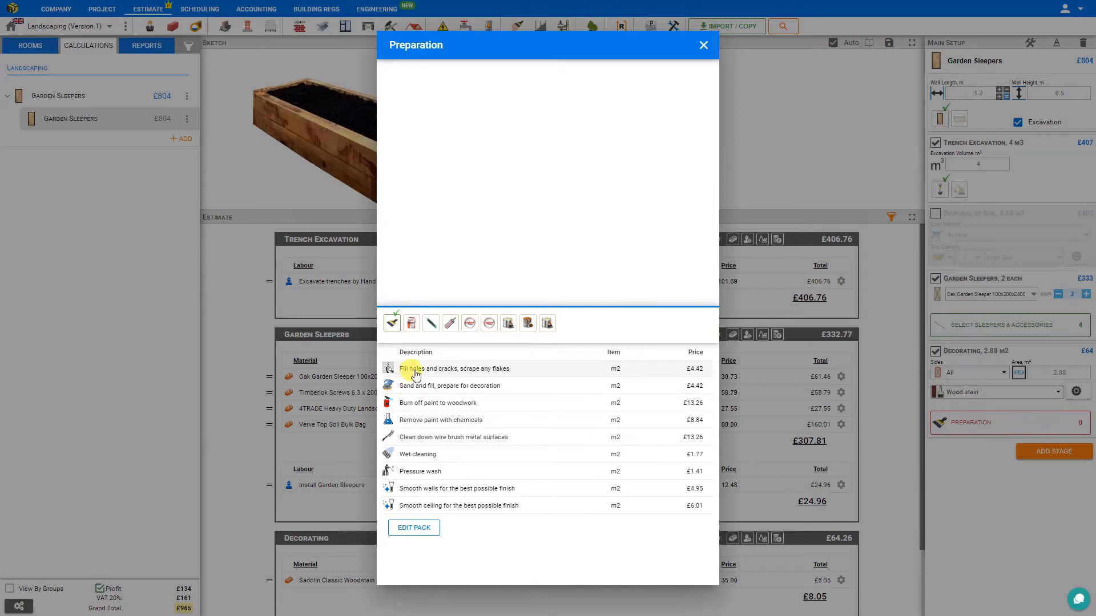
mouse_move(459, 411)
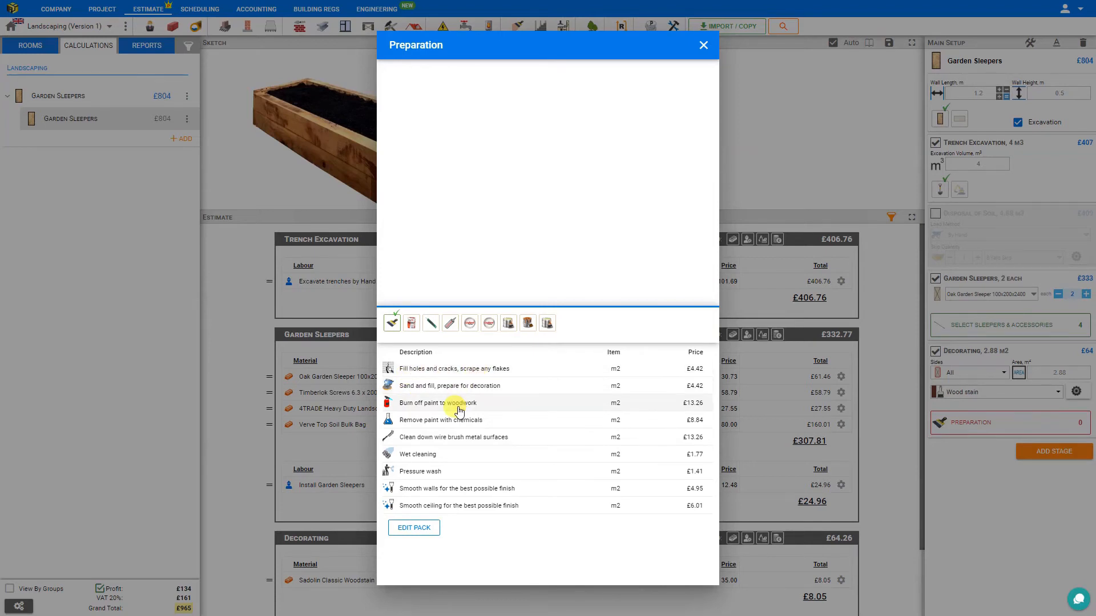
mouse_move(449, 441)
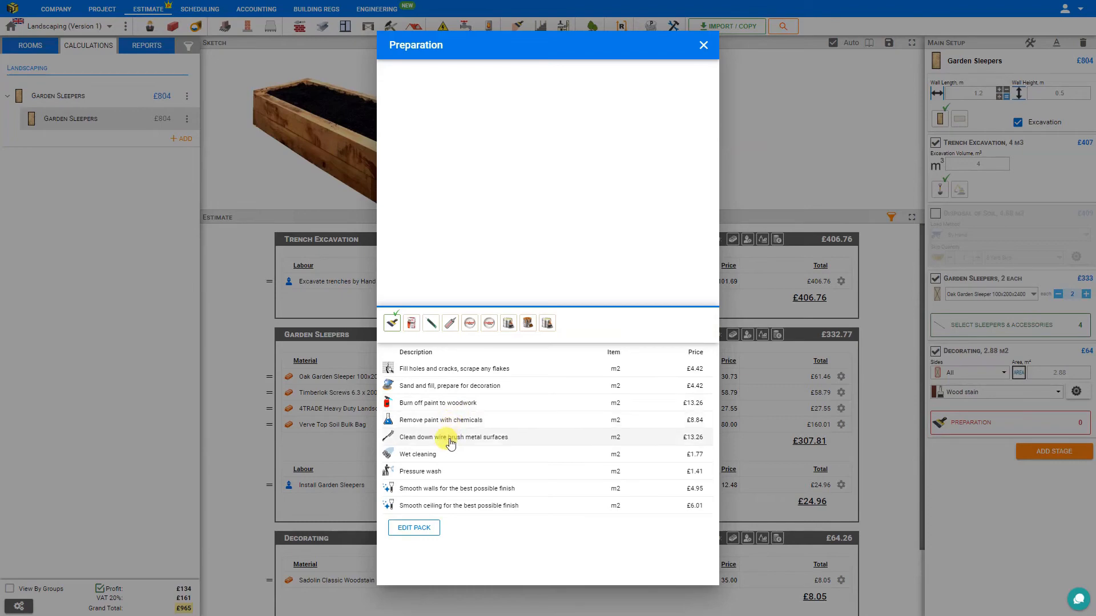
mouse_move(427, 471)
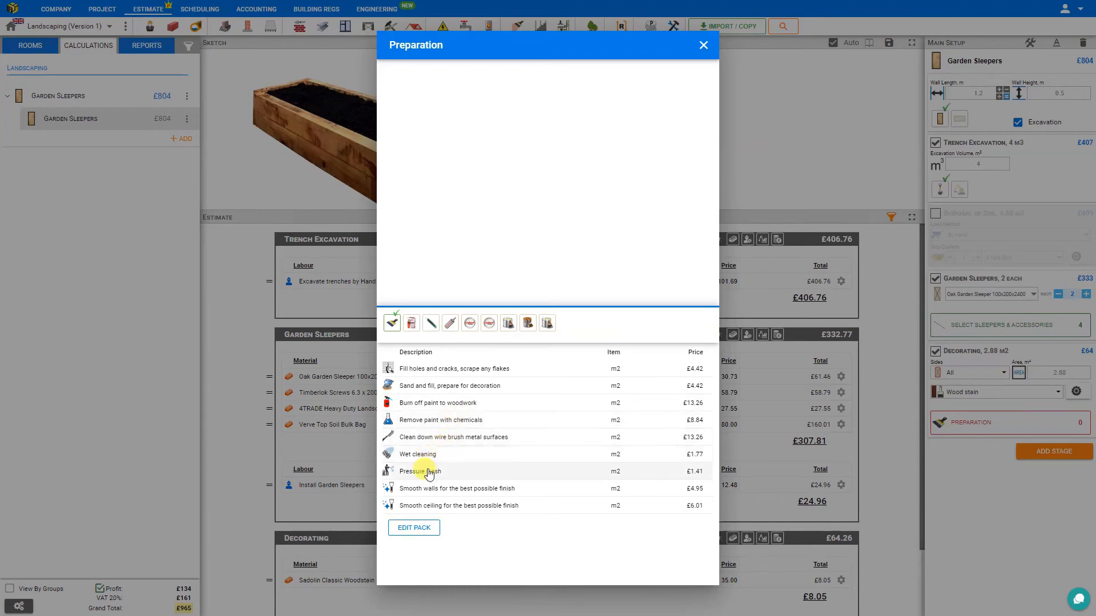
mouse_move(418, 492)
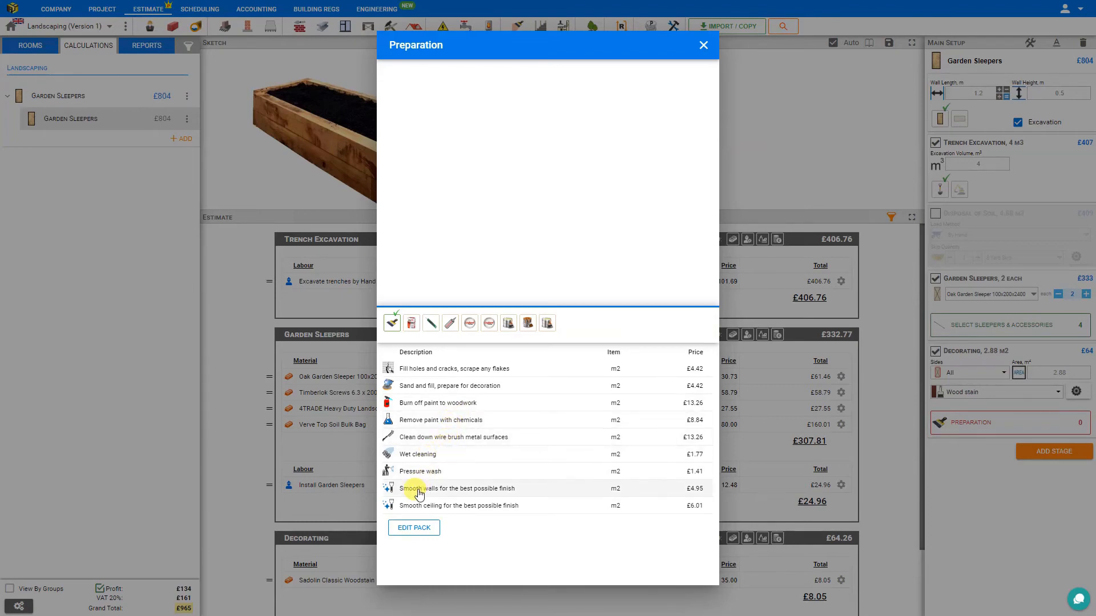
left_click(431, 323)
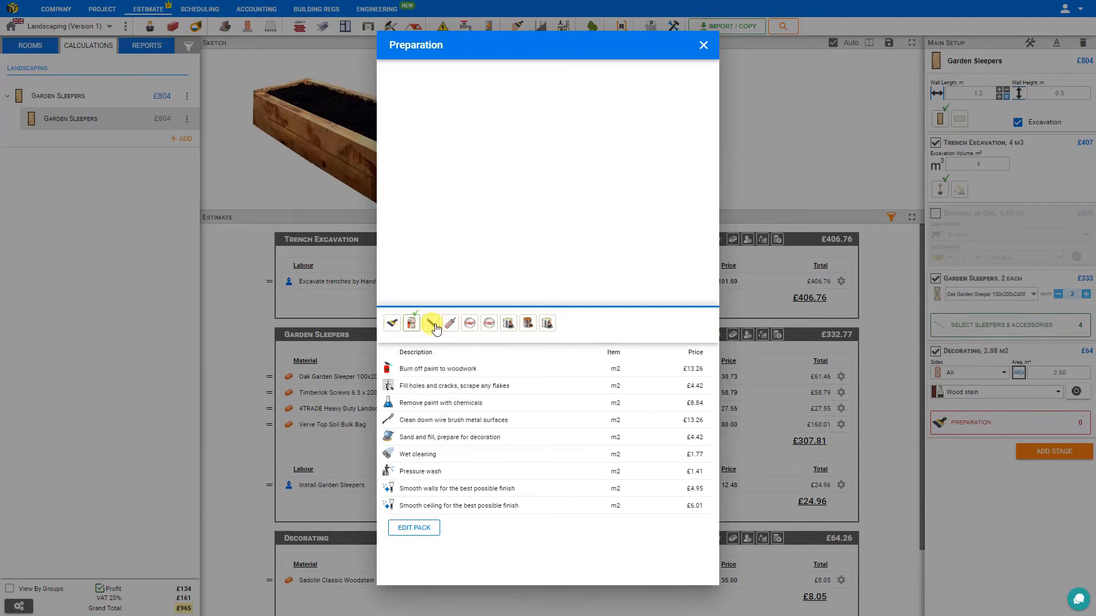
left_click(451, 323)
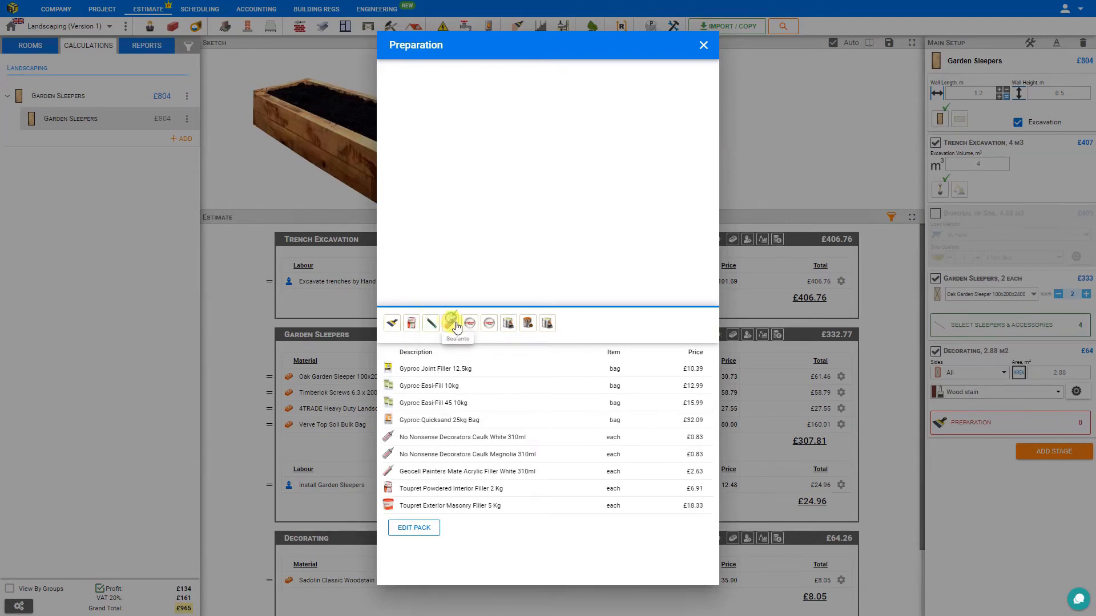
left_click(489, 323)
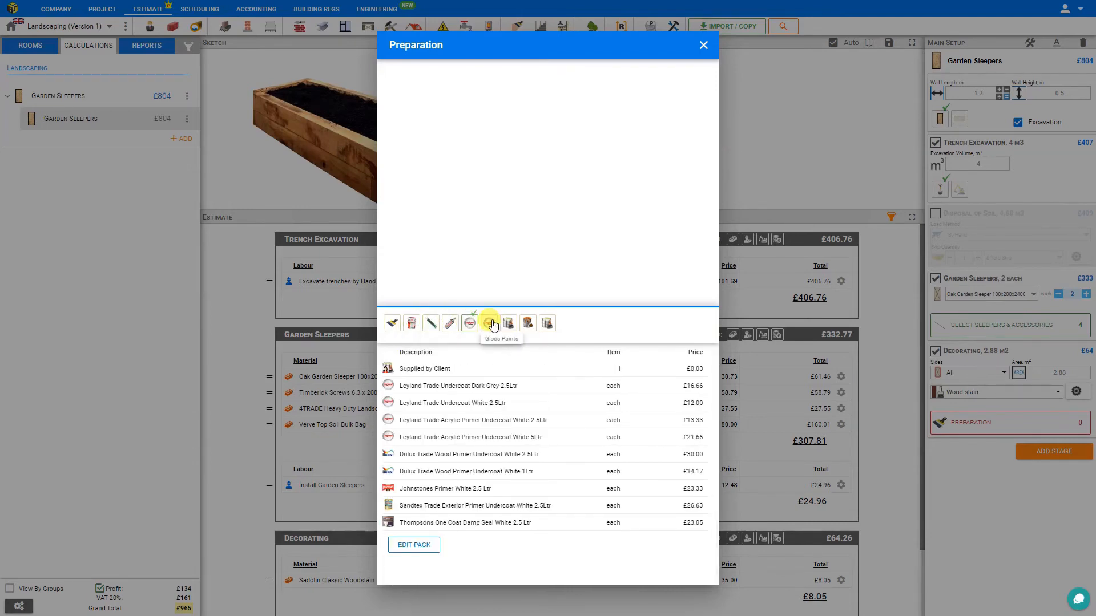
left_click(508, 323)
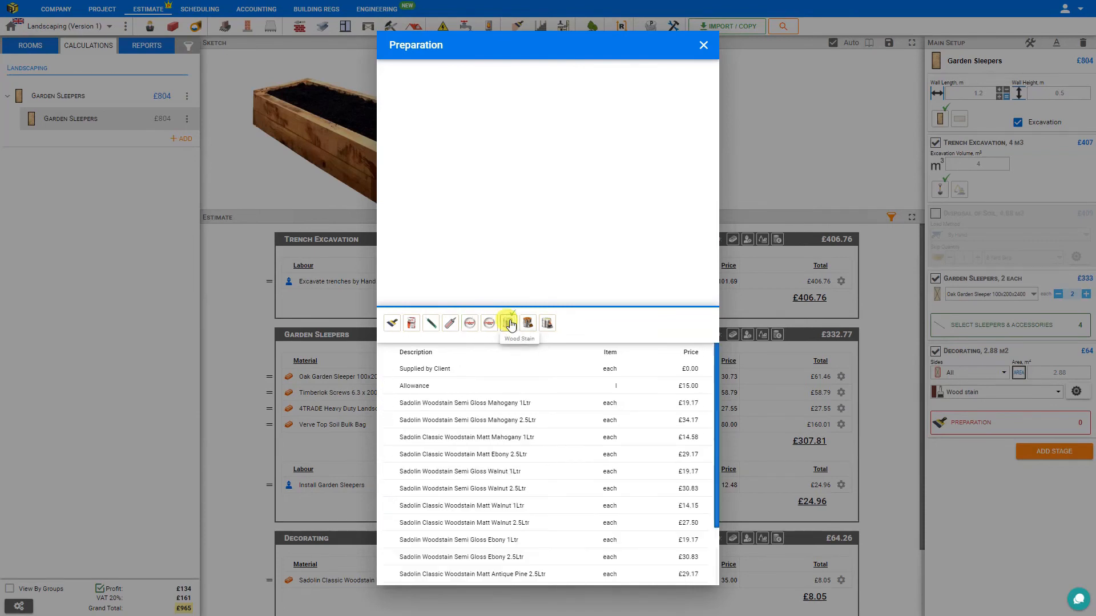
left_click(548, 323)
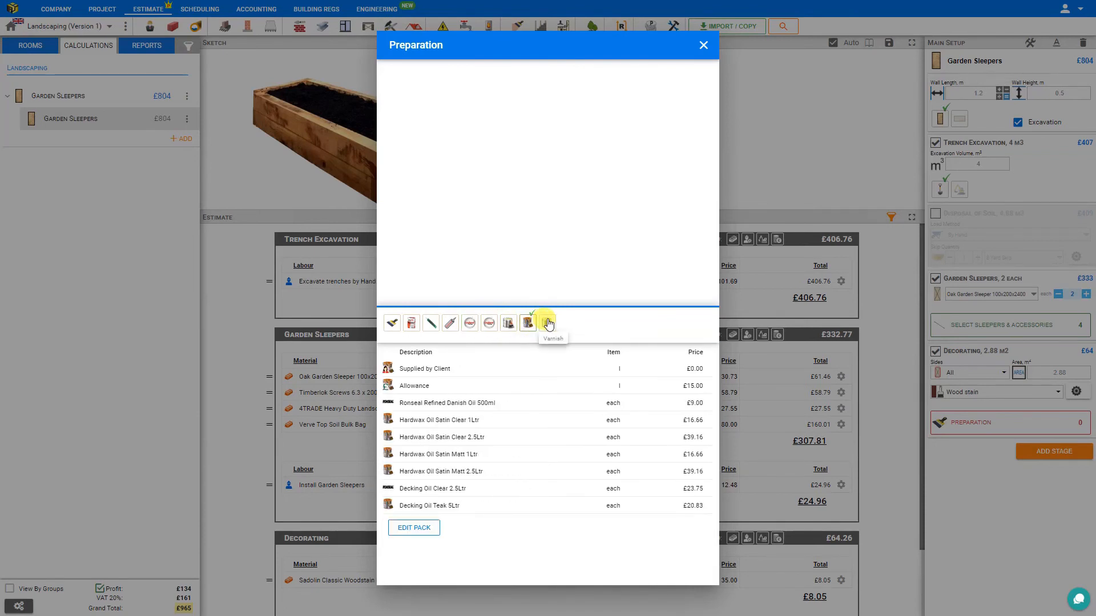
left_click(548, 322)
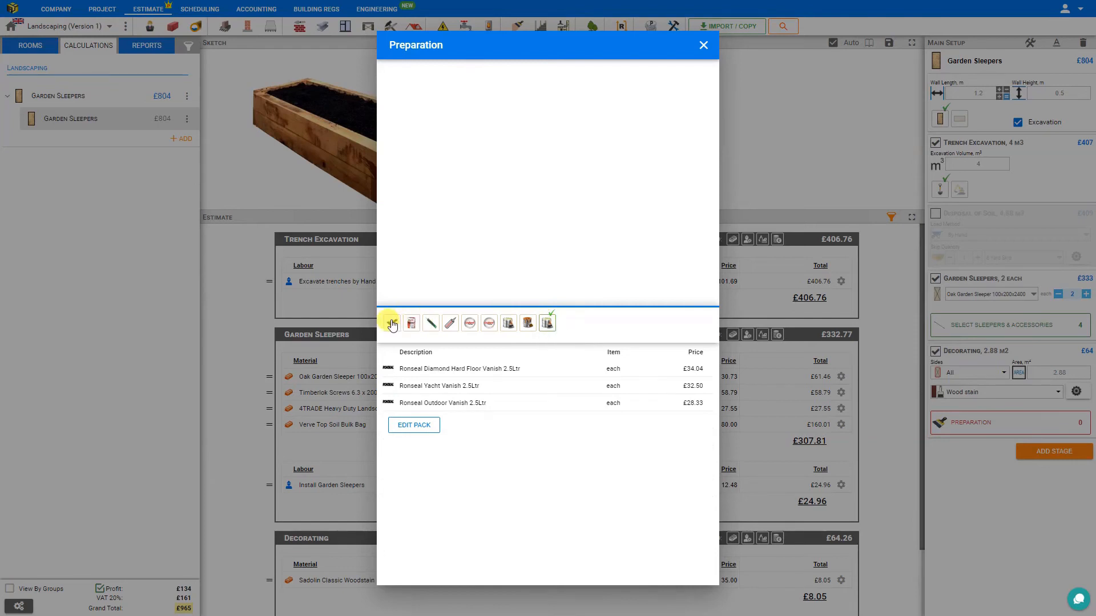
left_click(392, 322)
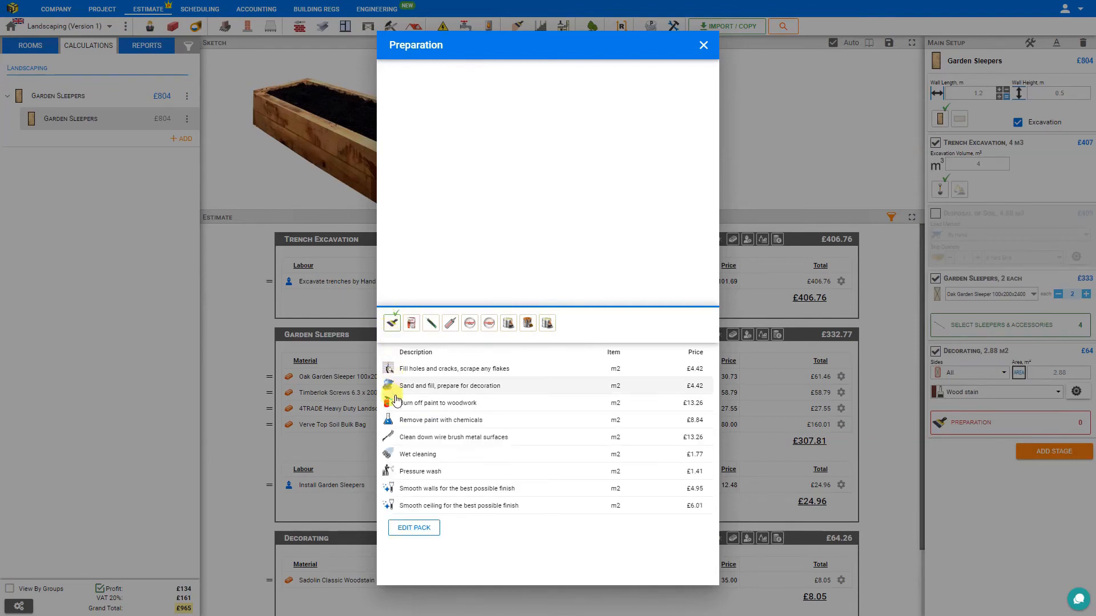
left_click(438, 402)
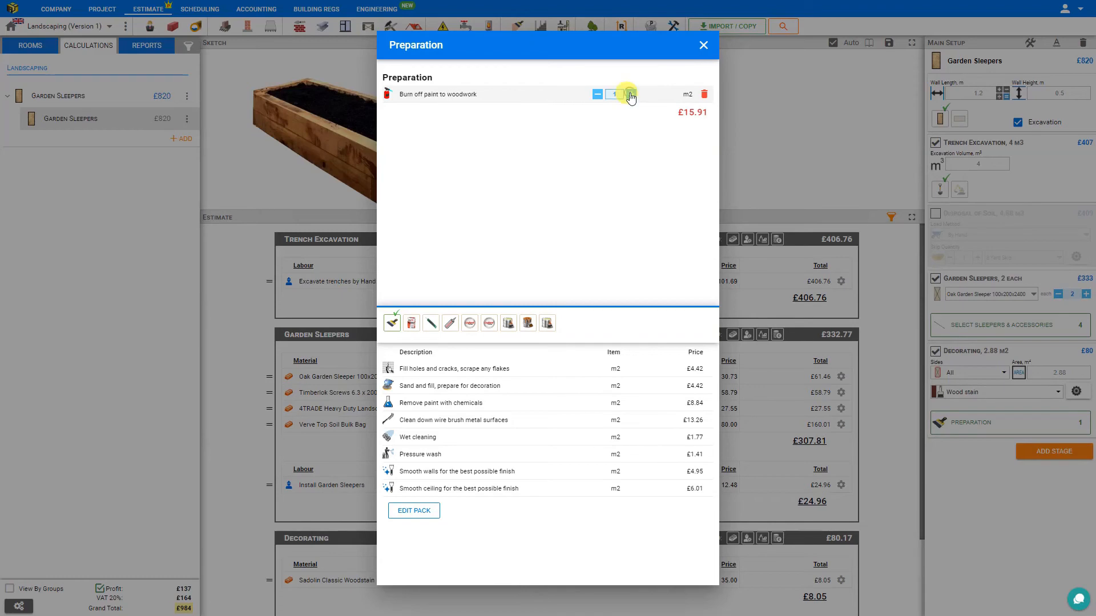
left_click(631, 93)
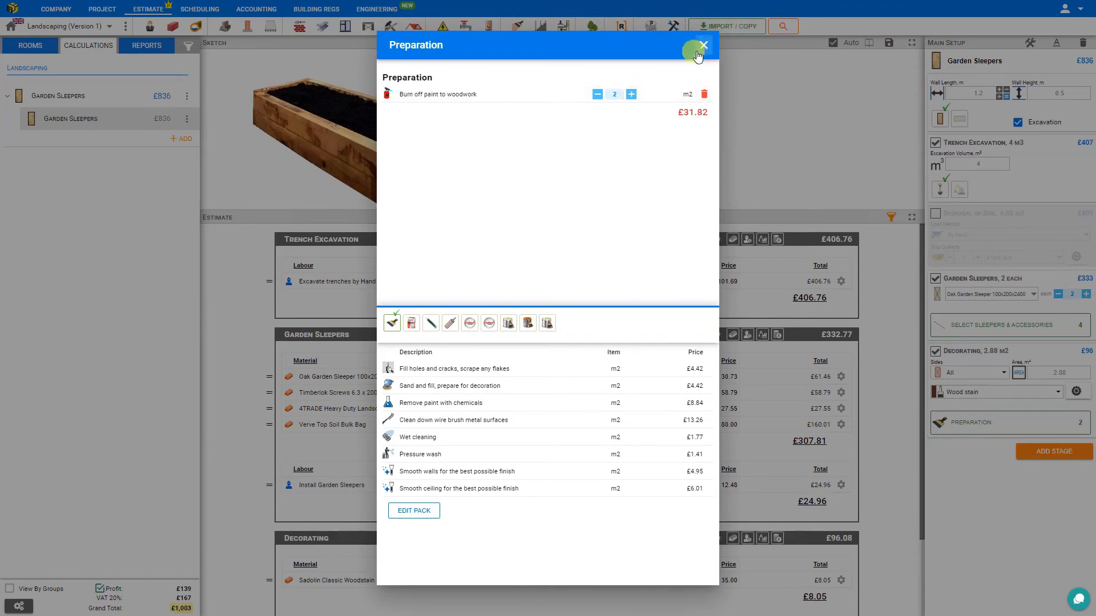
left_click(703, 45)
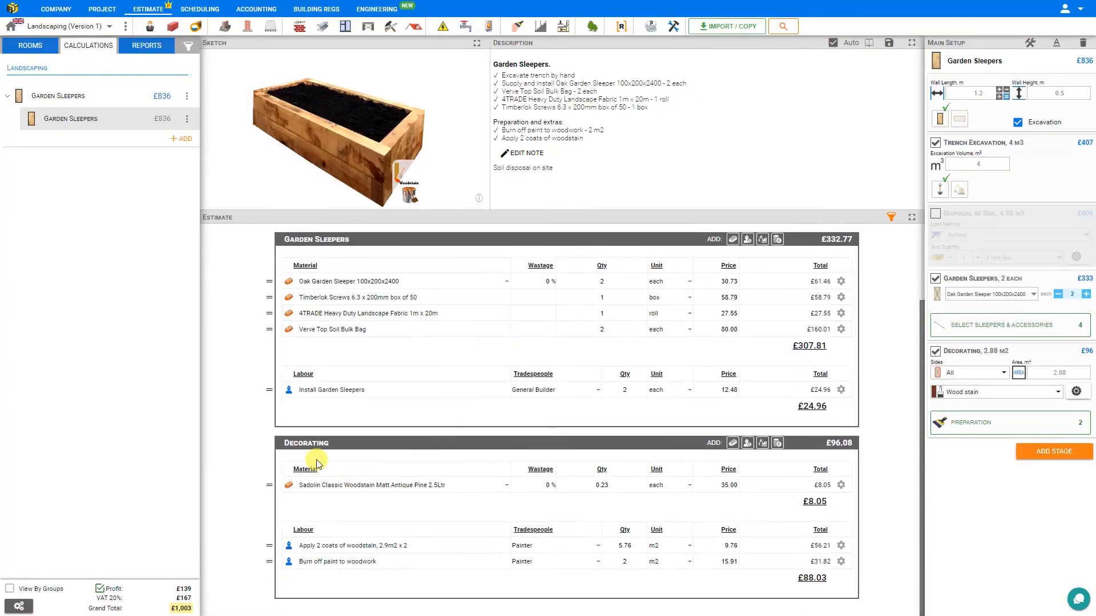
mouse_move(299, 564)
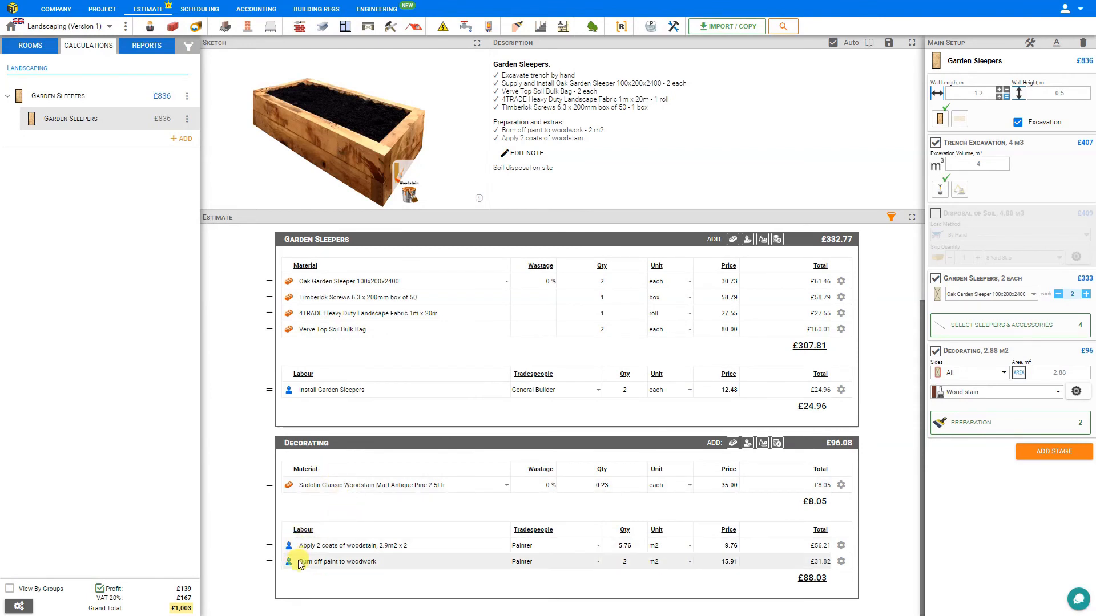
mouse_move(368, 570)
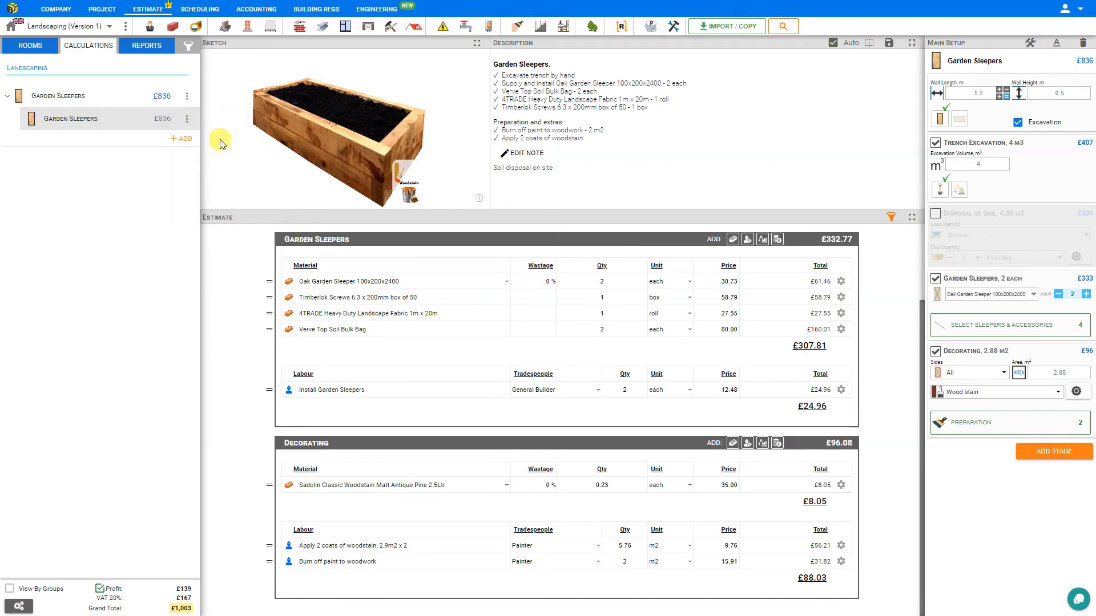
Duplicate Garden Sleepers and rename the copy 'Garden Sleepers front' with three sleepers
left_click(184, 139)
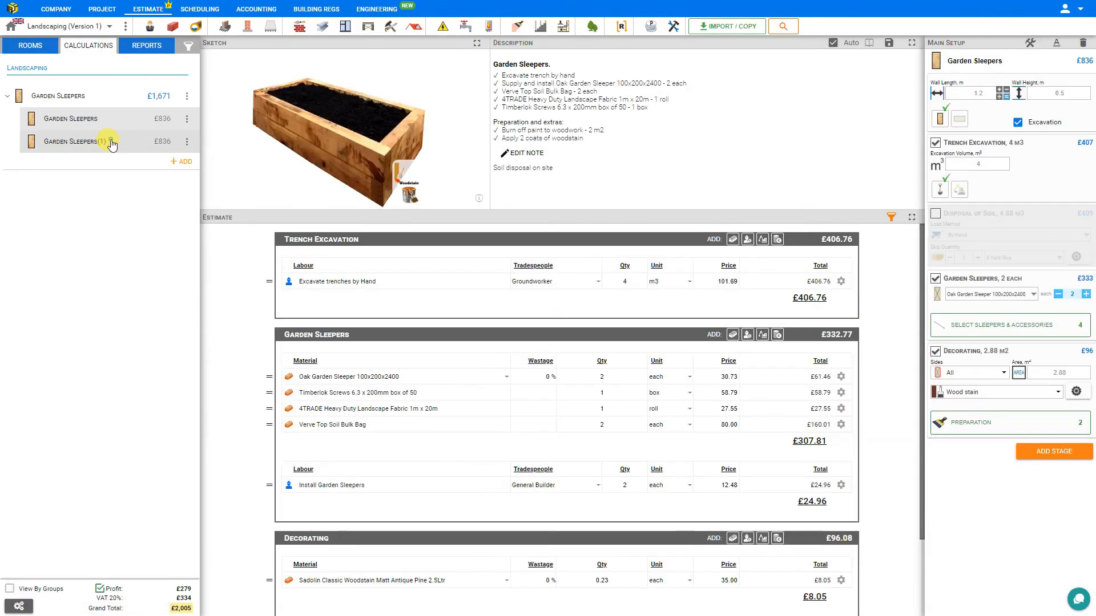
left_click(70, 141)
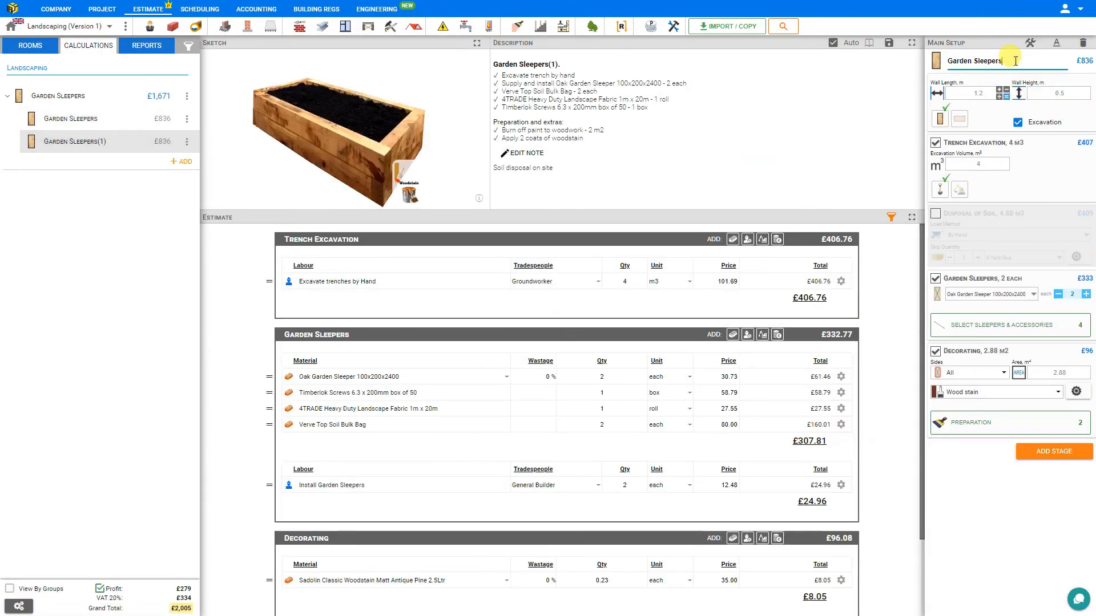
type("front")
left_click(1046, 92)
type("1")
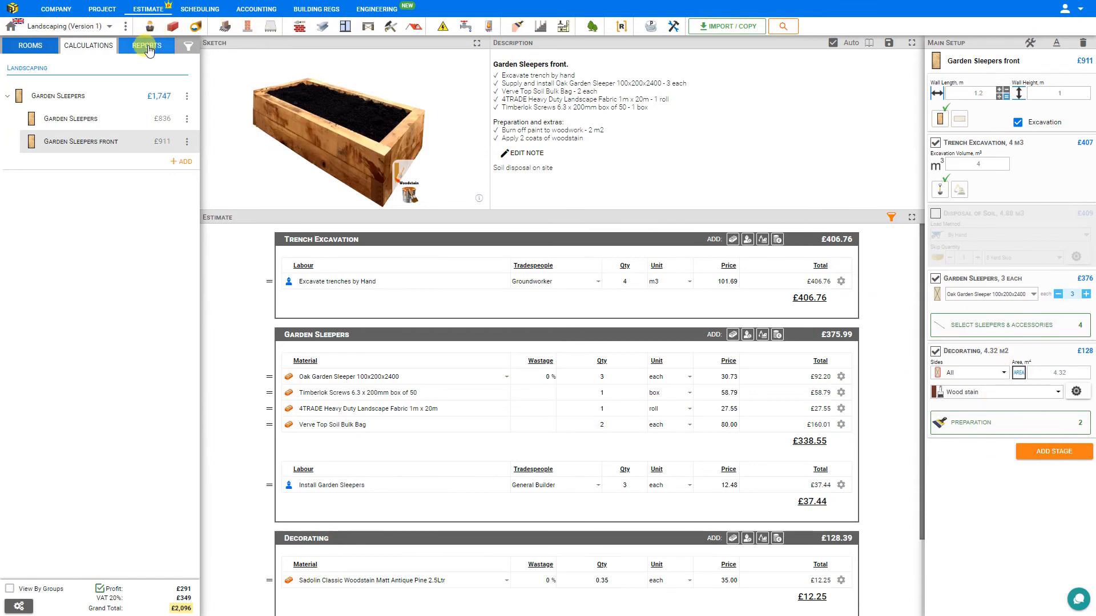
Open the Quote report and show the module total and materials/labour cost breakdown
left_click(146, 46)
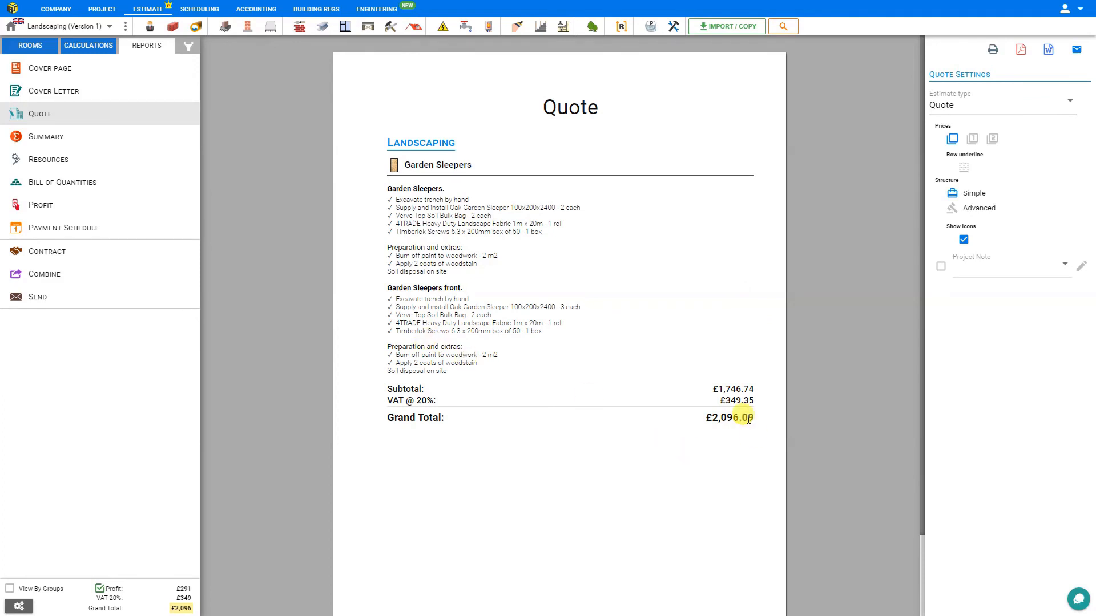
mouse_move(856, 171)
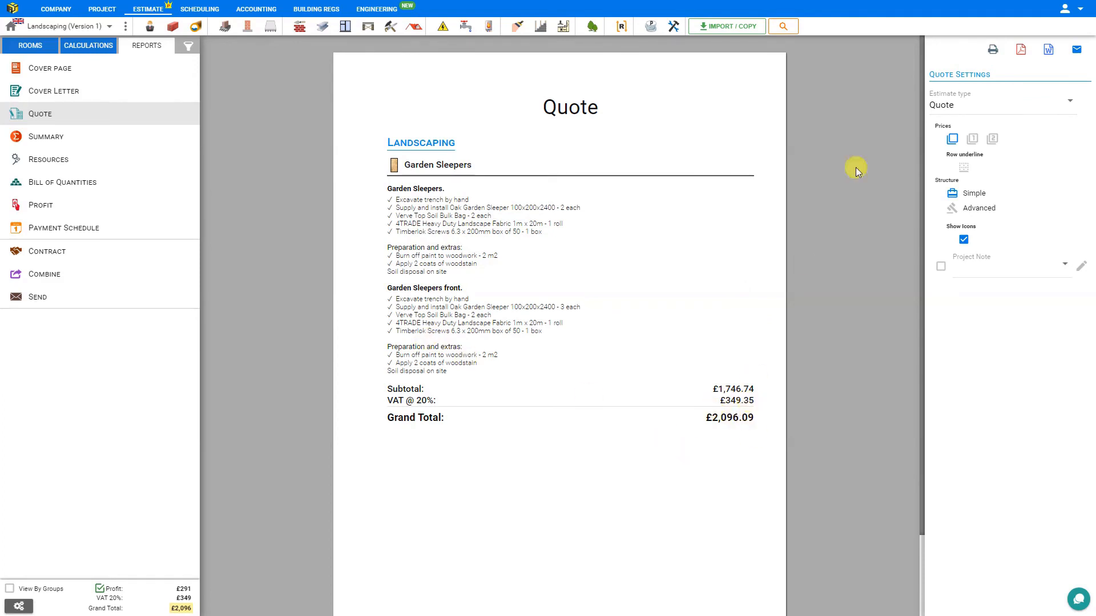
left_click(971, 138)
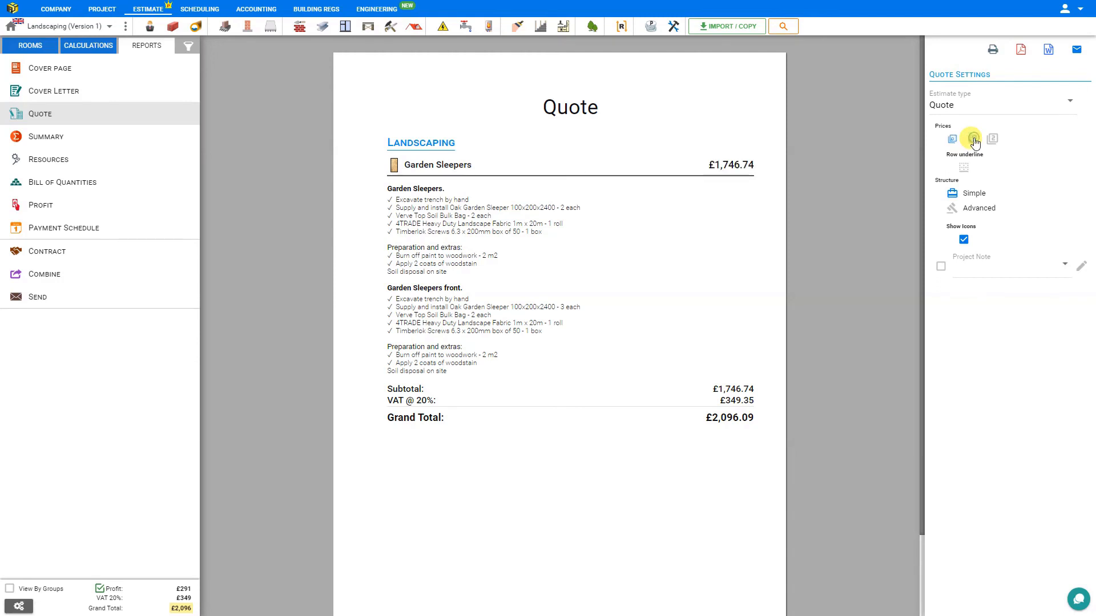
left_click(972, 138)
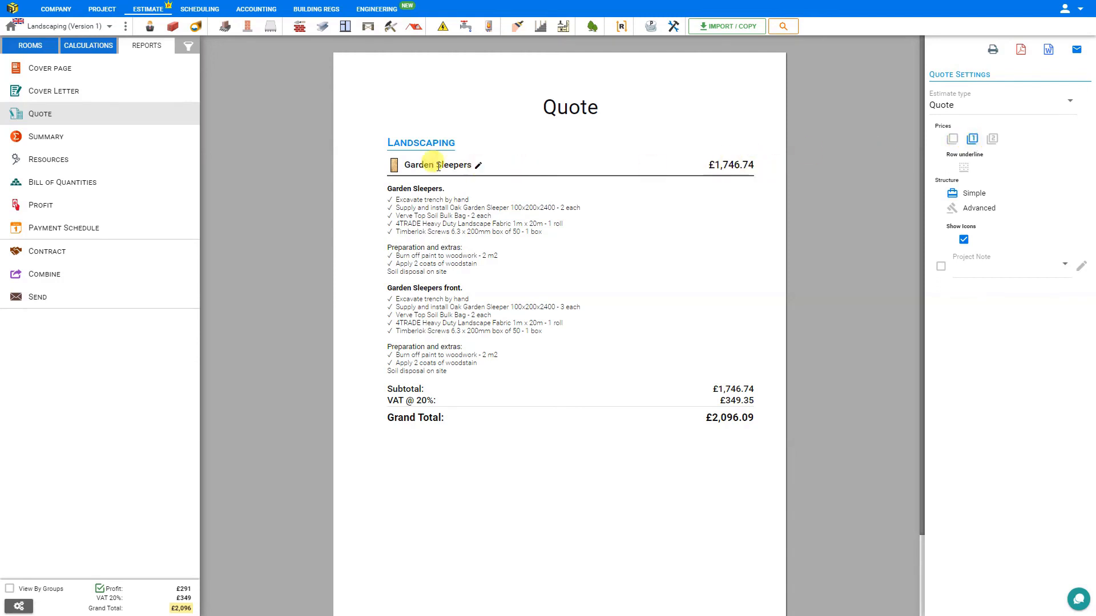
left_click(992, 138)
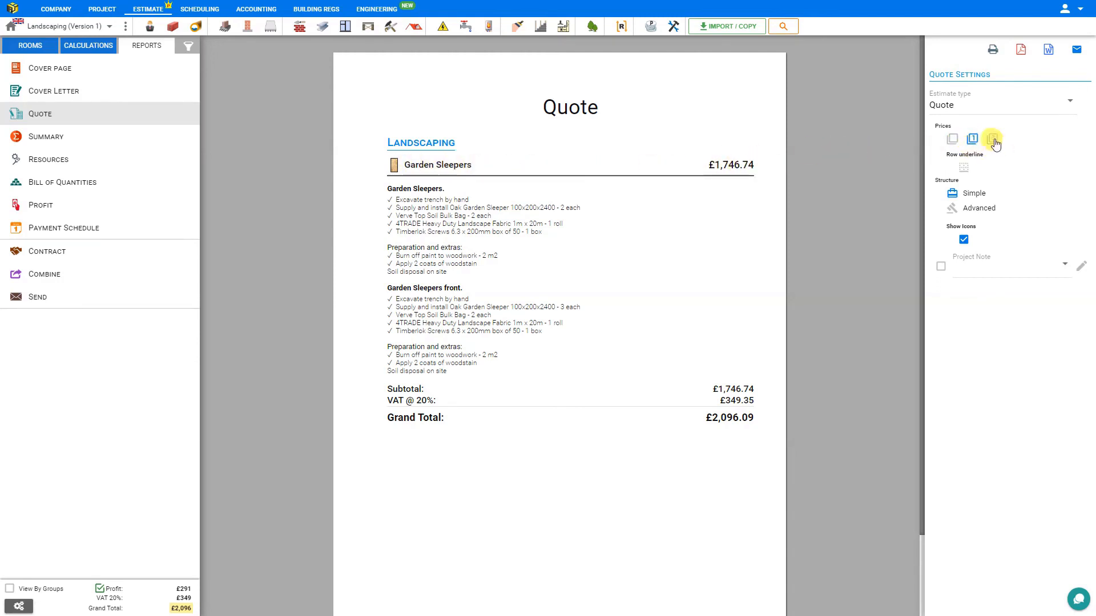
left_click(992, 139)
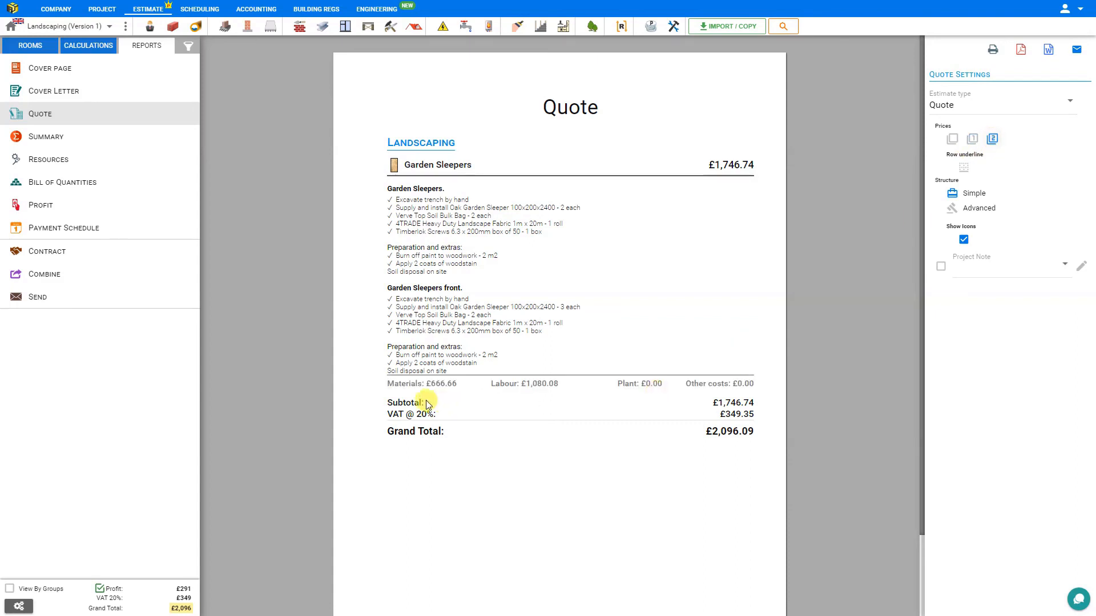
mouse_move(641, 390)
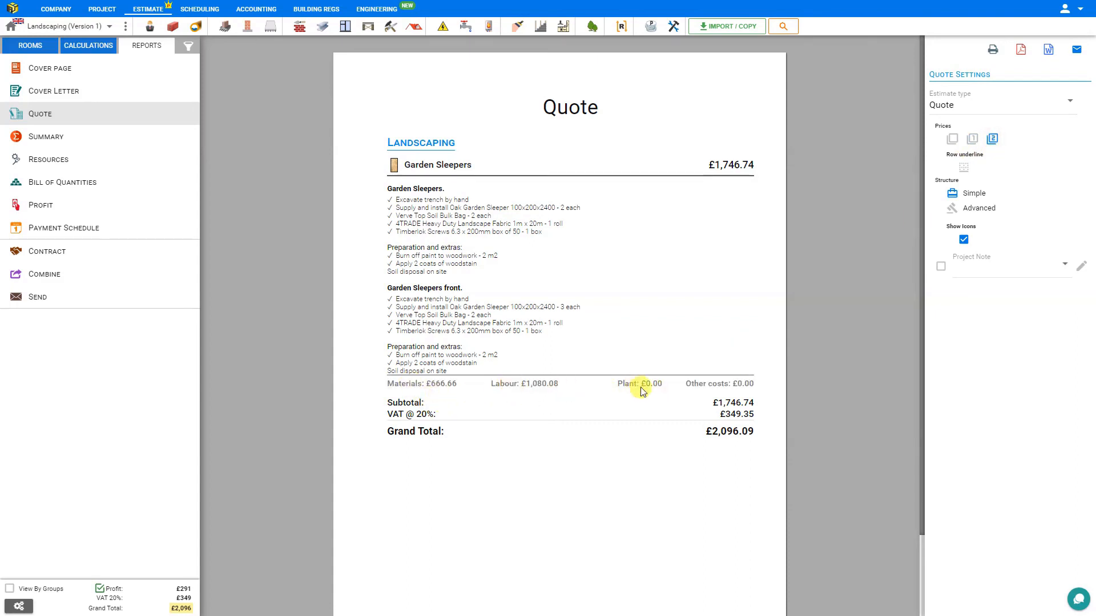
mouse_move(712, 384)
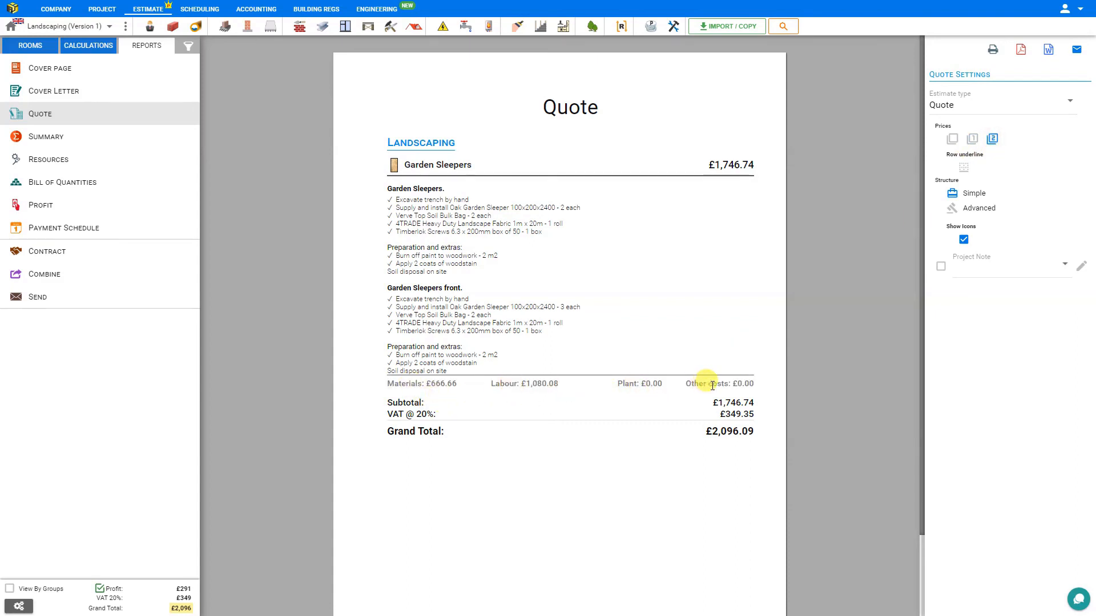
mouse_move(950, 211)
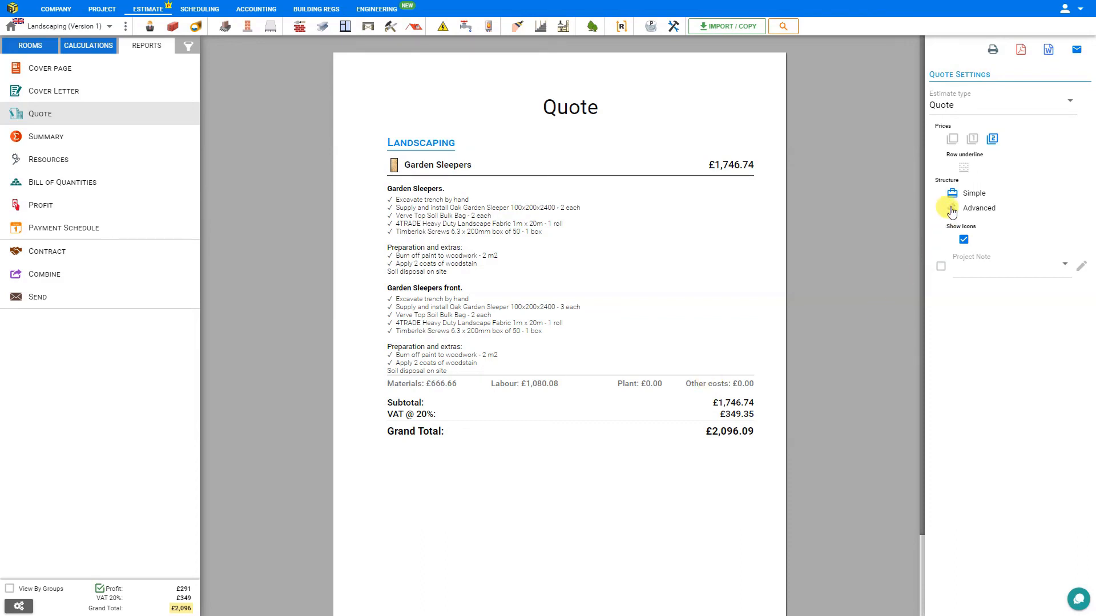
Set the quote Structure to Advanced and toggle the Labour, Price and Unit options back on
left_click(979, 208)
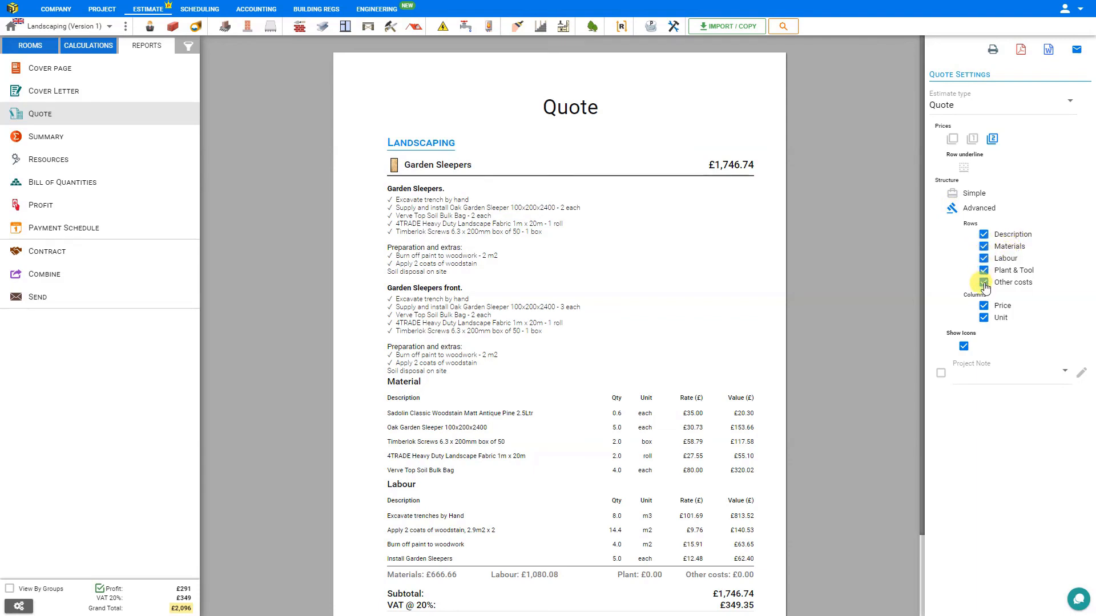
left_click(983, 258)
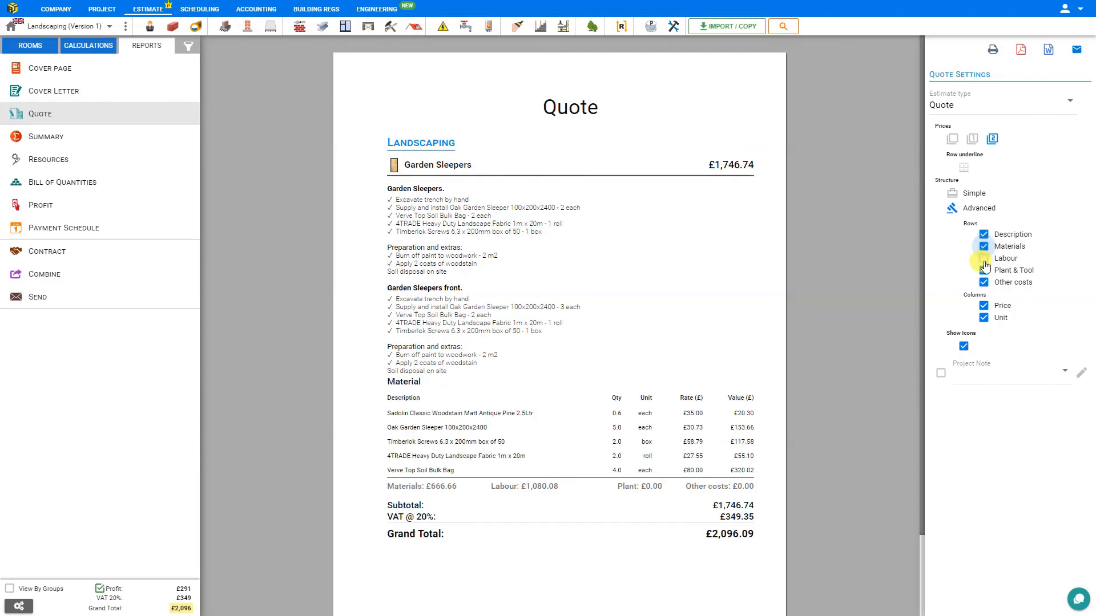
left_click(983, 257)
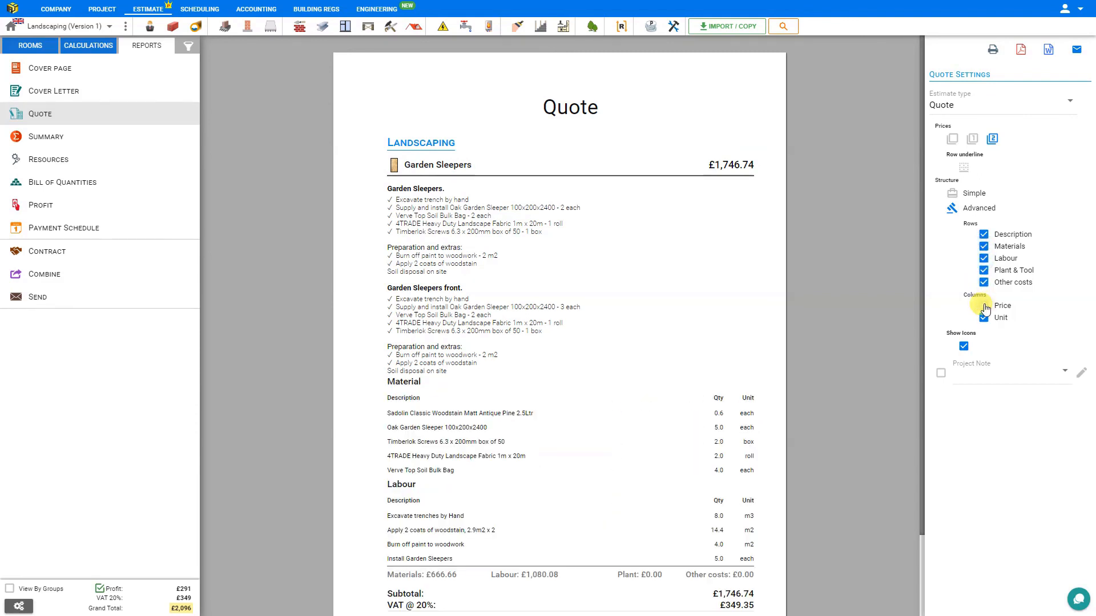
left_click(984, 306)
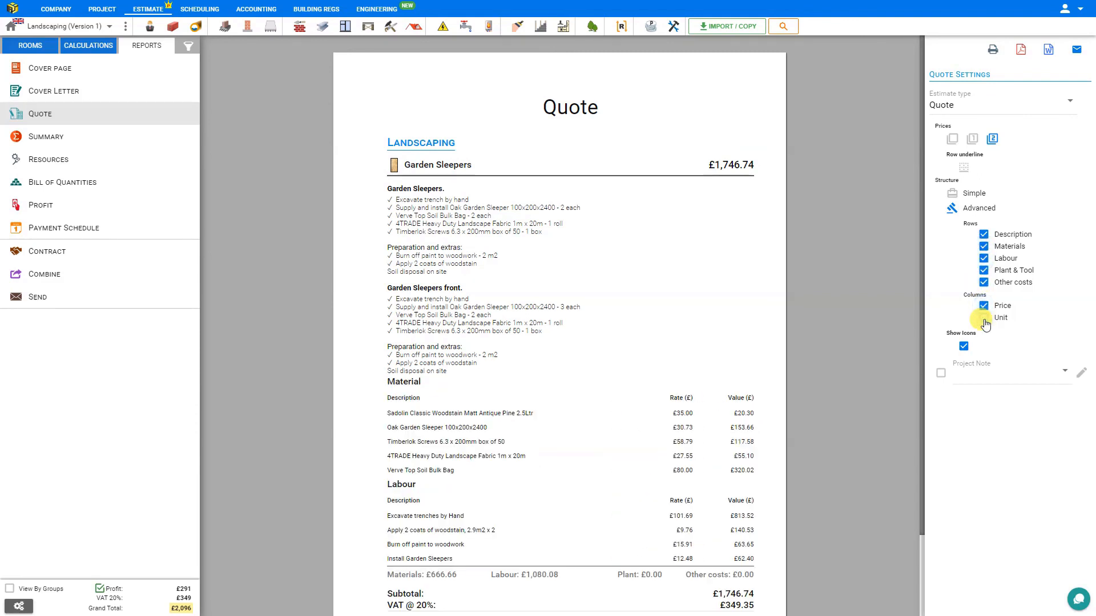
left_click(984, 317)
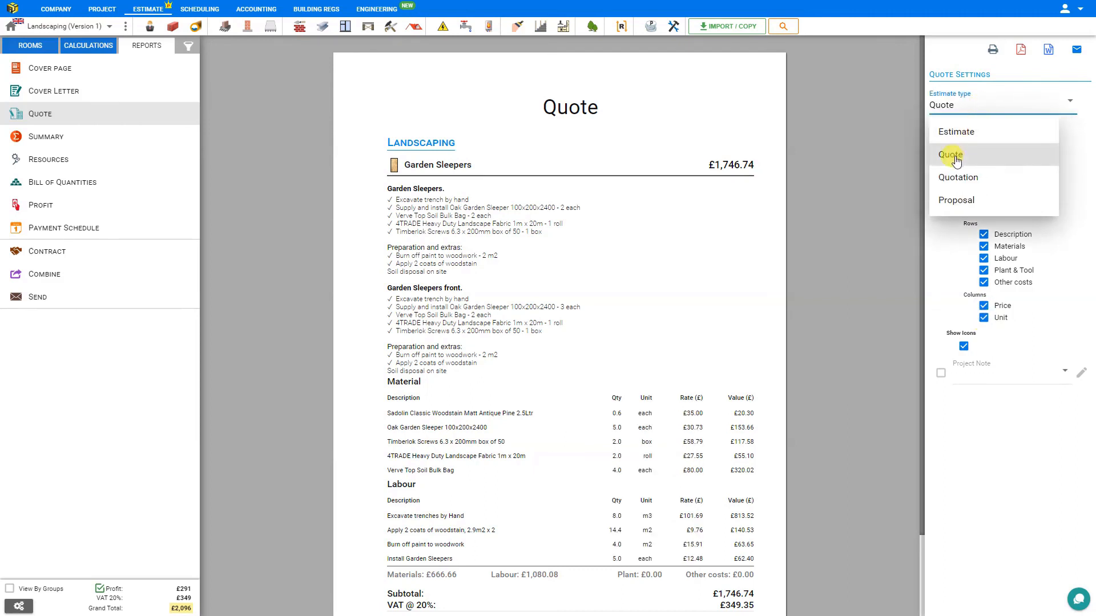
mouse_move(959, 131)
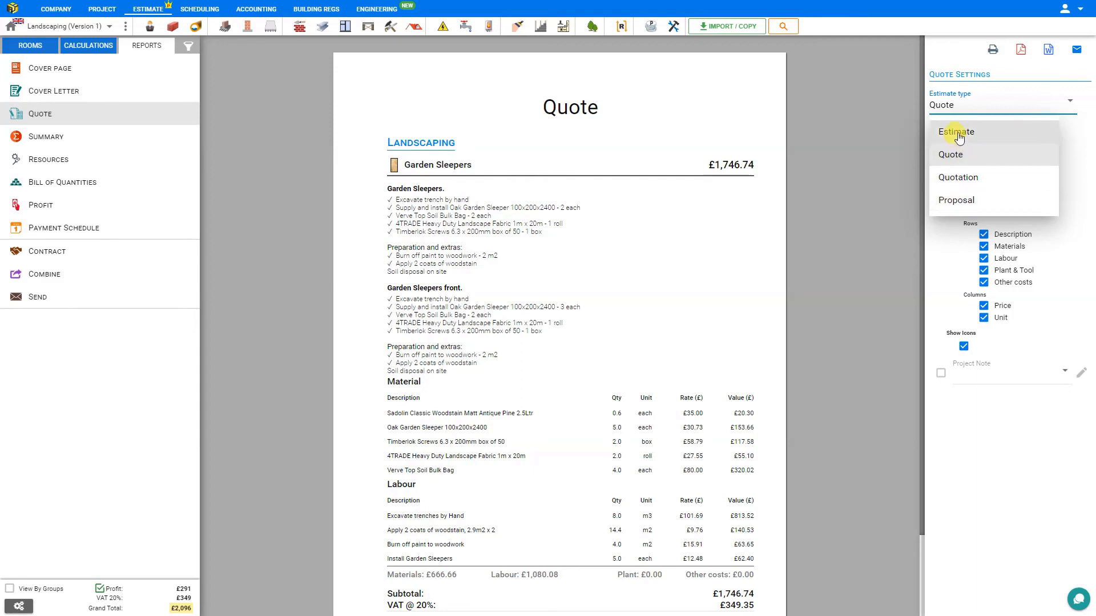
Change the report type dropdown from Quote to Estimate
left_click(956, 131)
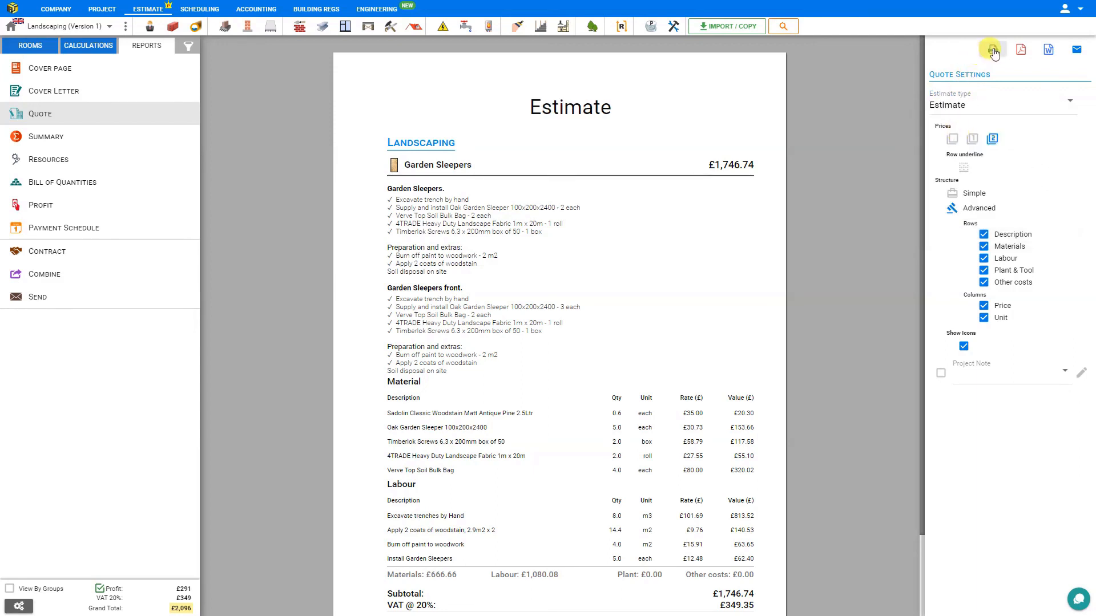
mouse_move(1021, 49)
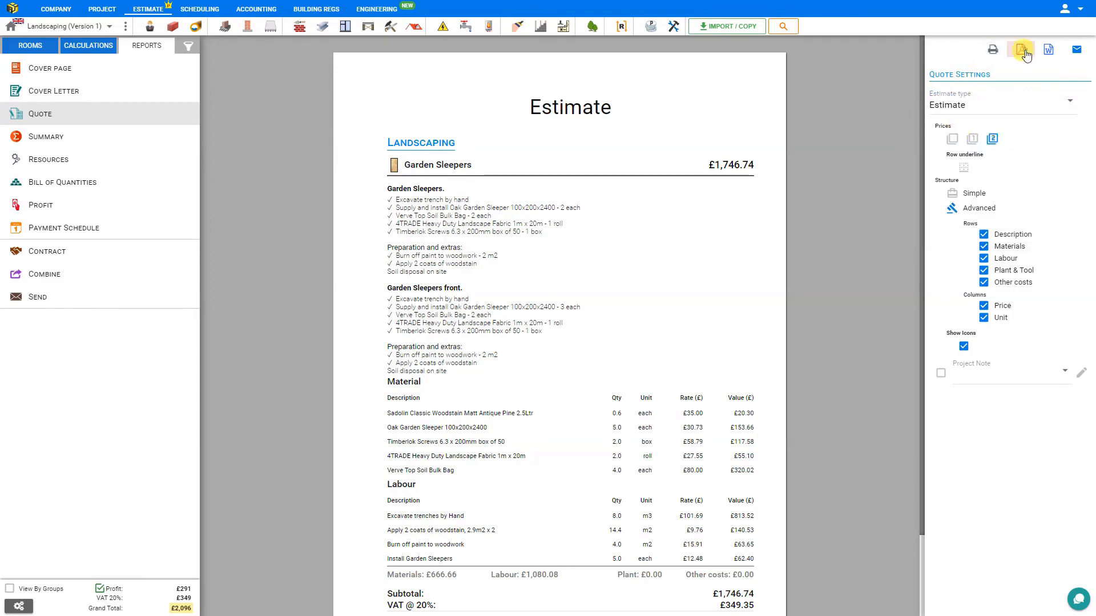
Preview the PDF and Word exports, then start an email with the Estimate attached
left_click(1023, 50)
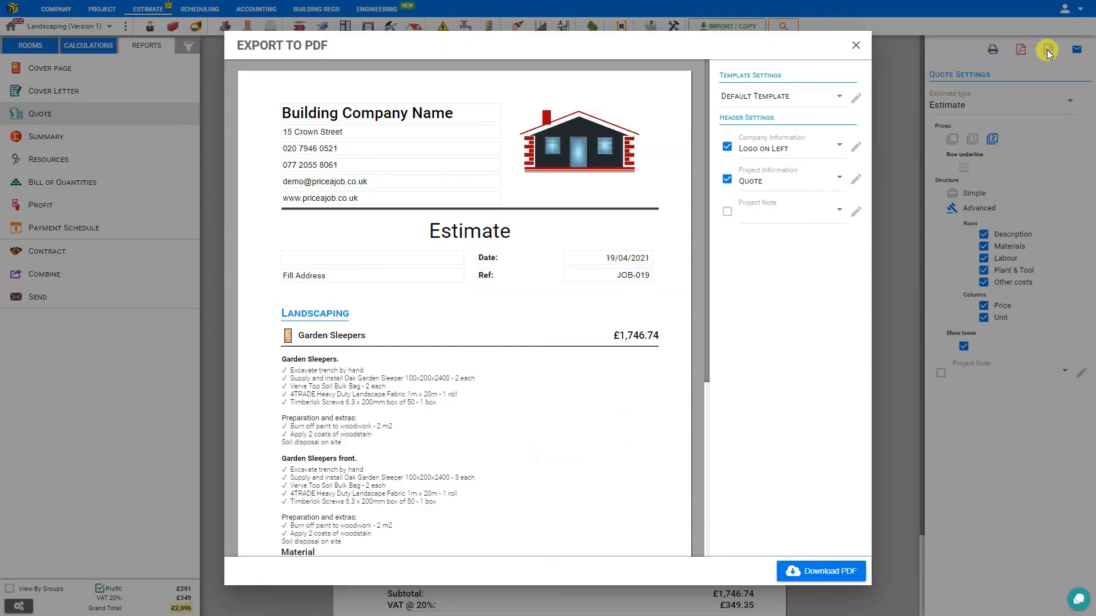
left_click(1074, 50)
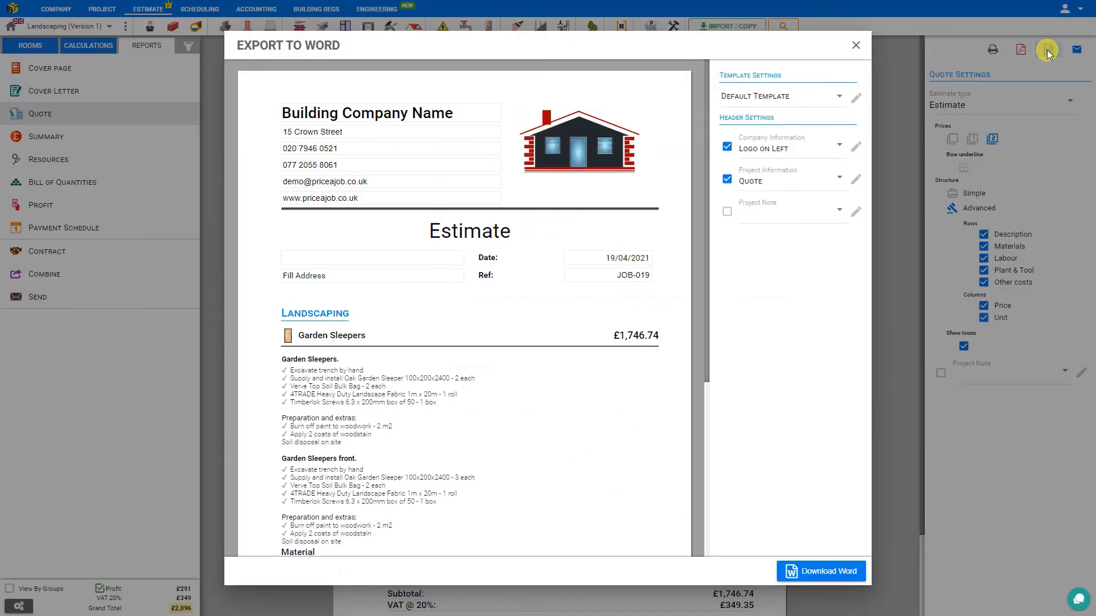
left_click(856, 45)
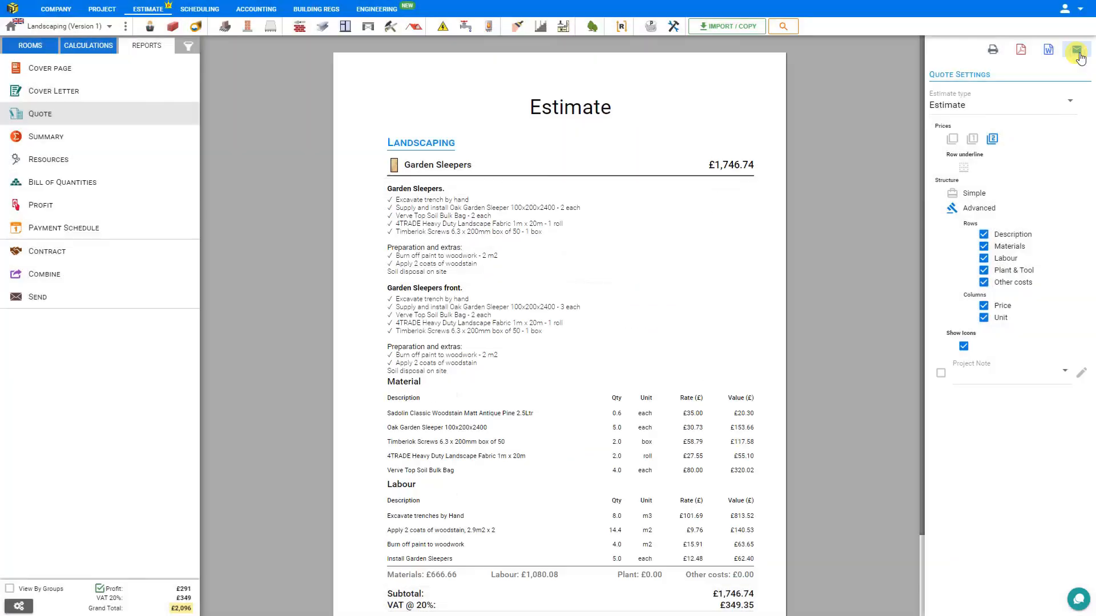
left_click(1079, 50)
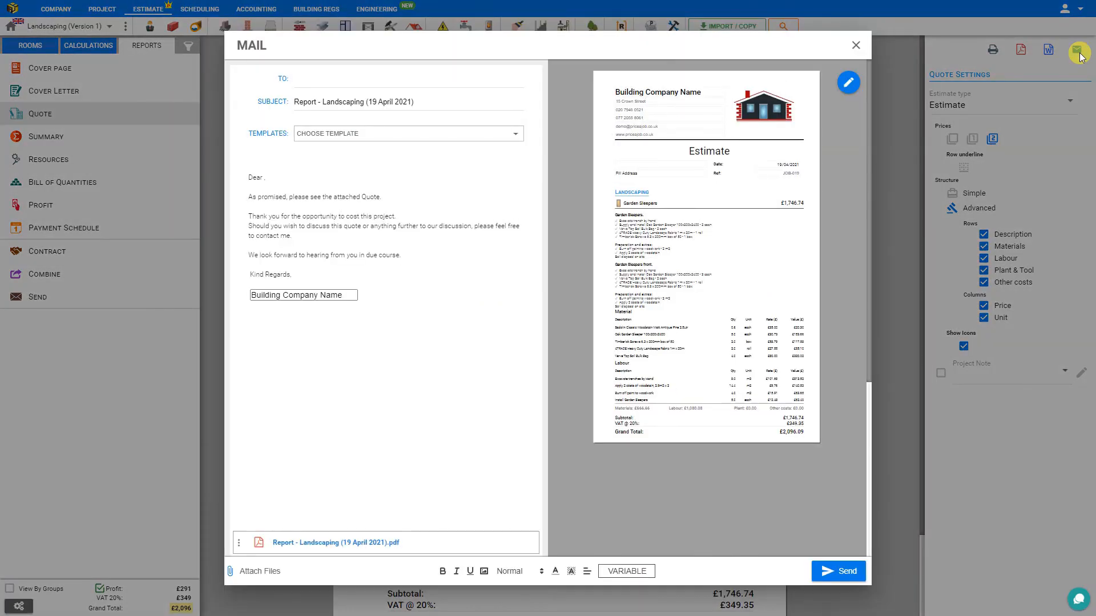